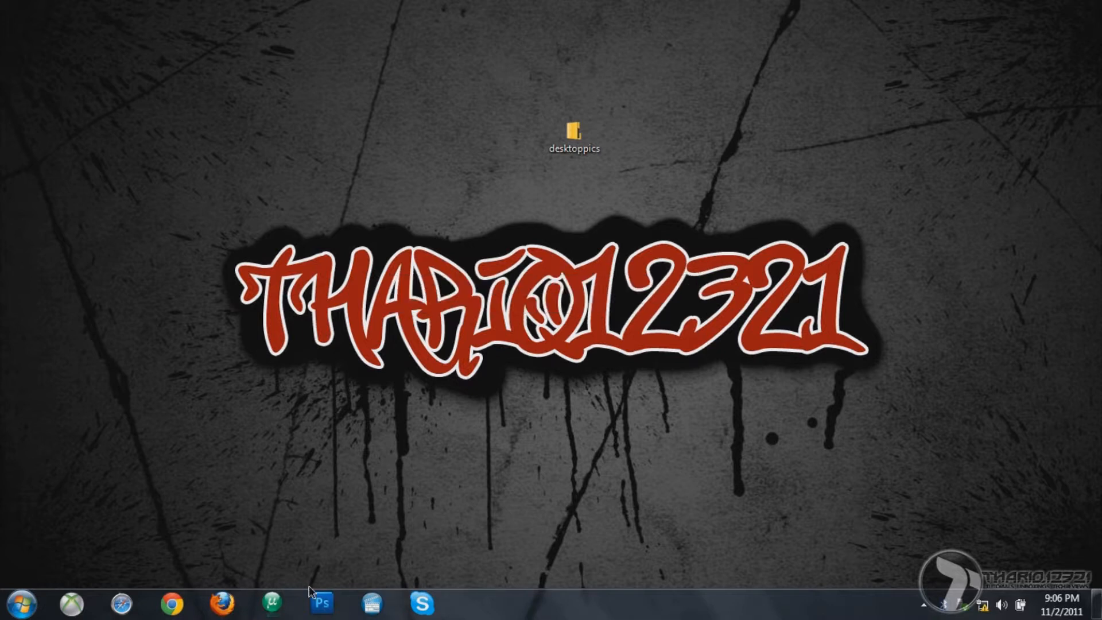
mouse_move(322, 603)
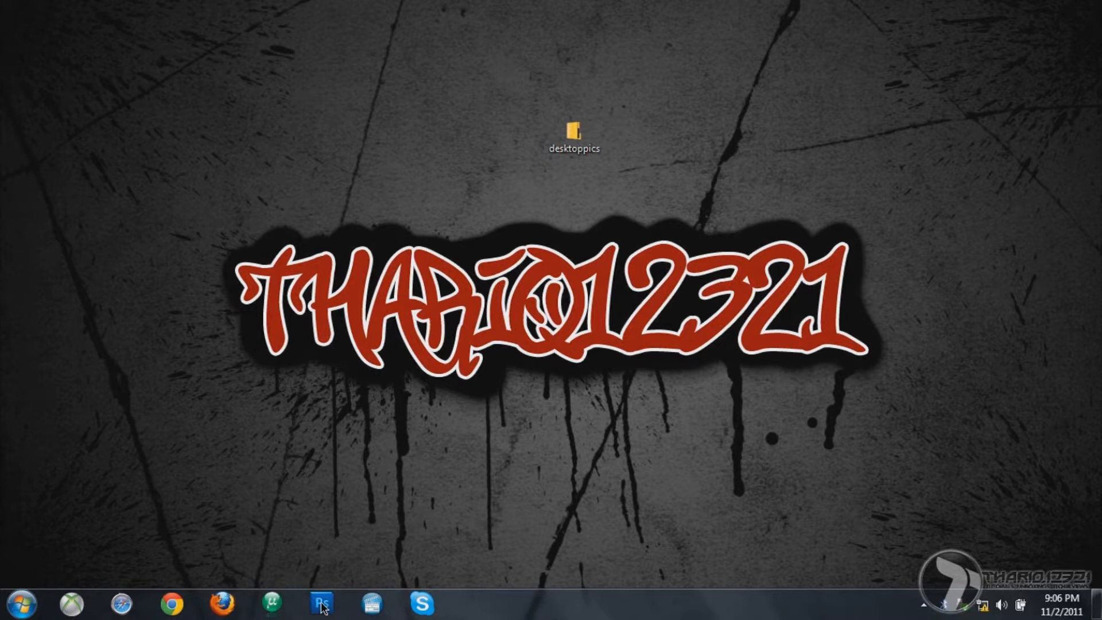
mouse_move(361, 585)
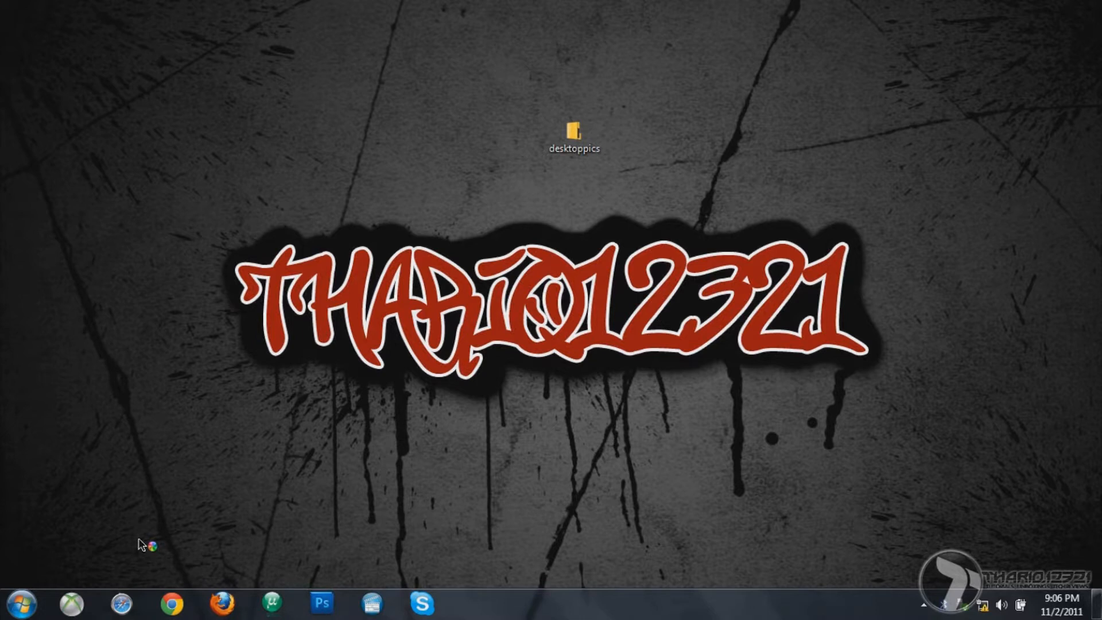
mouse_move(1001, 403)
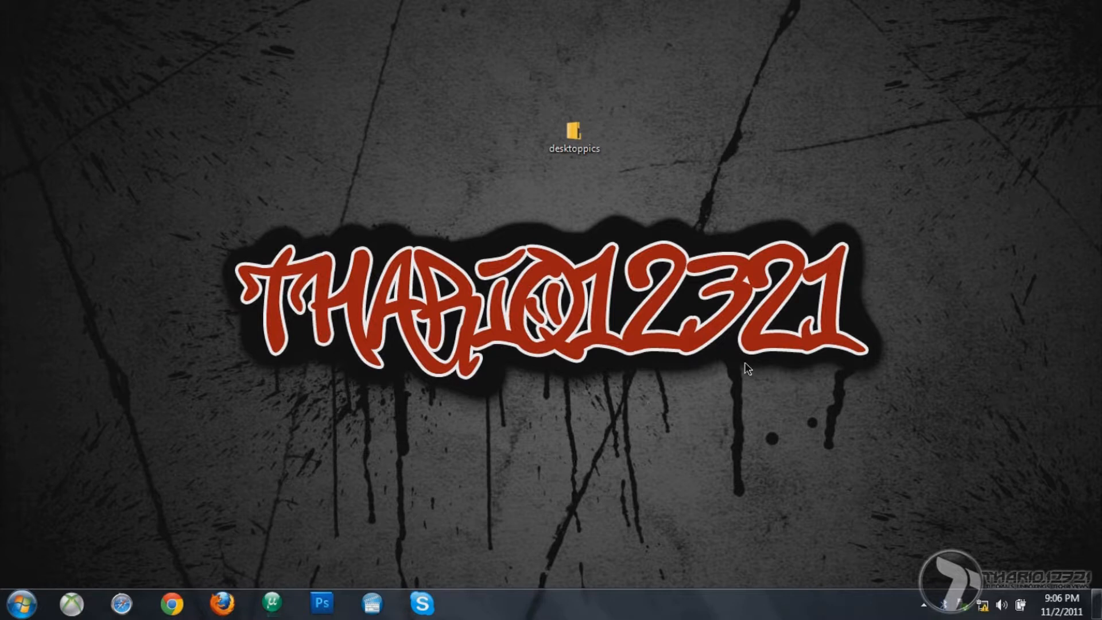
mouse_move(469, 479)
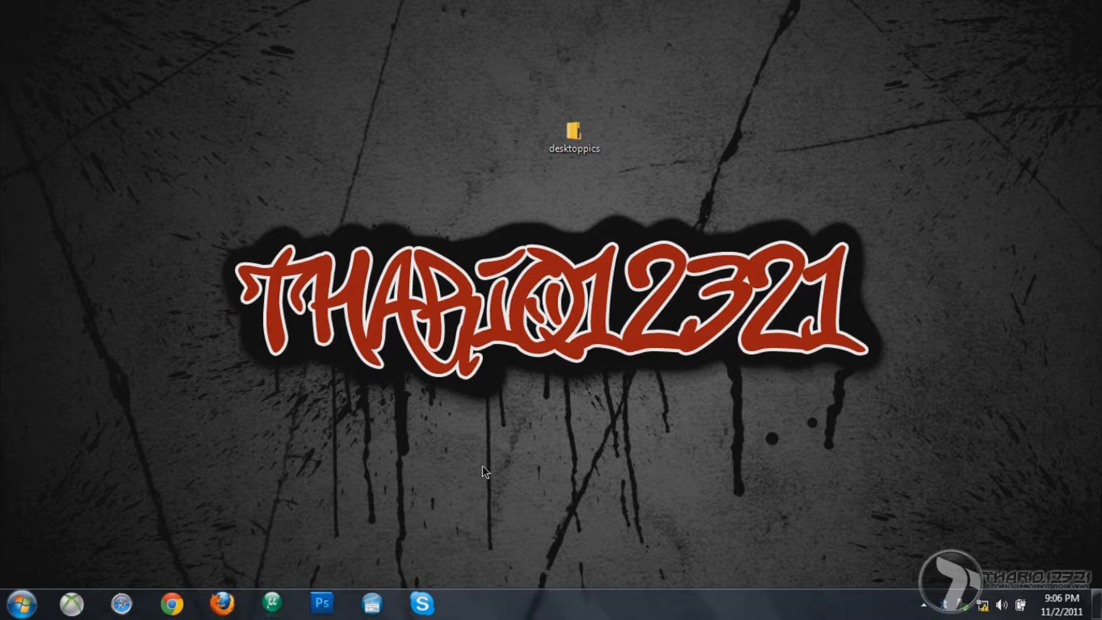
mouse_move(571, 452)
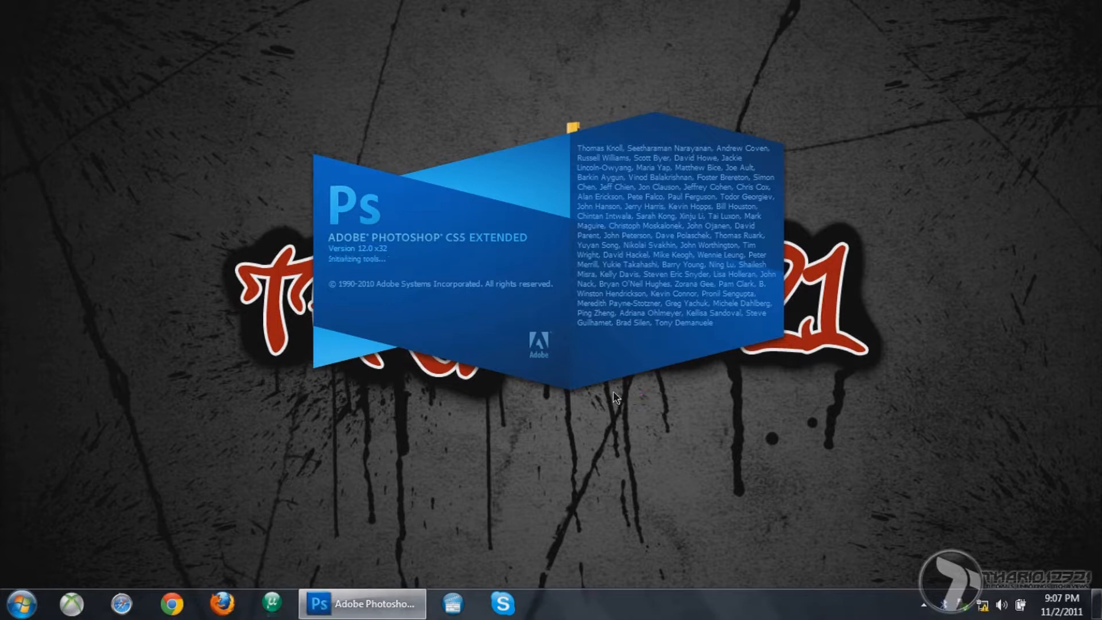
mouse_move(465, 491)
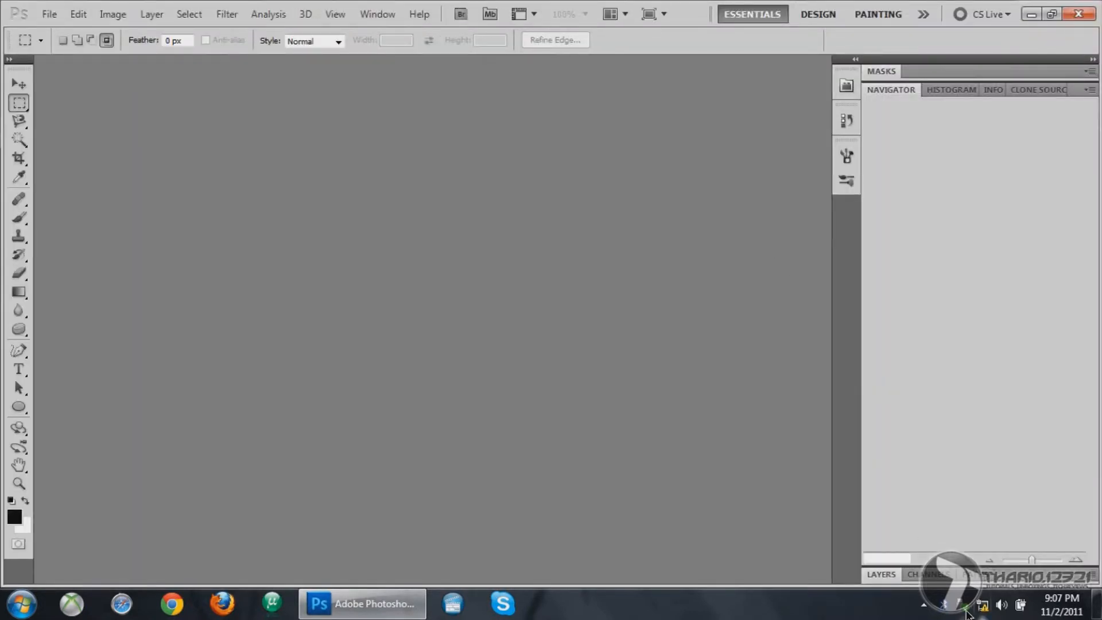
mouse_move(49, 13)
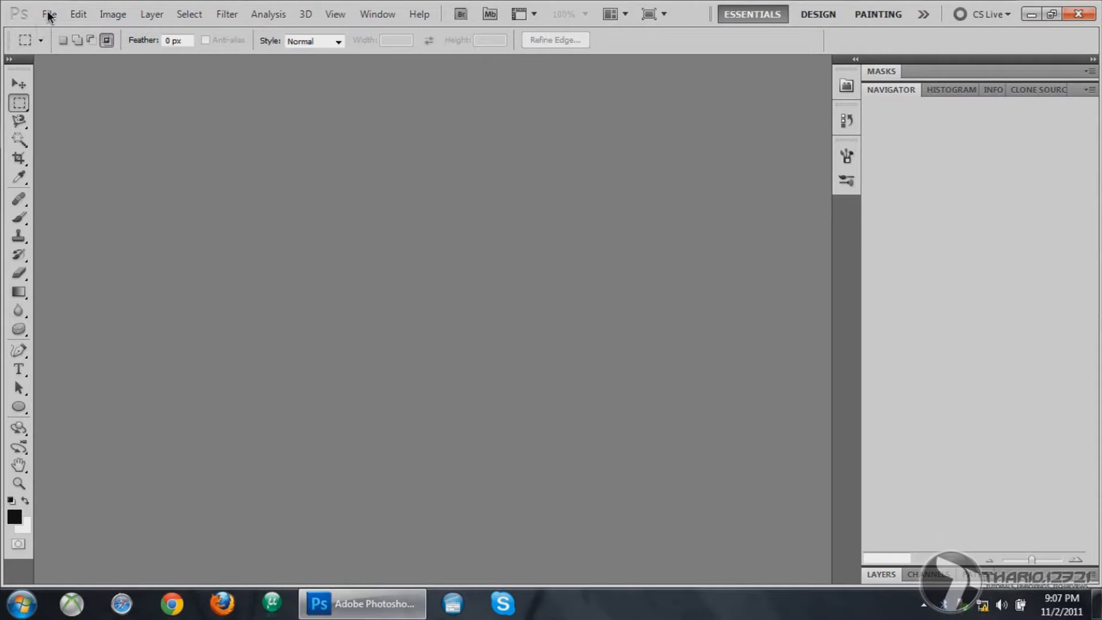
Bring up the File commands in the freshly loaded, empty Photoshop workspace
click(48, 14)
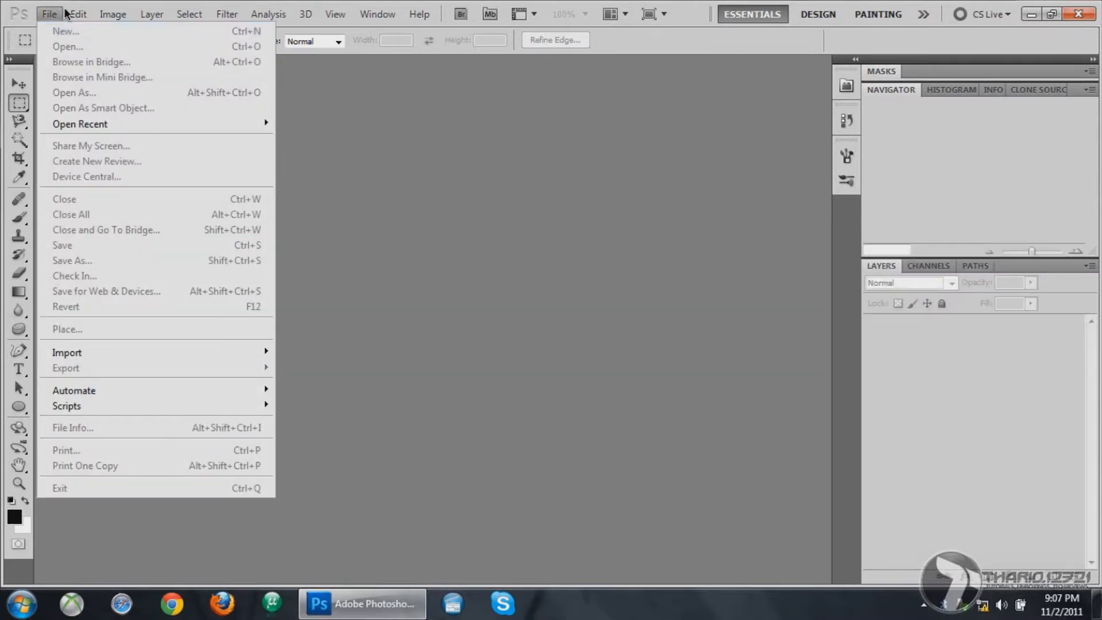
mouse_move(65, 31)
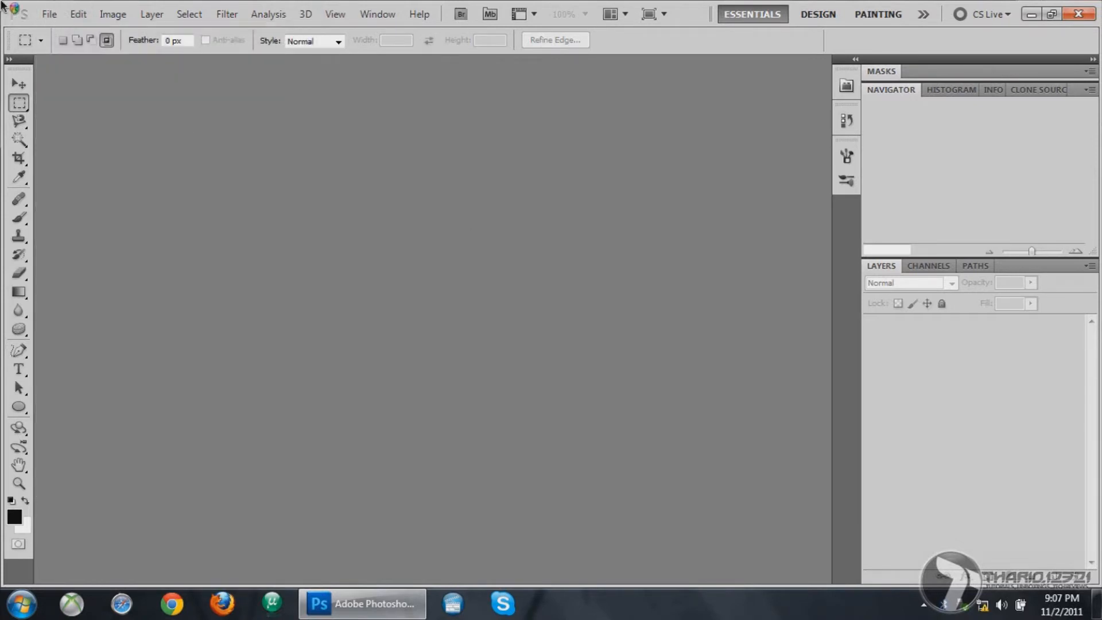
click(48, 14)
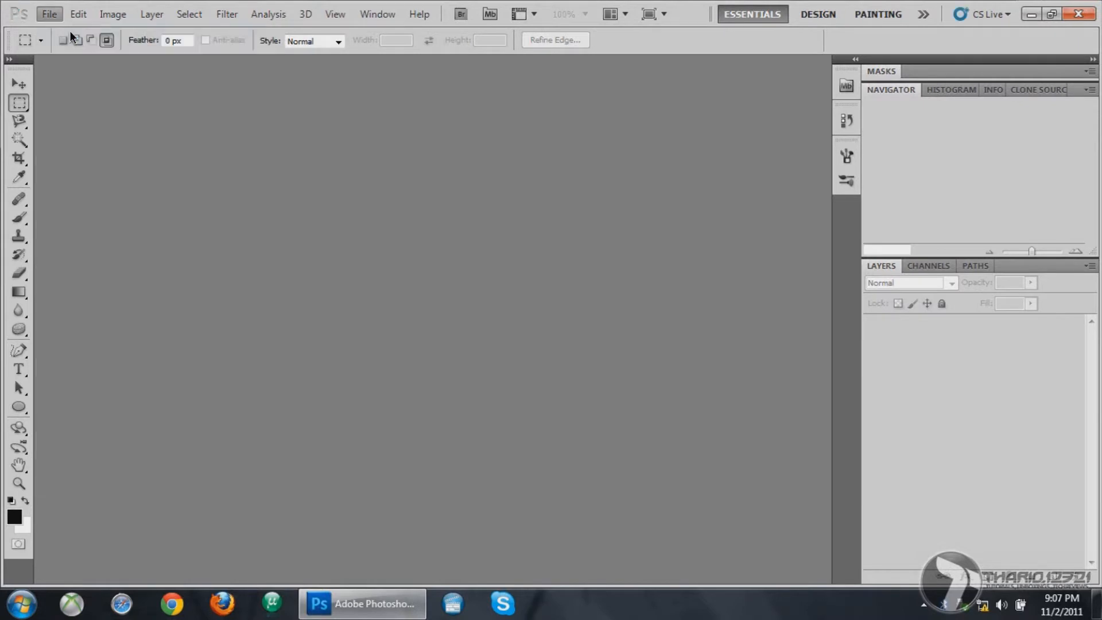
Start a new 1336 × 768 document named Background
click(48, 14)
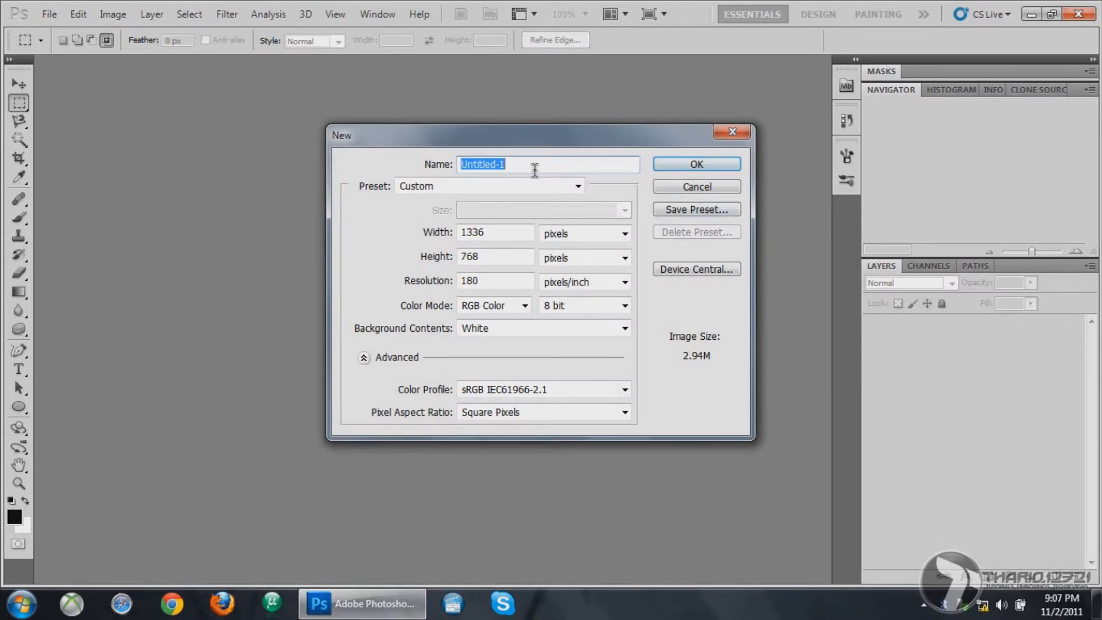
text(Back)
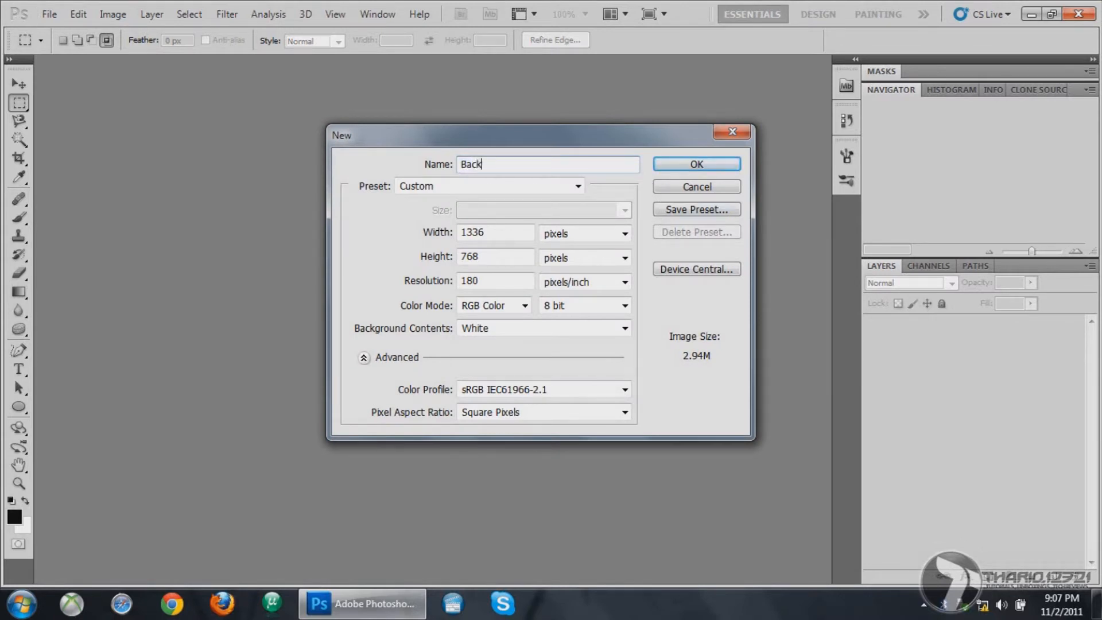
text(ground)
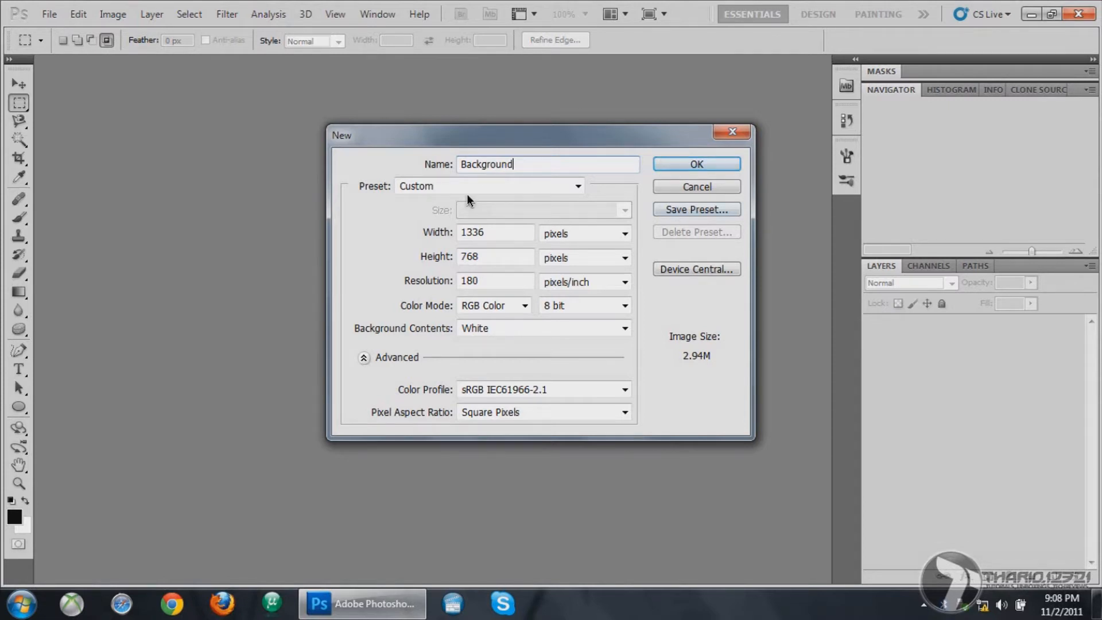
click(577, 186)
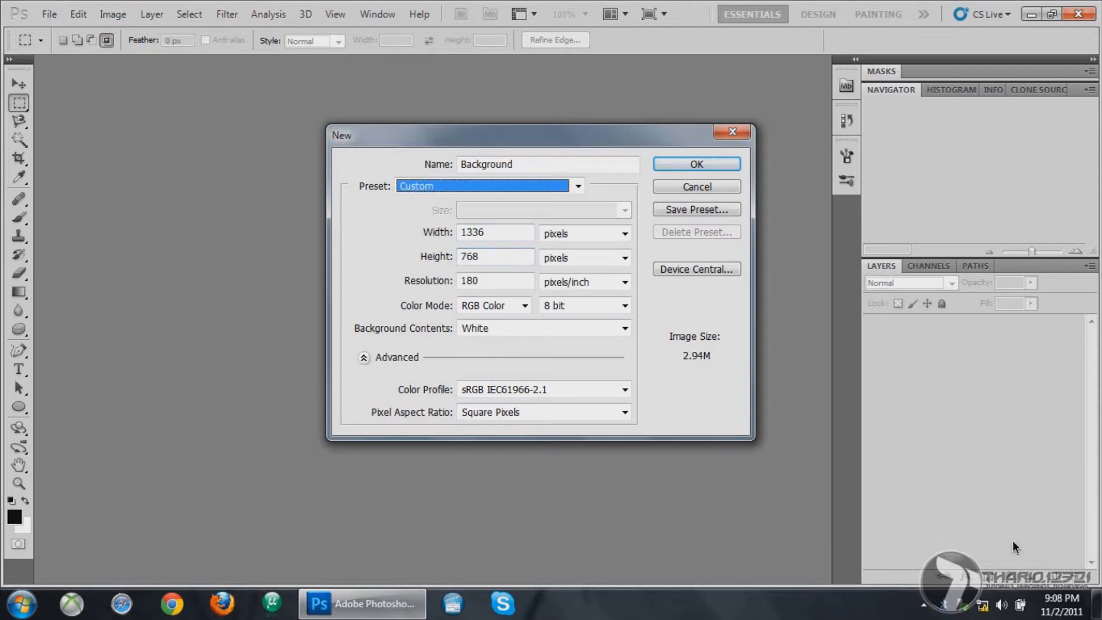
mouse_move(1087, 605)
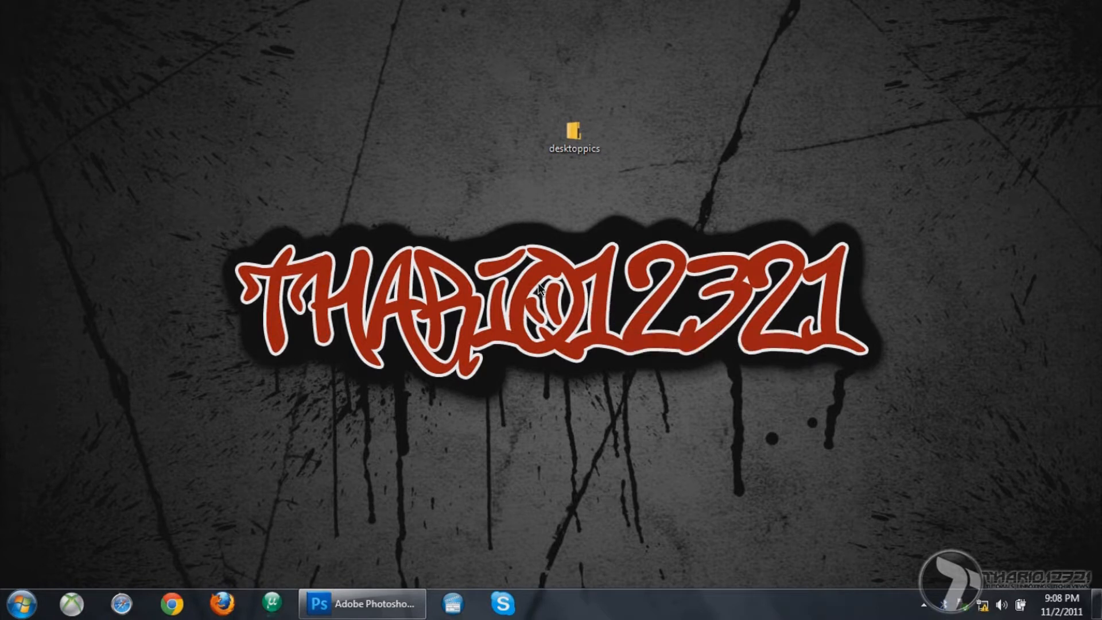
Check via the desktop's Screen Resolution page that the display is 1366 × 768
right_click(537, 292)
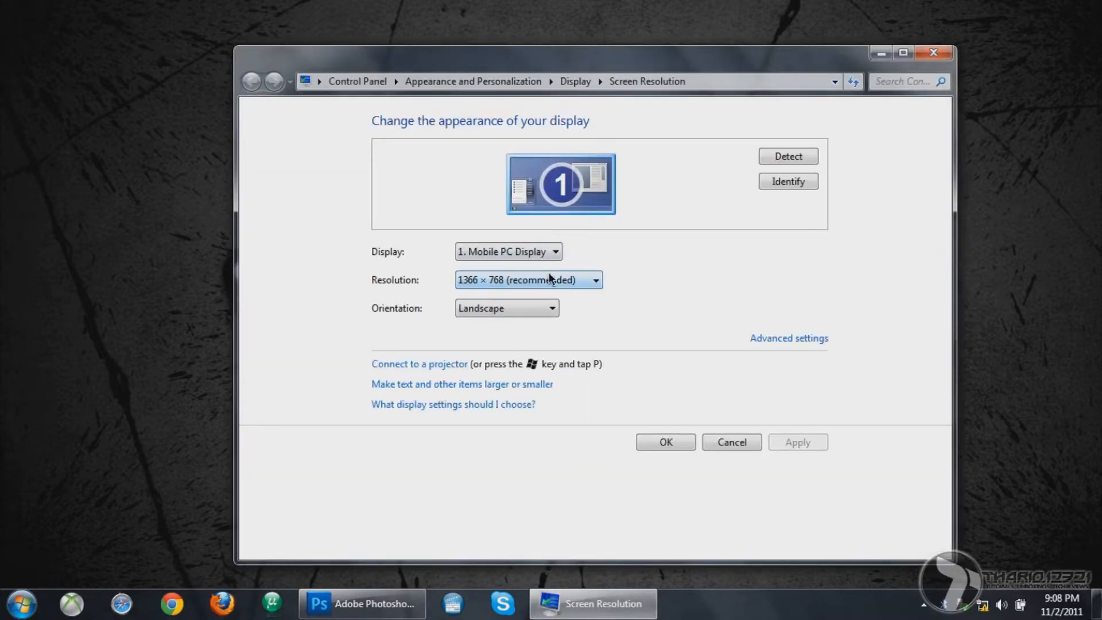
mouse_move(475, 289)
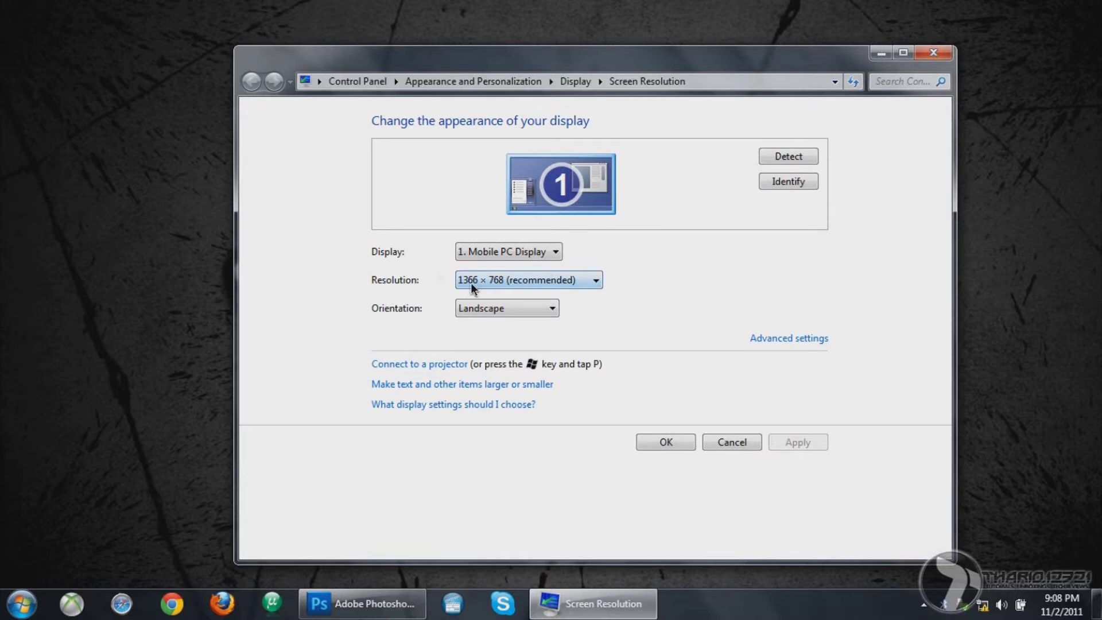
mouse_move(465, 290)
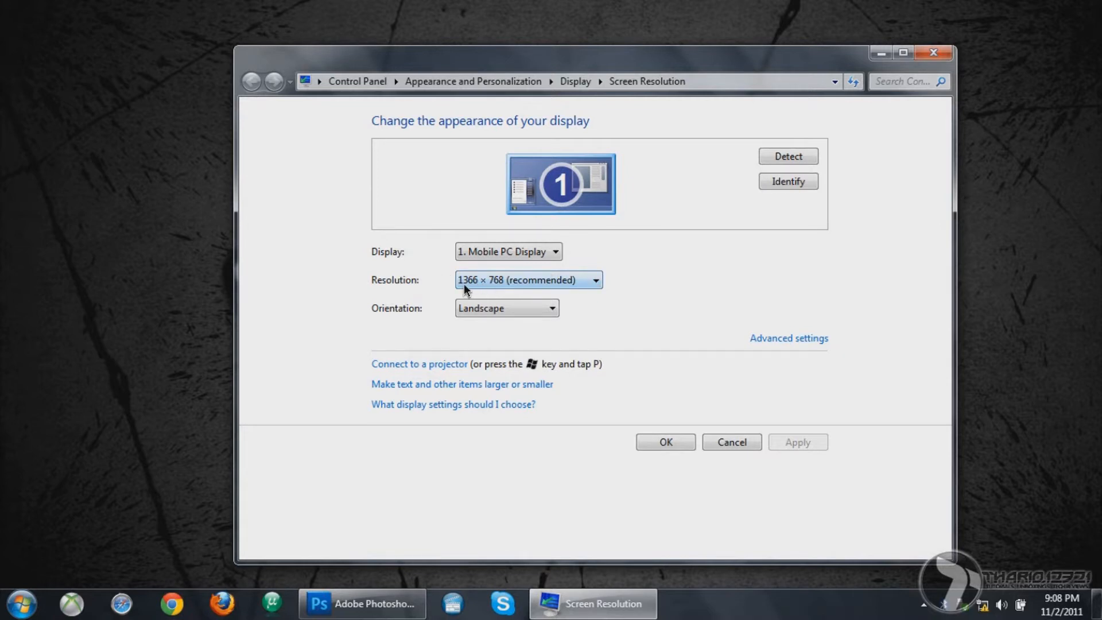
mouse_move(698, 390)
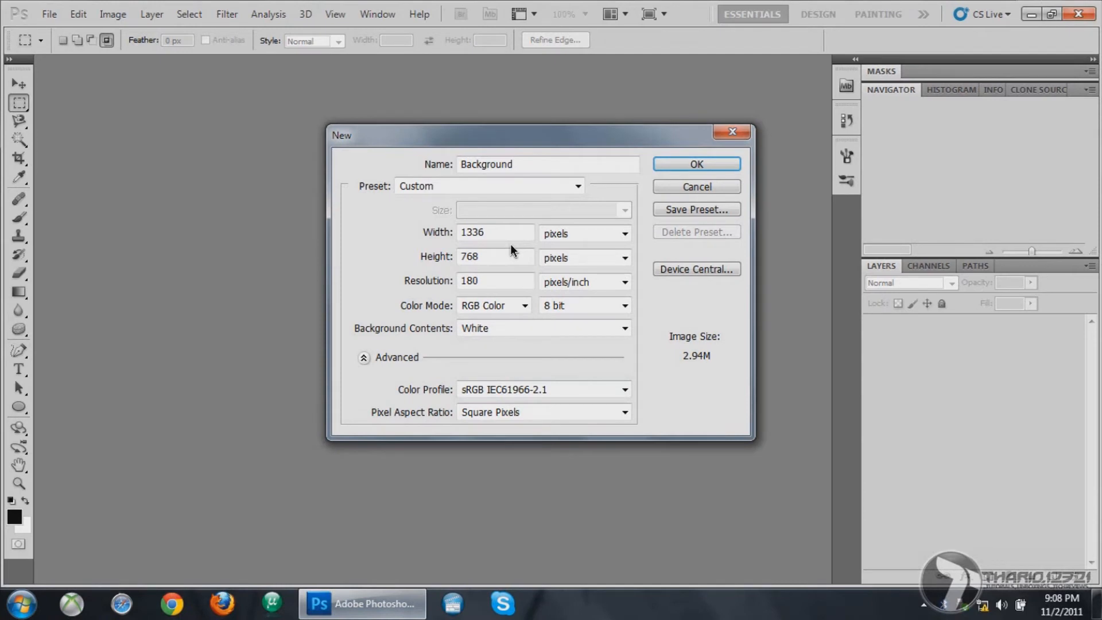
mouse_move(519, 365)
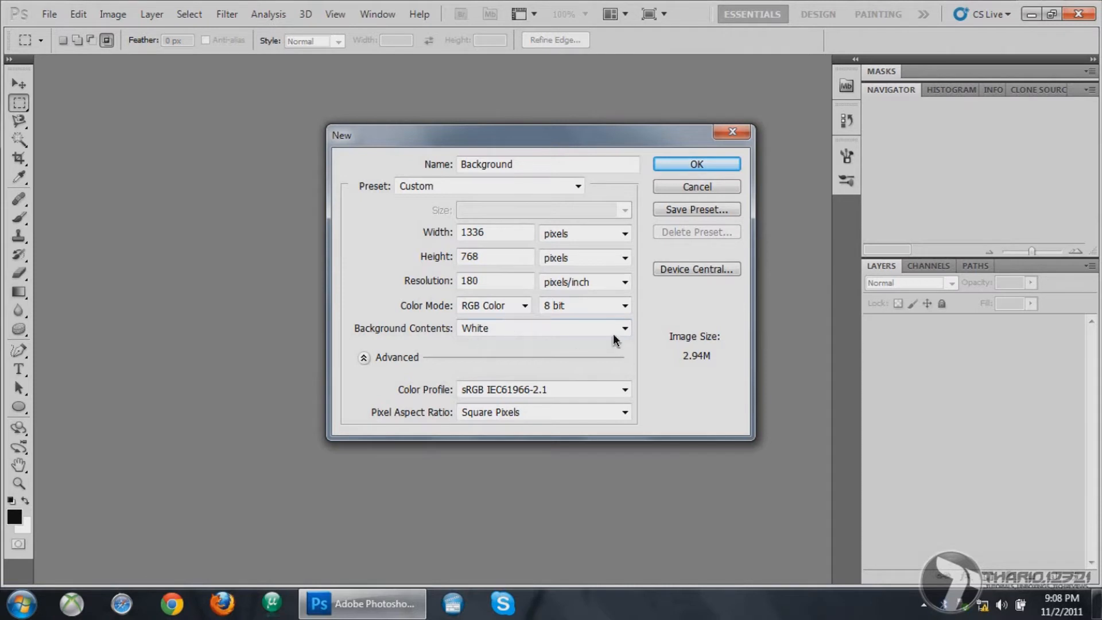
Create the Background document with white background contents
click(537, 328)
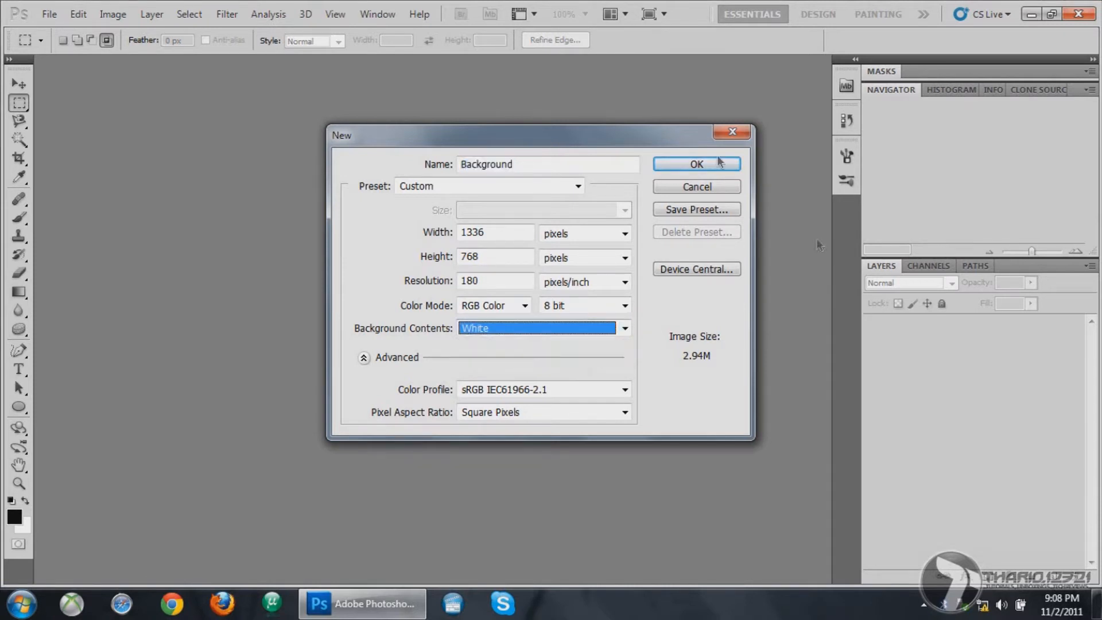
click(696, 165)
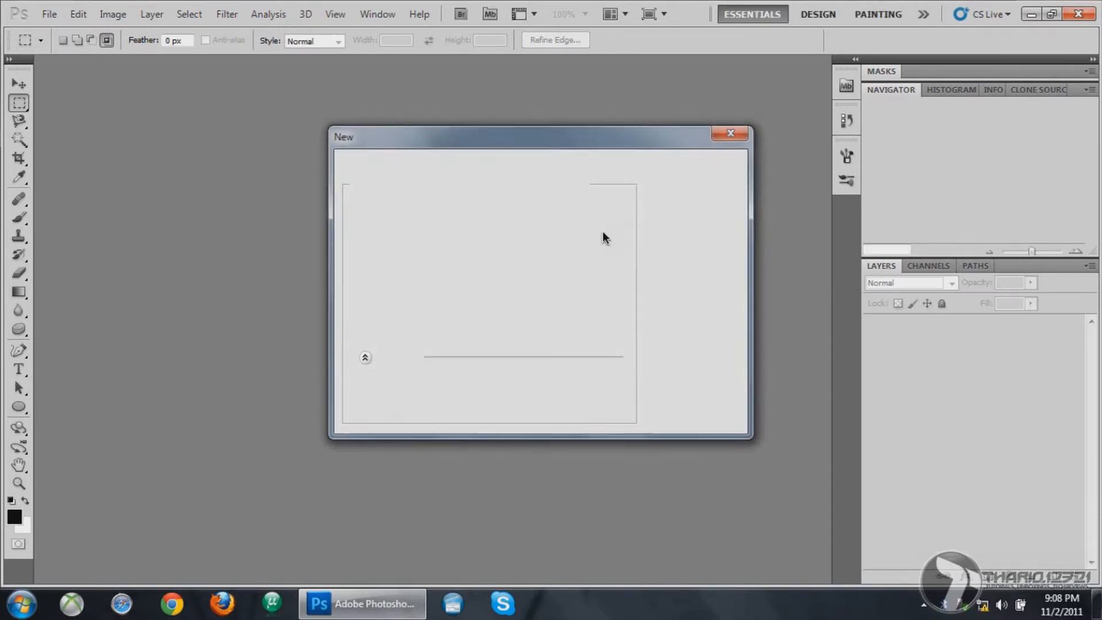
click(730, 133)
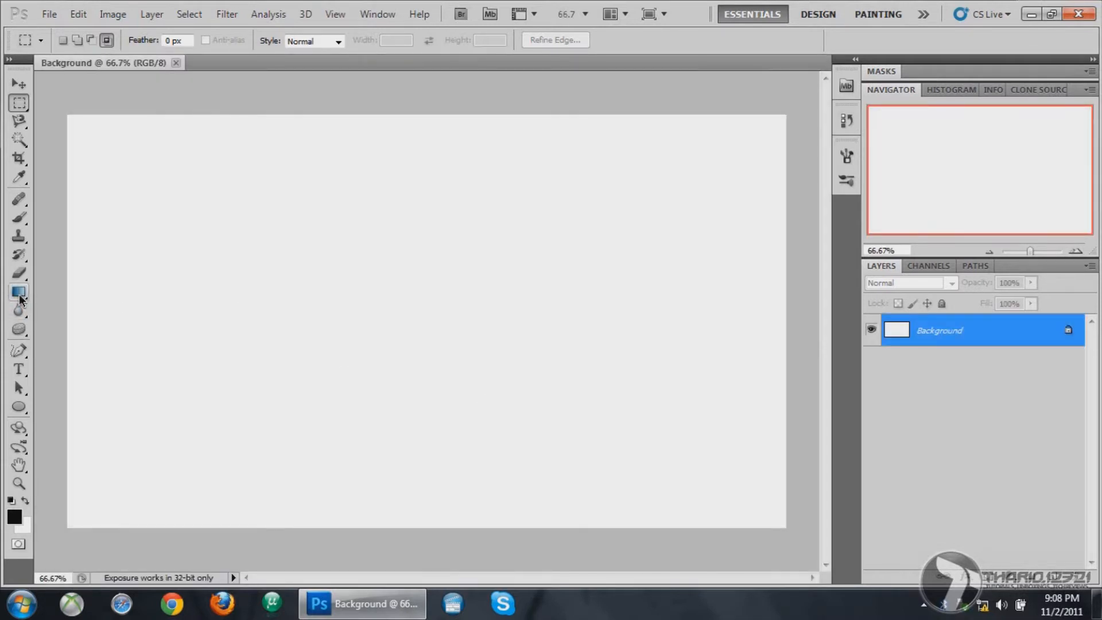
Activate the Gradient tool with the black-to-white foreground-to-background preset
click(19, 292)
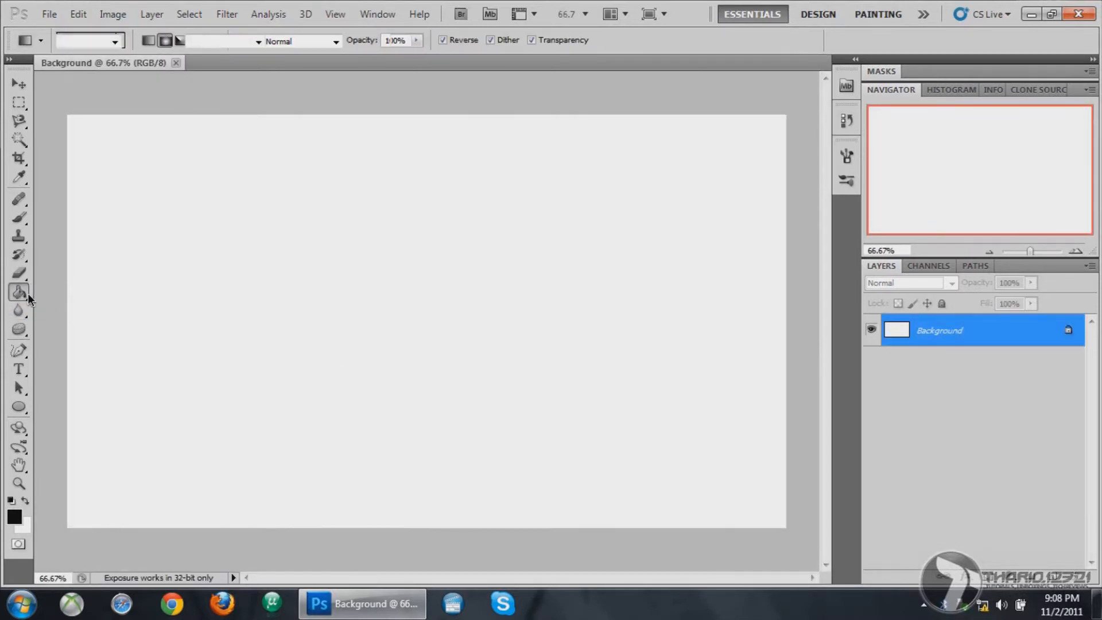
click(18, 292)
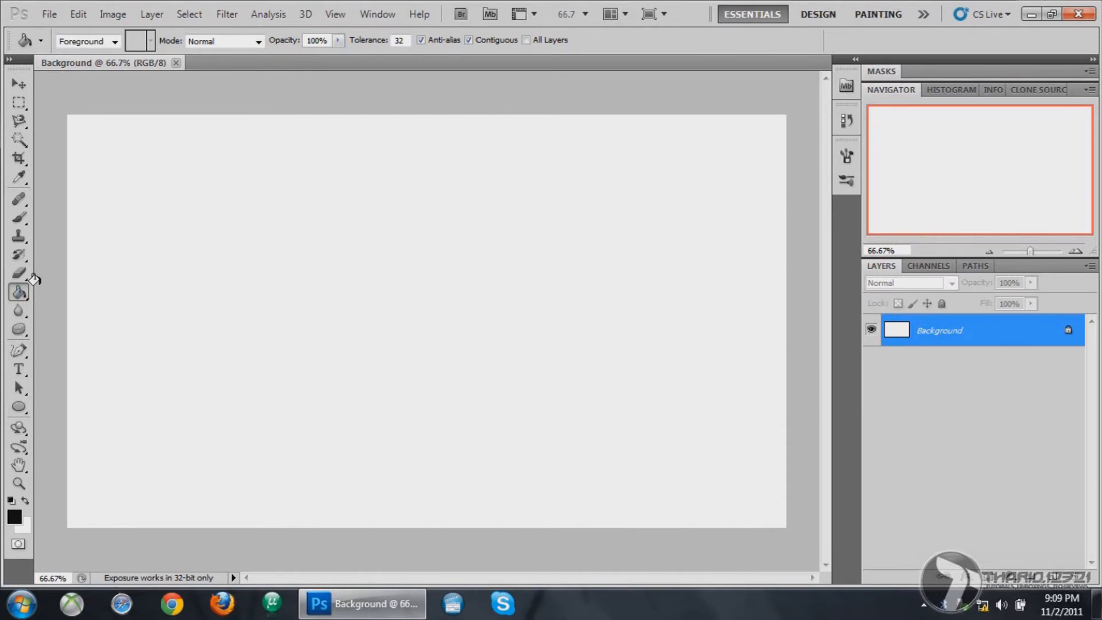
right_click(18, 291)
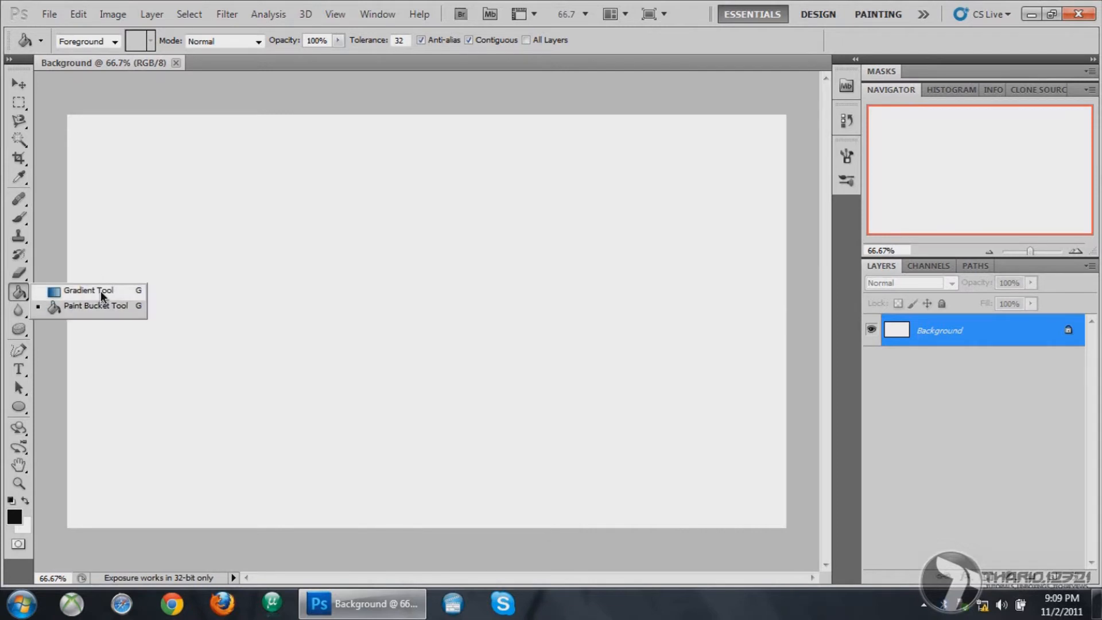
click(86, 290)
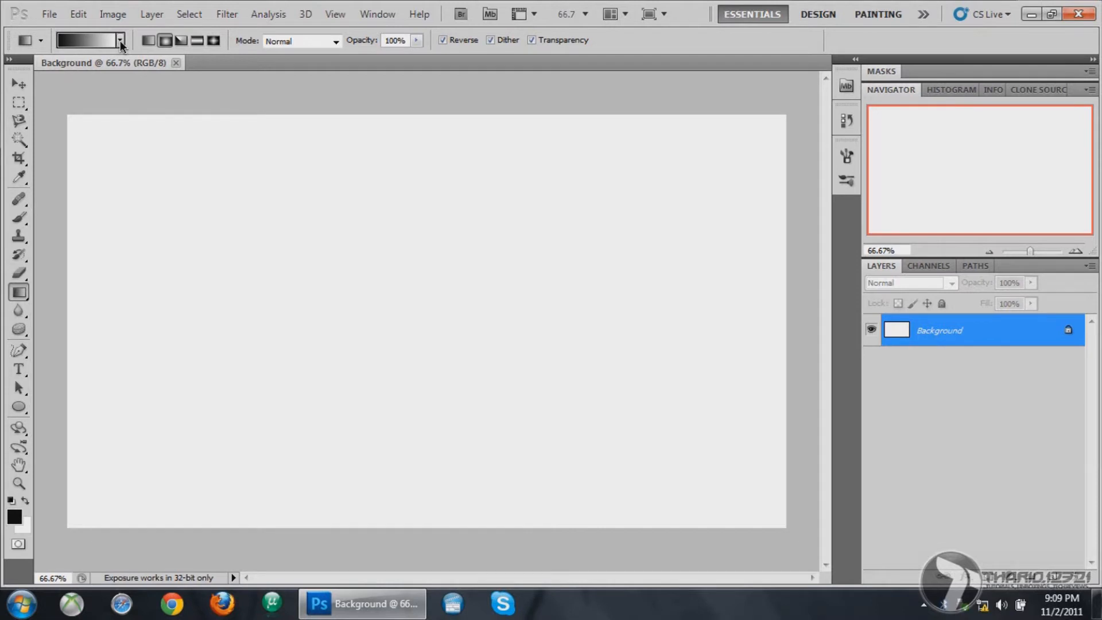
click(120, 40)
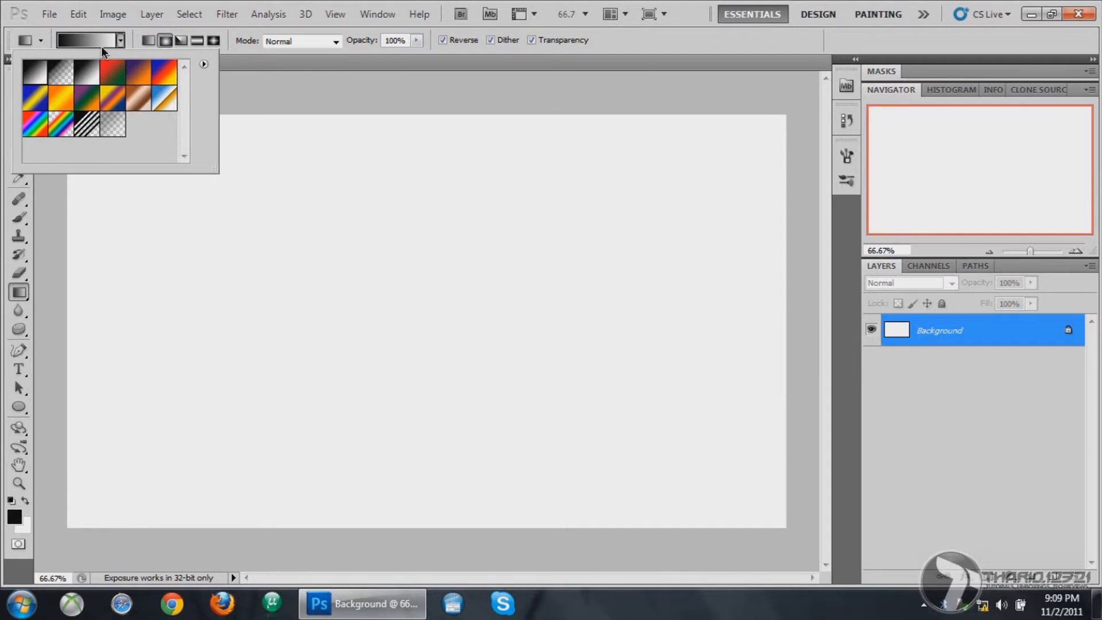
click(15, 512)
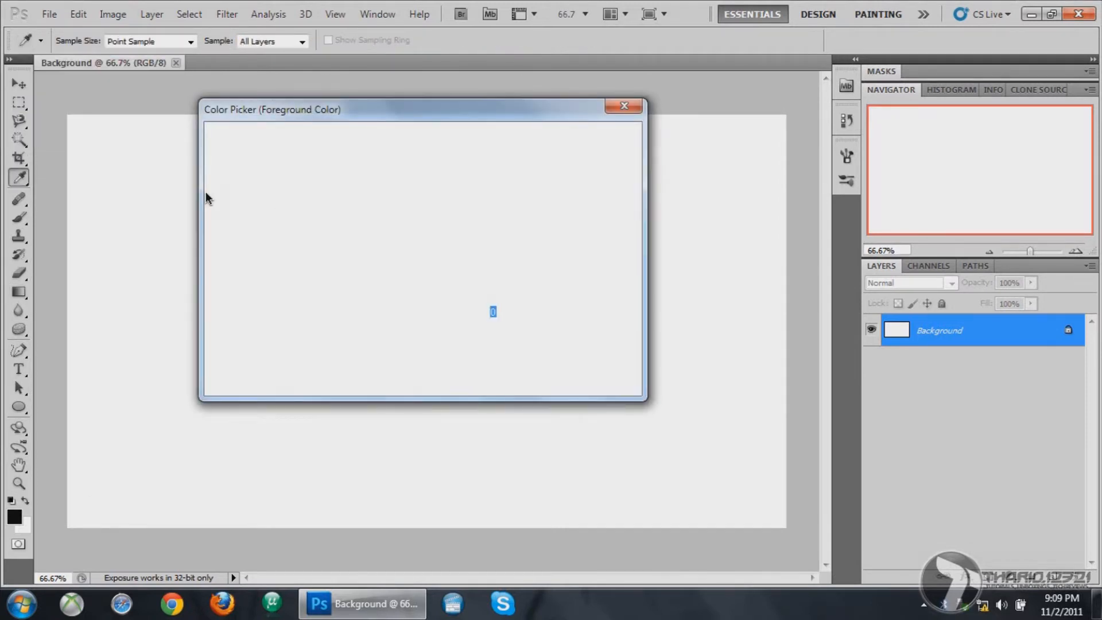
Set a dark background colour for the radial grey-to-black gradient fill
click(623, 105)
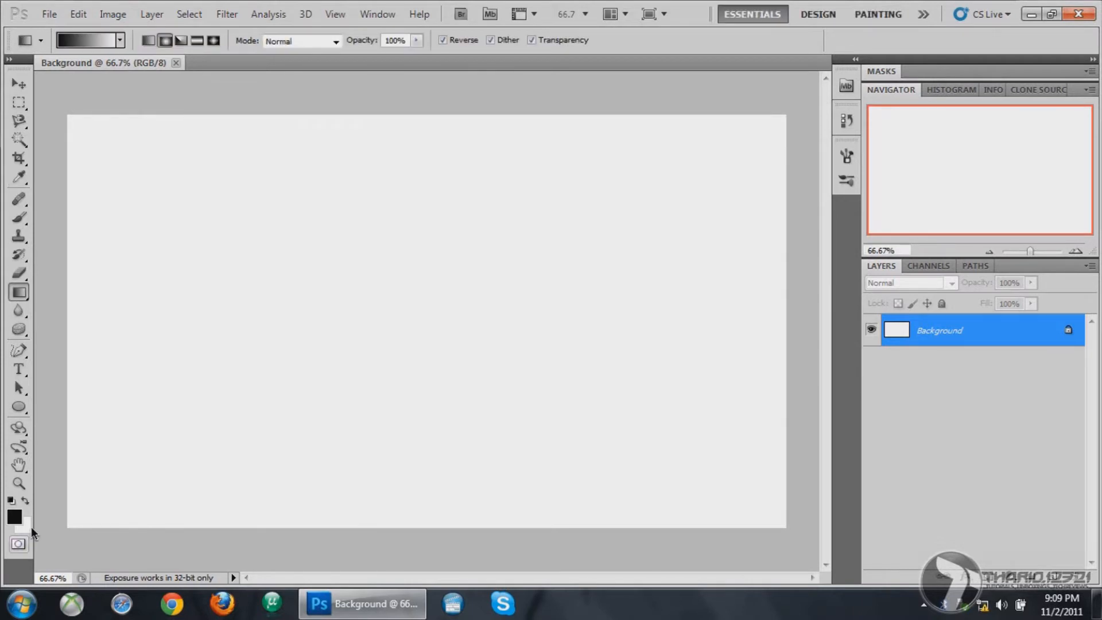
click(23, 524)
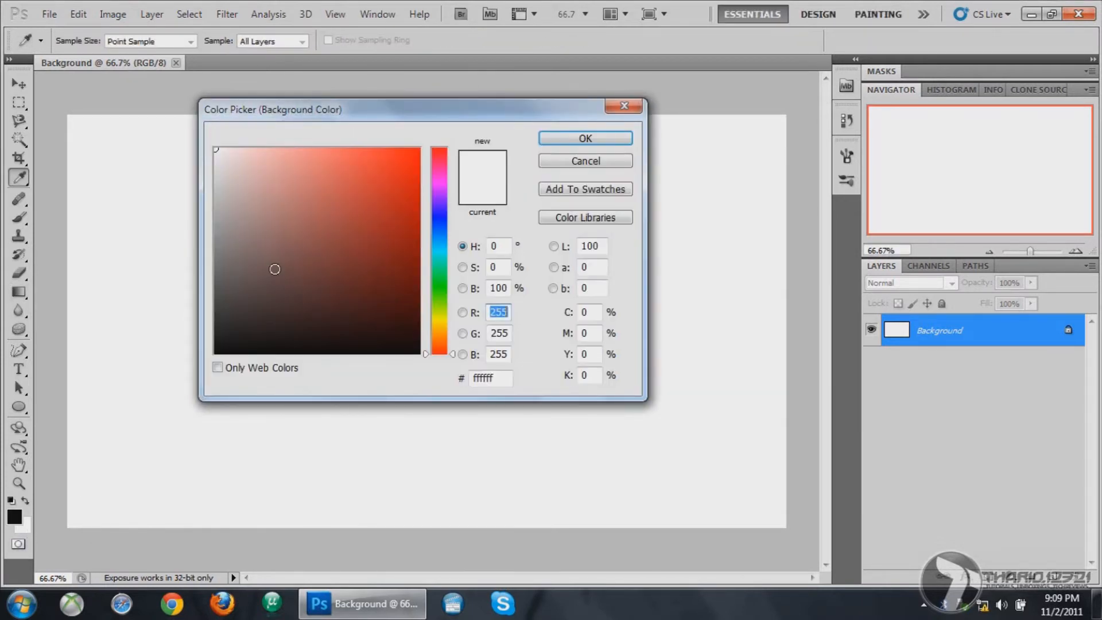
click(216, 284)
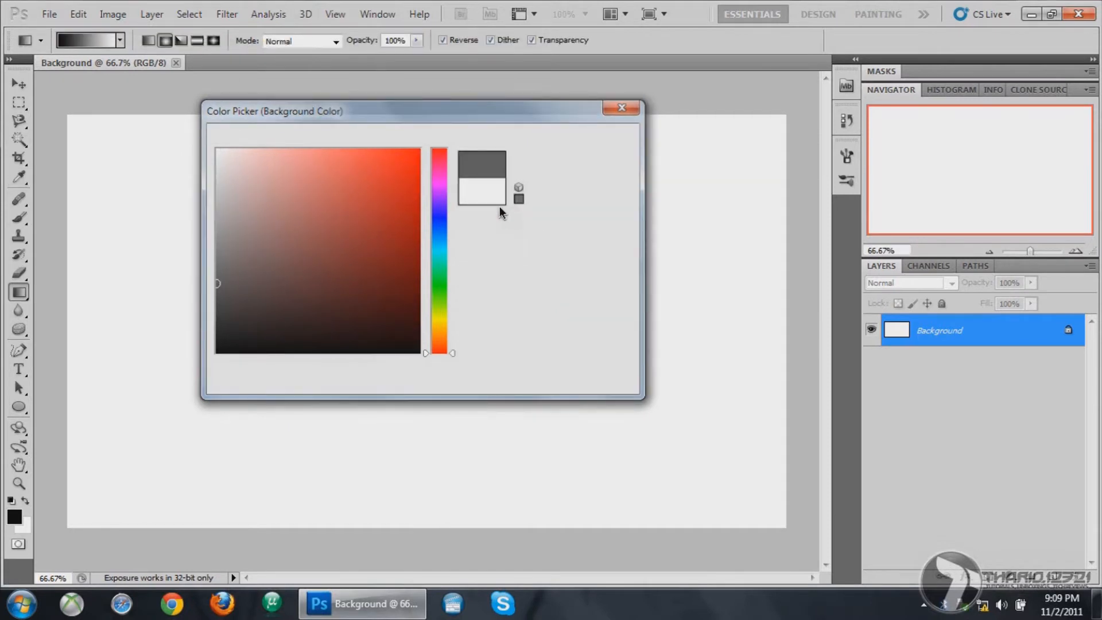
click(621, 108)
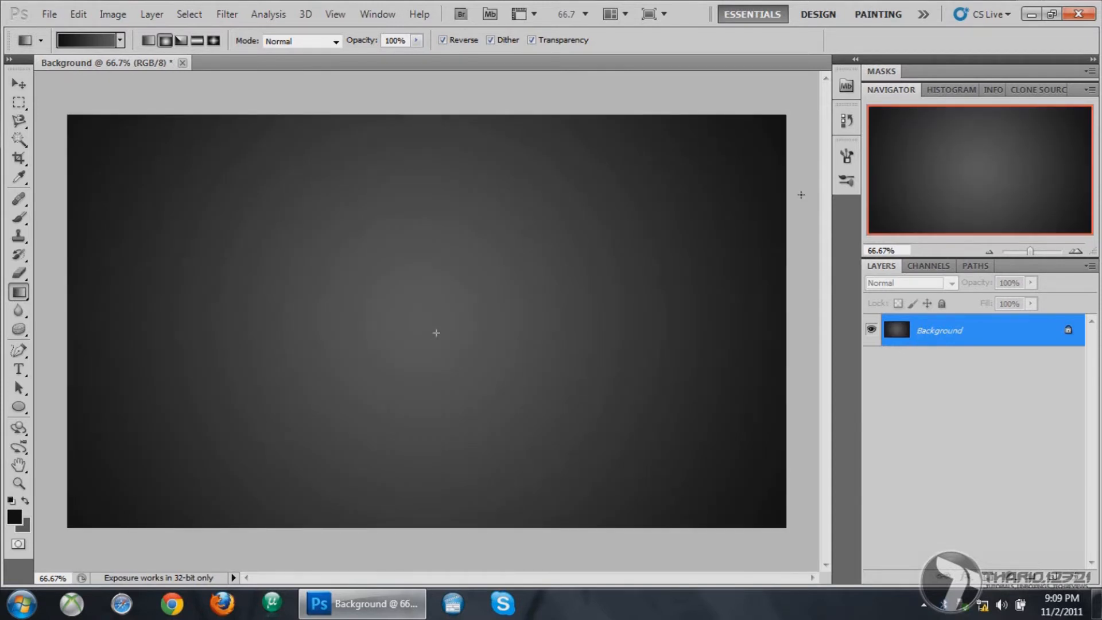
mouse_move(787, 61)
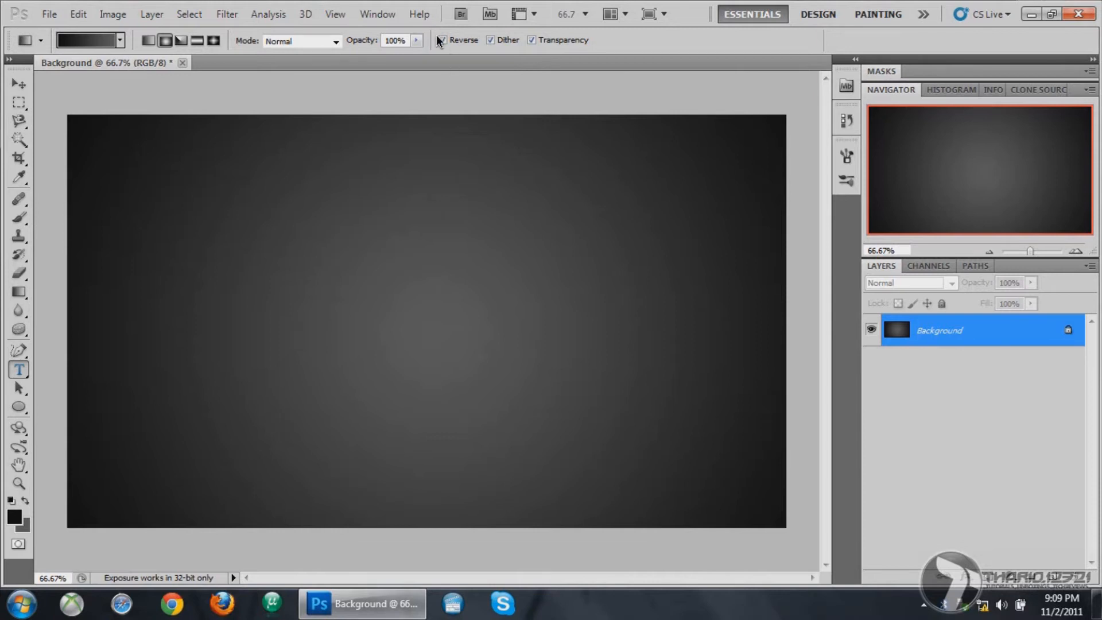
mouse_move(233, 132)
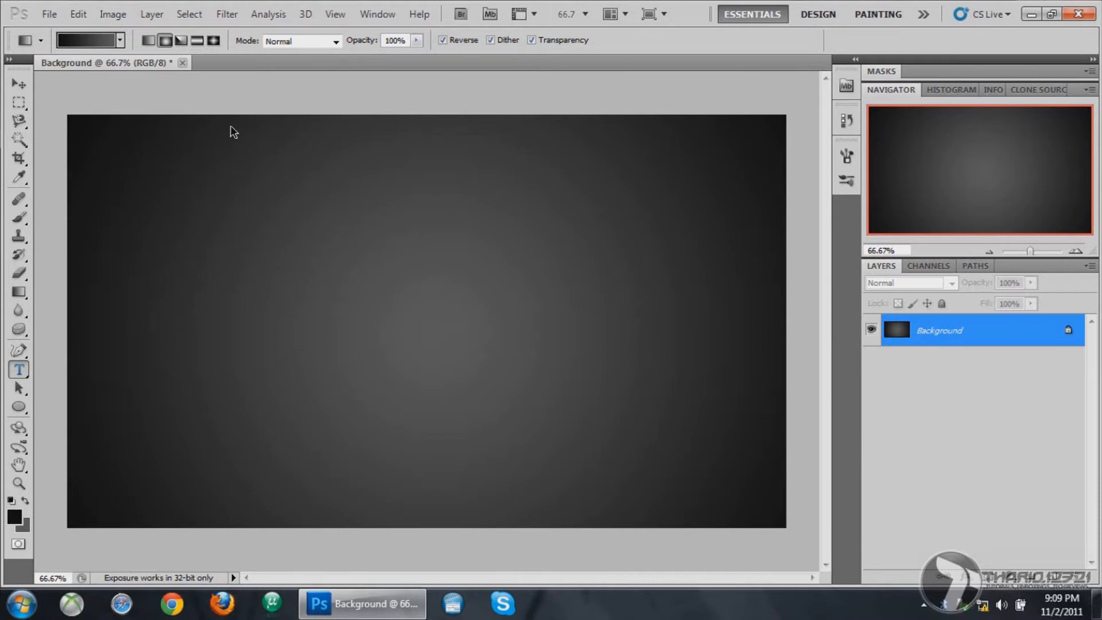
mouse_move(53, 424)
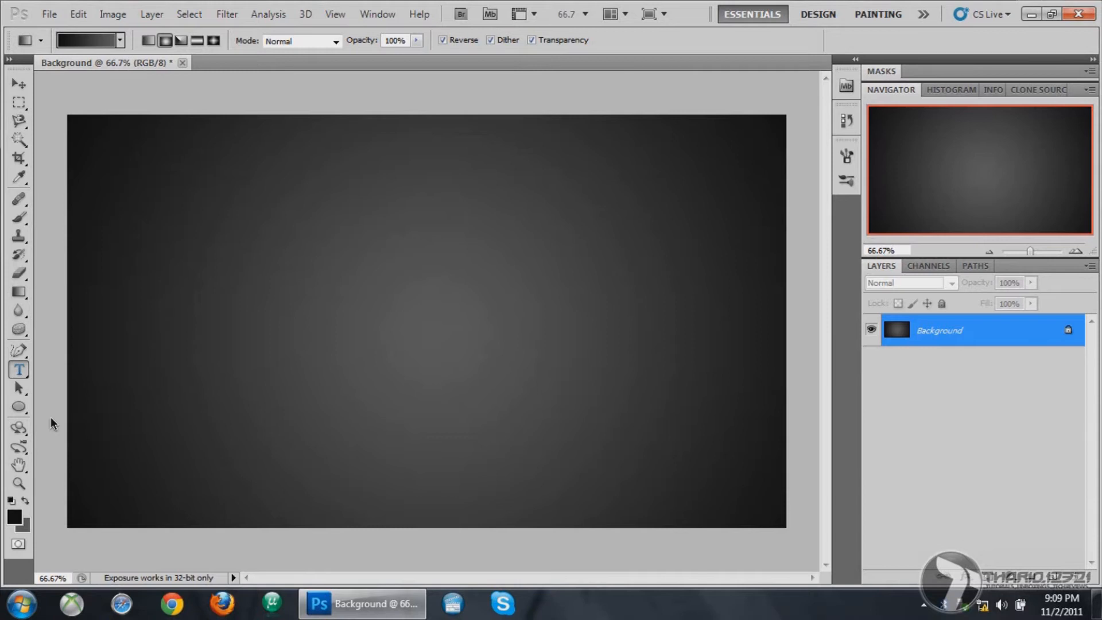
mouse_move(17, 377)
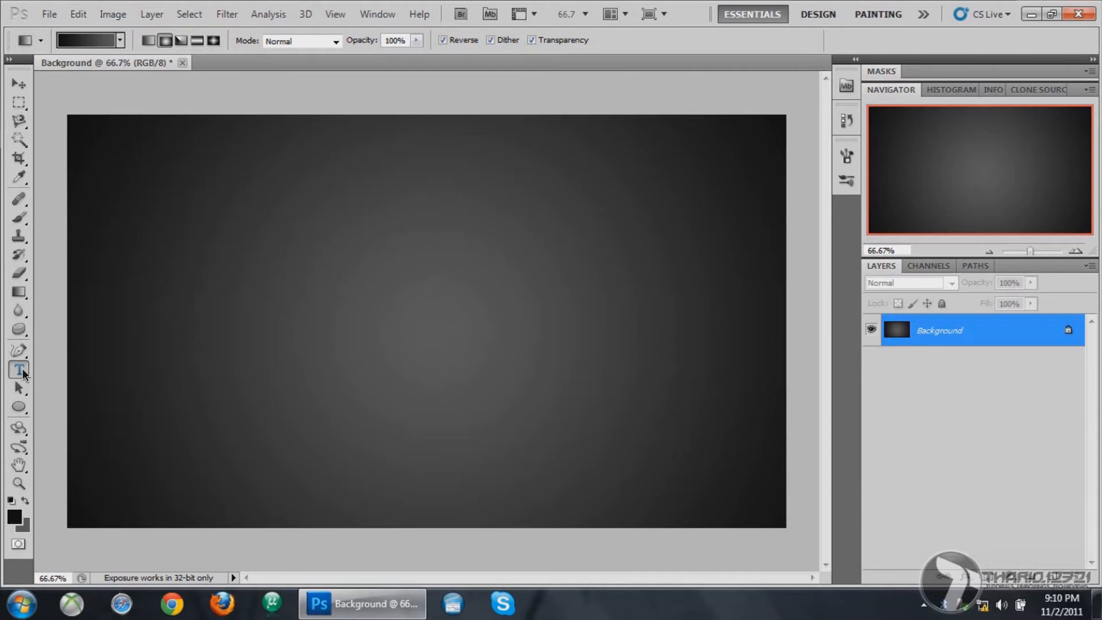
mouse_move(12, 298)
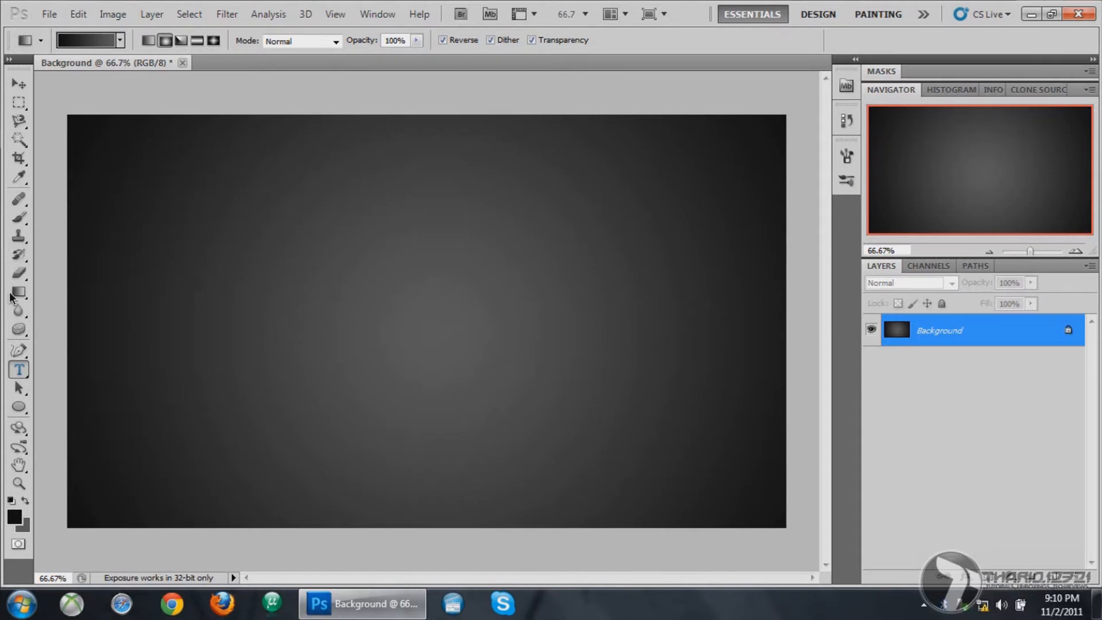
mouse_move(195, 77)
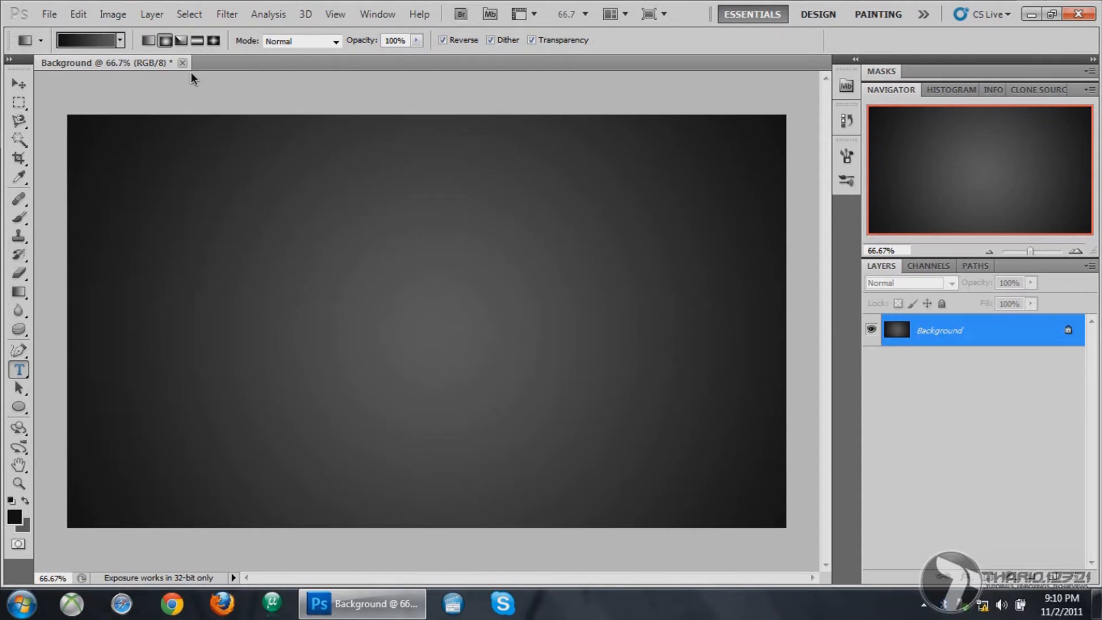
mouse_move(186, 64)
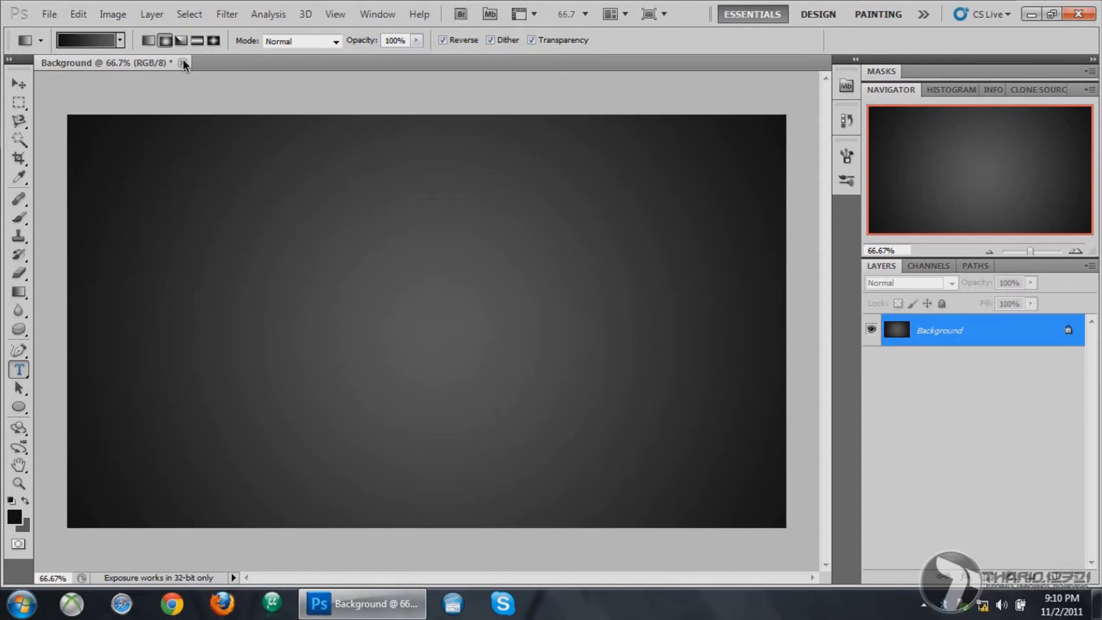
Set the Type tool to Street Soul 100 pt, Crisp anti-aliasing, dark red #900707
click(18, 371)
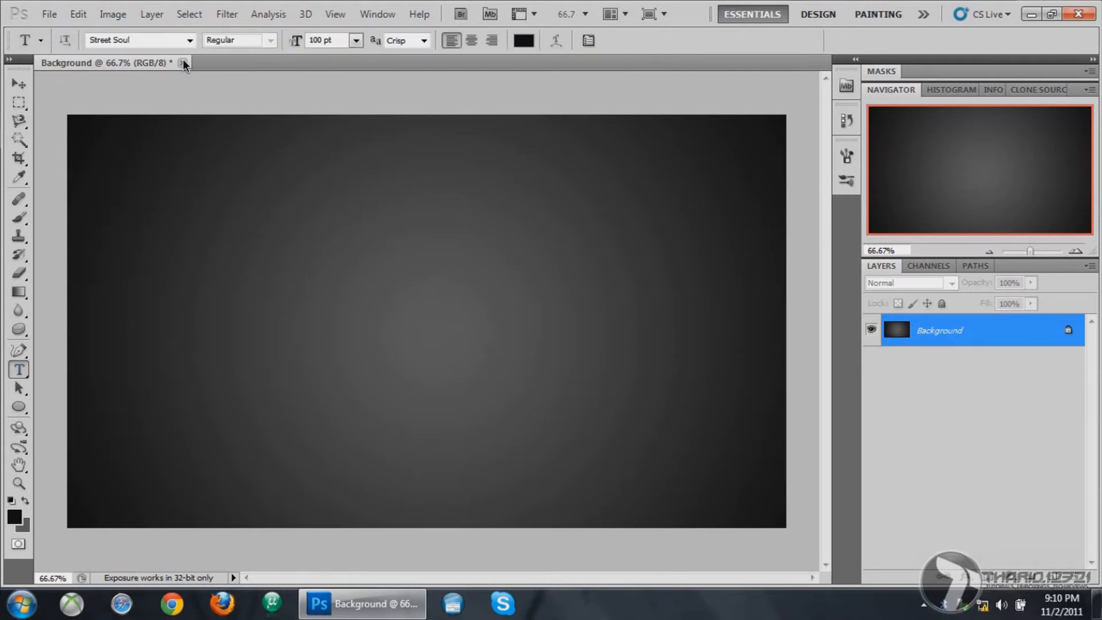
mouse_move(181, 52)
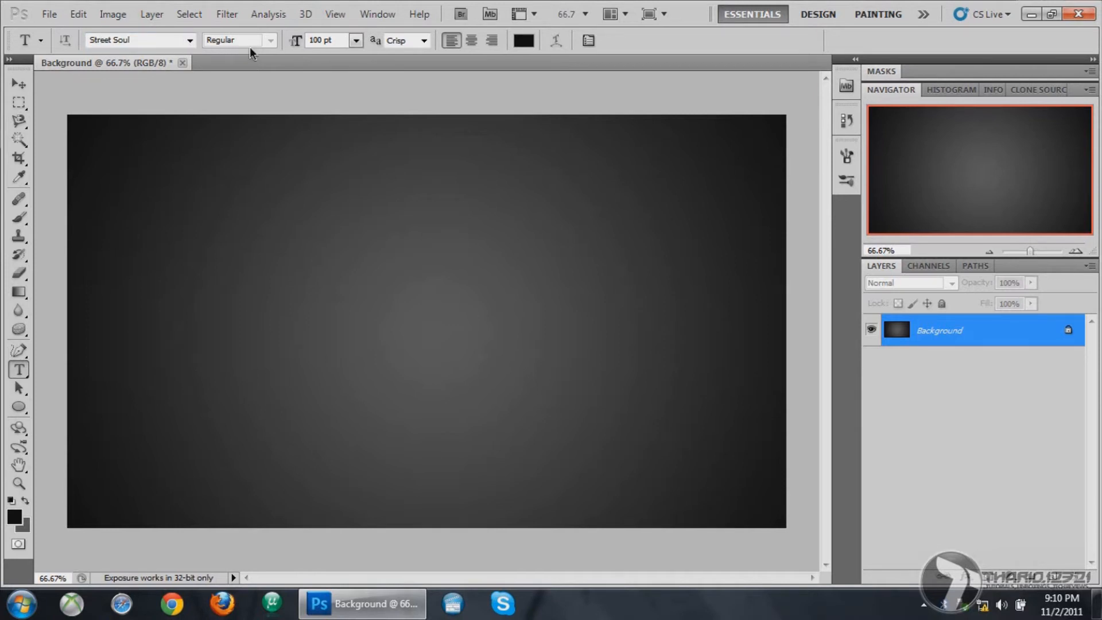
mouse_move(283, 57)
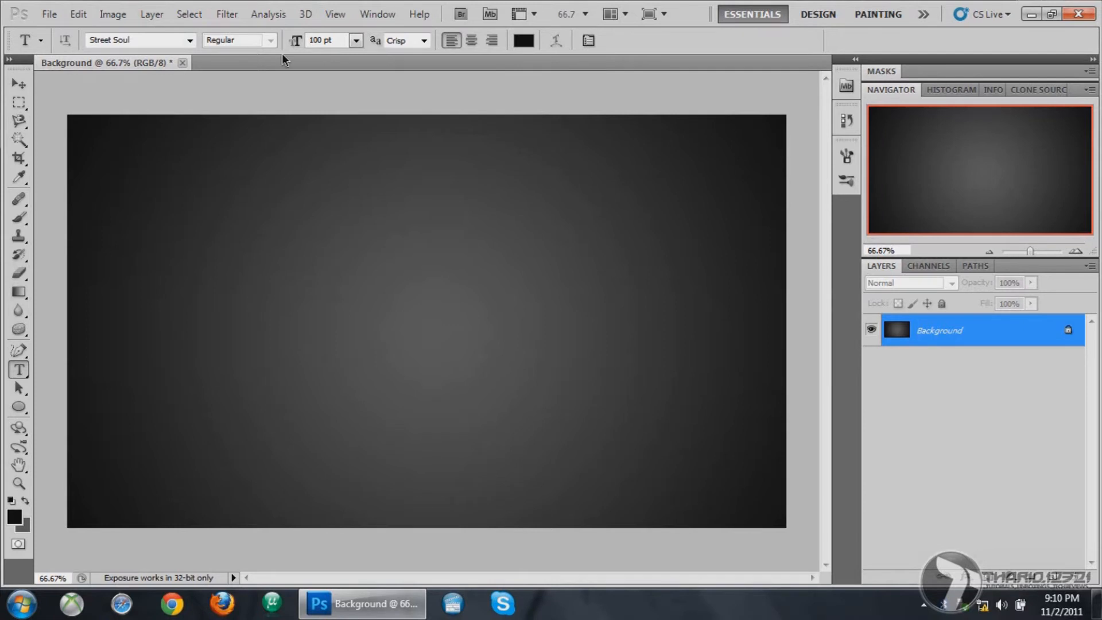
mouse_move(338, 240)
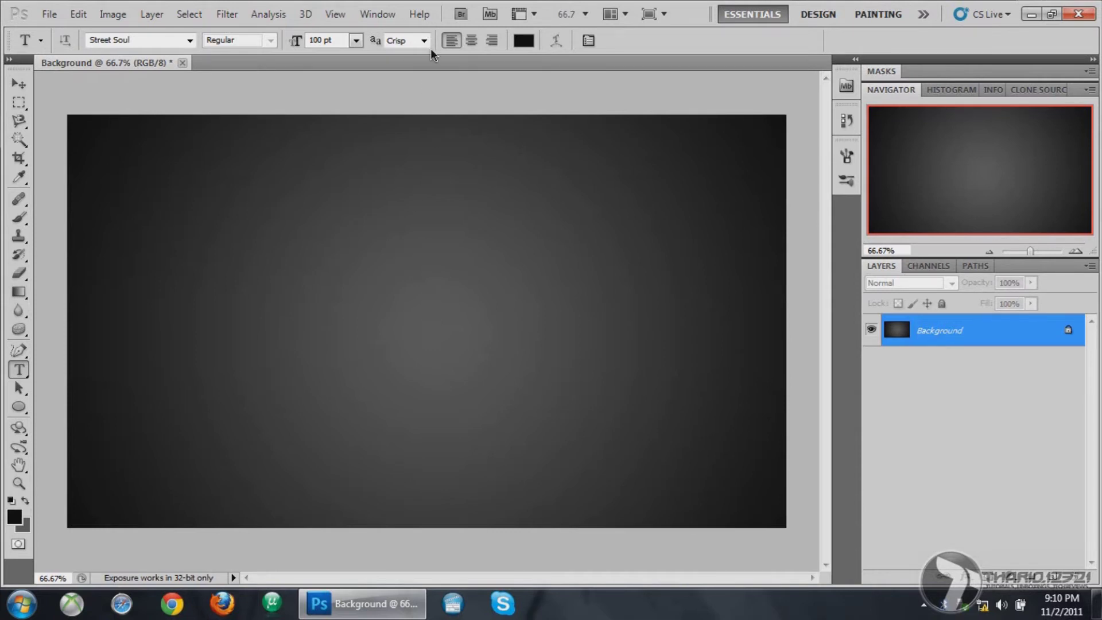
click(422, 40)
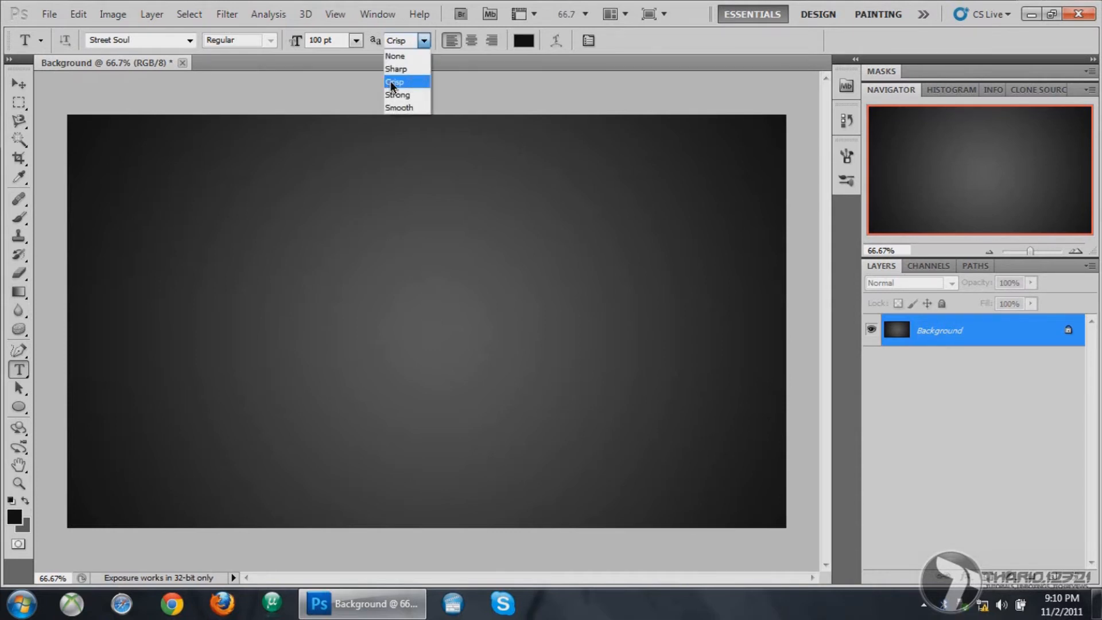
click(394, 80)
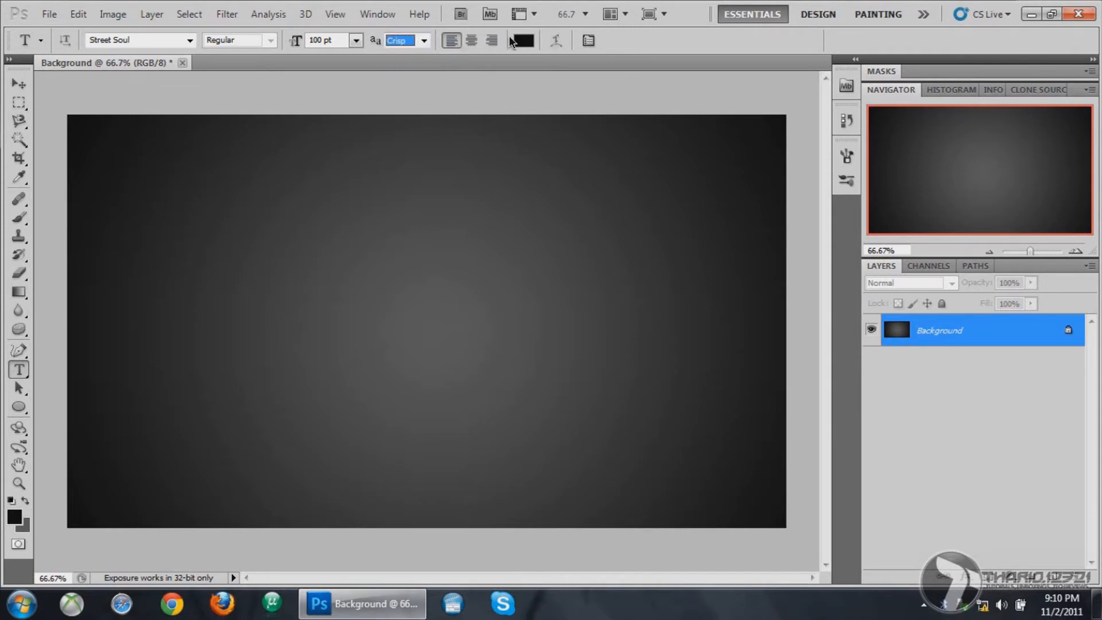
click(520, 41)
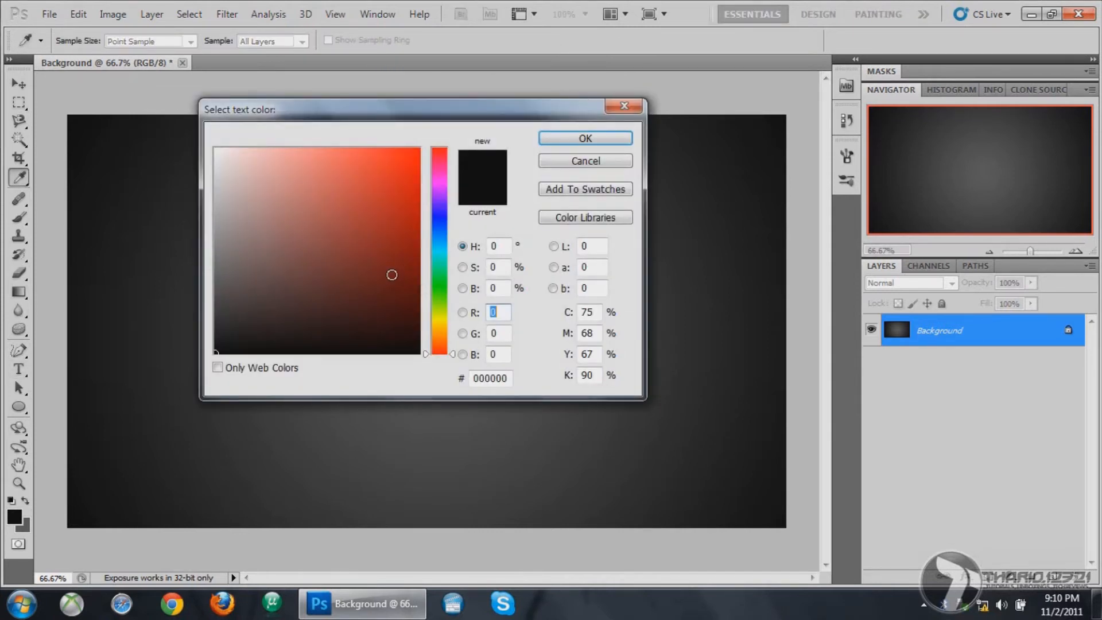
click(410, 237)
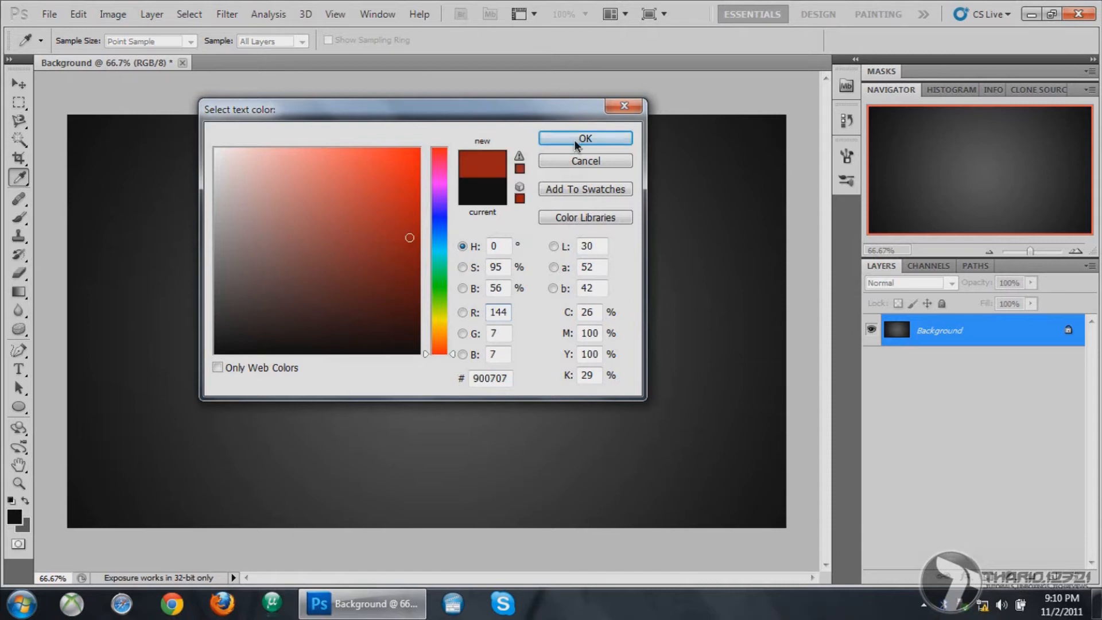
click(584, 138)
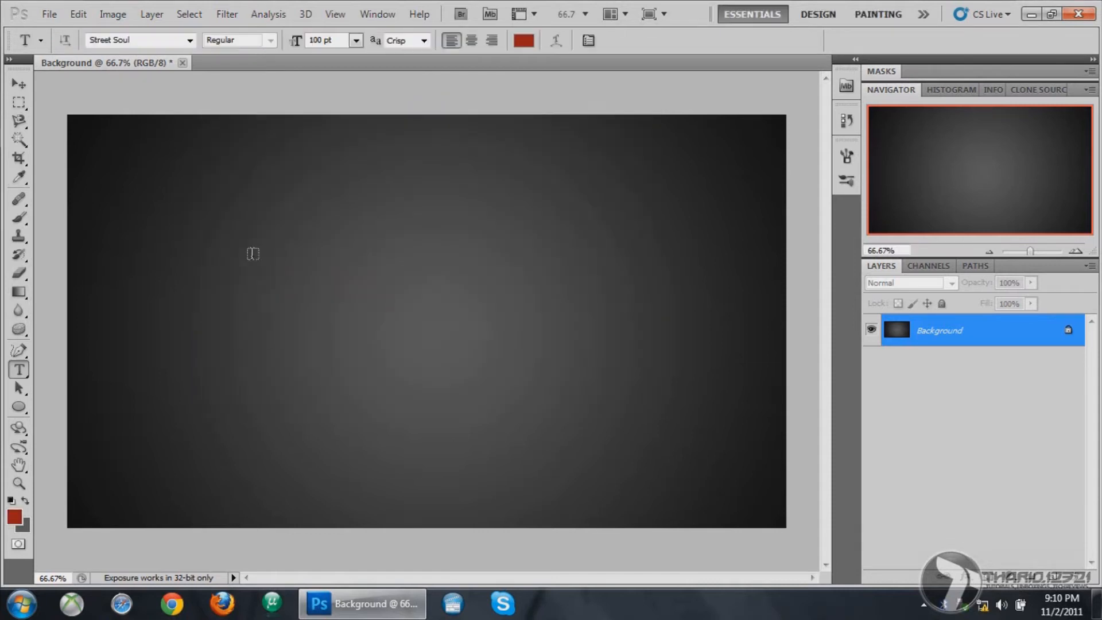
mouse_move(169, 359)
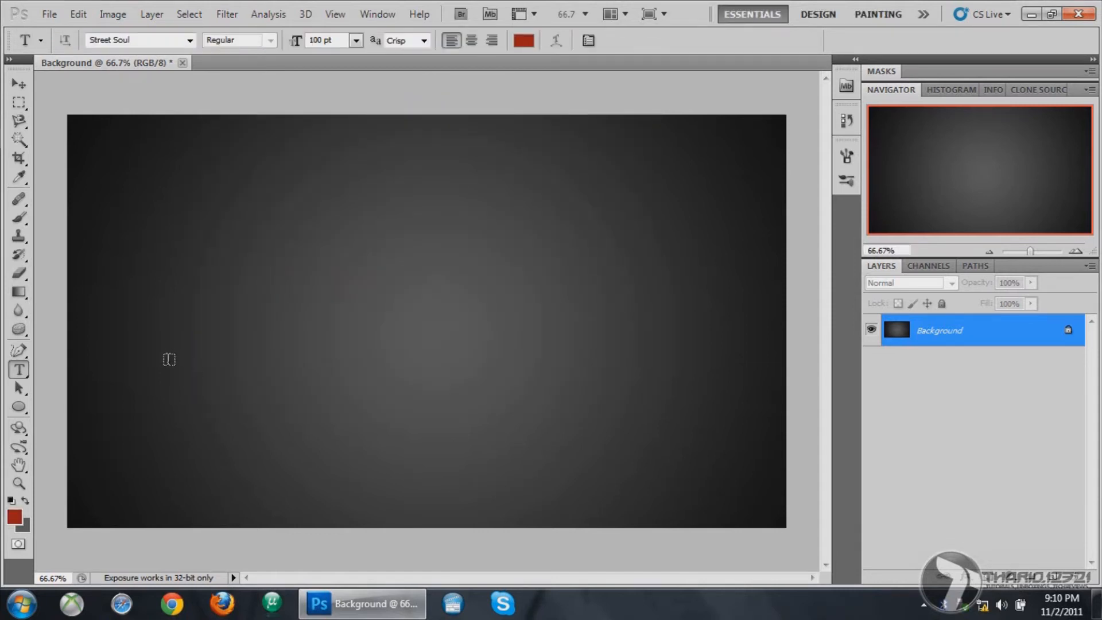
Write THARIQ12321 in dark red graffiti lettering and commit the text
text(THARIQ)
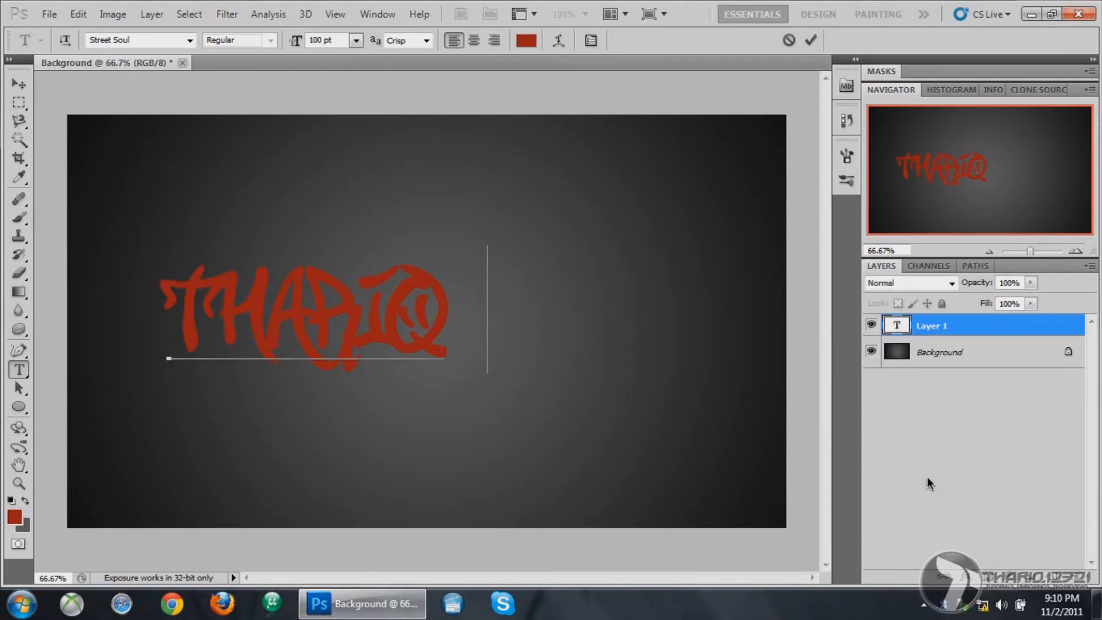
text(12321)
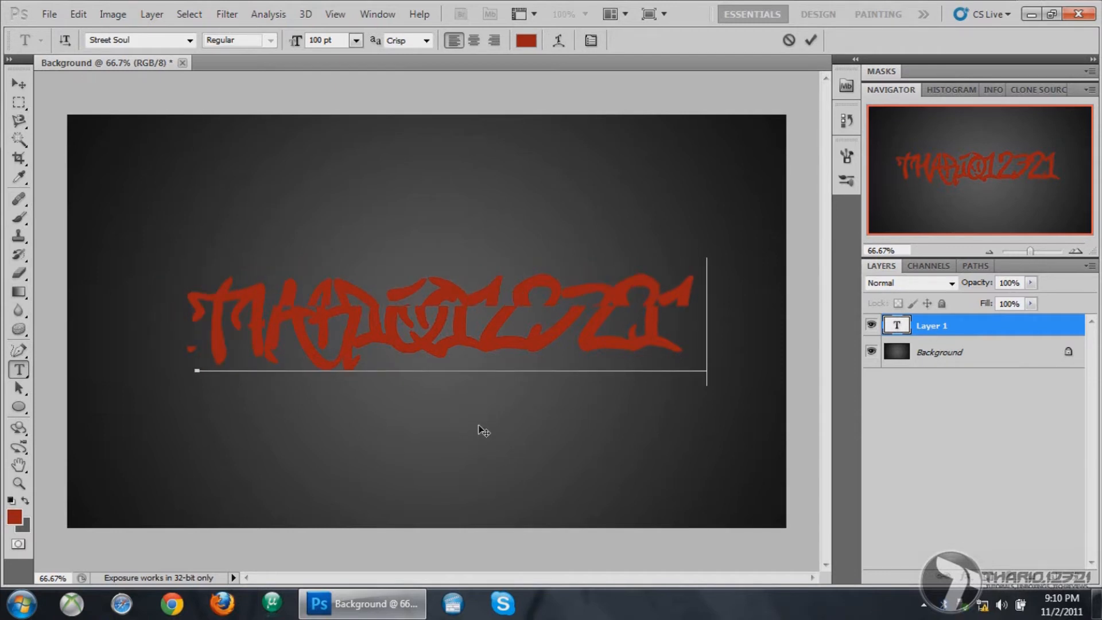
click(809, 40)
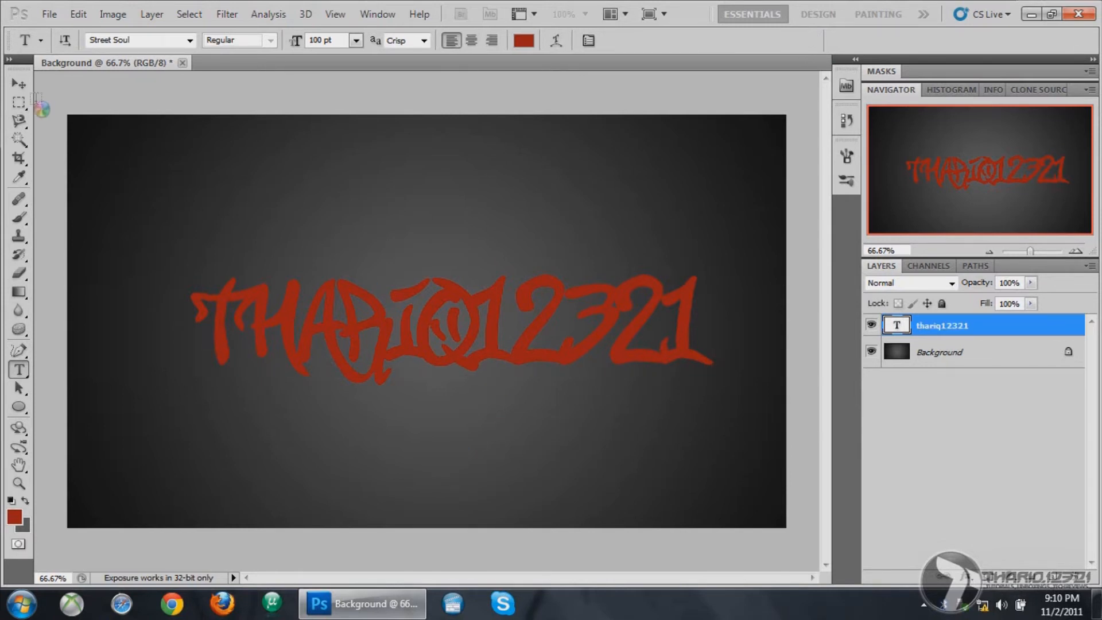
Select the whole canvas and centre the graffiti name with the Move tool
click(18, 102)
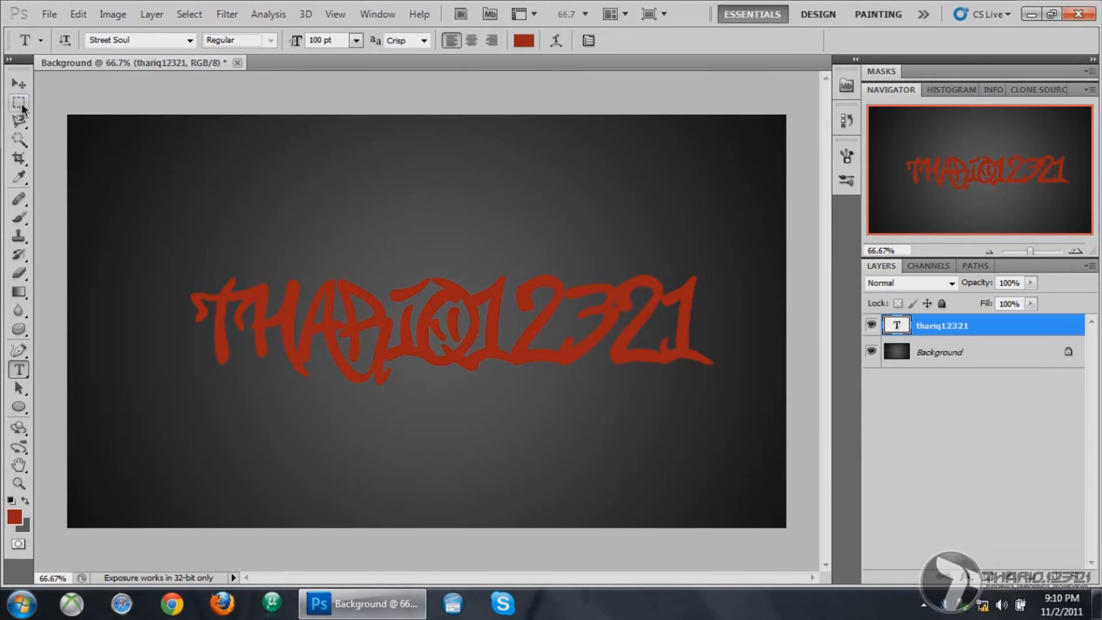
click(19, 103)
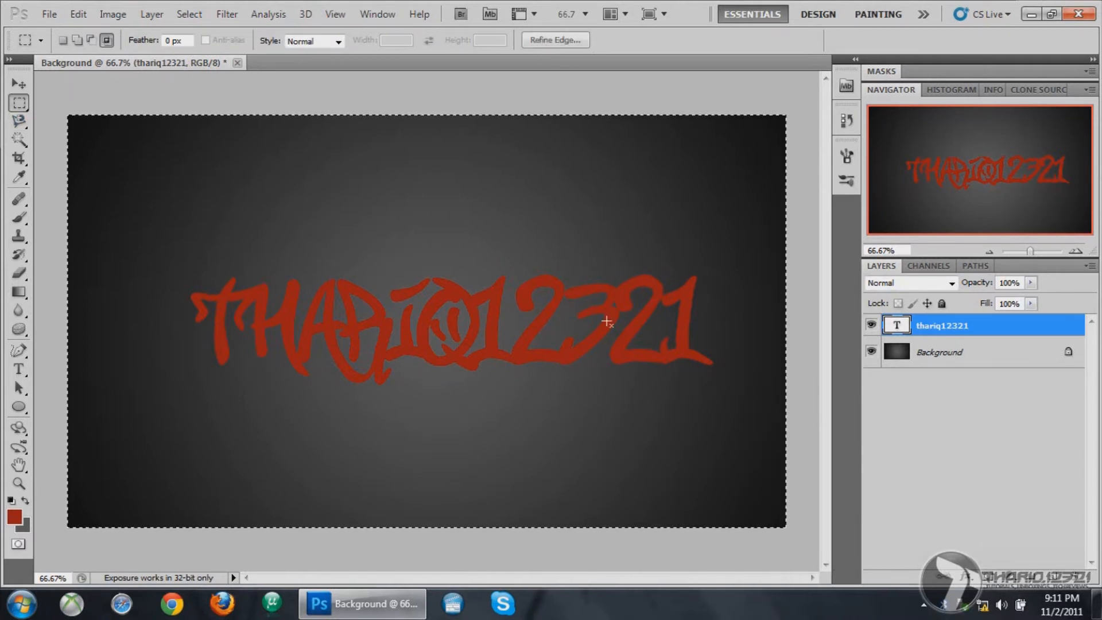
click(17, 83)
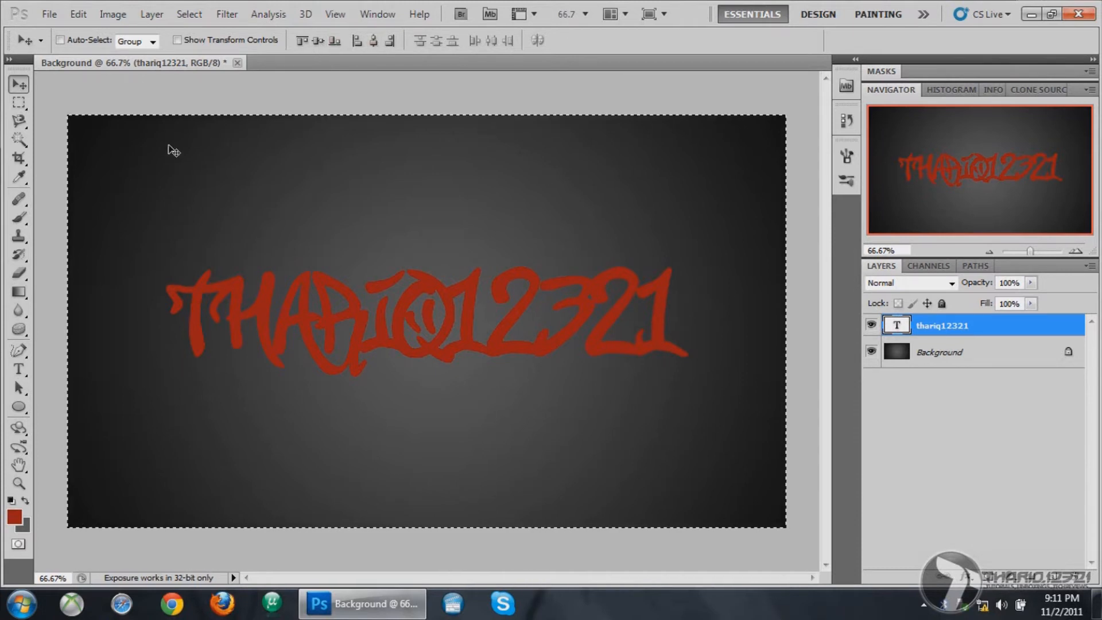
mouse_move(62, 254)
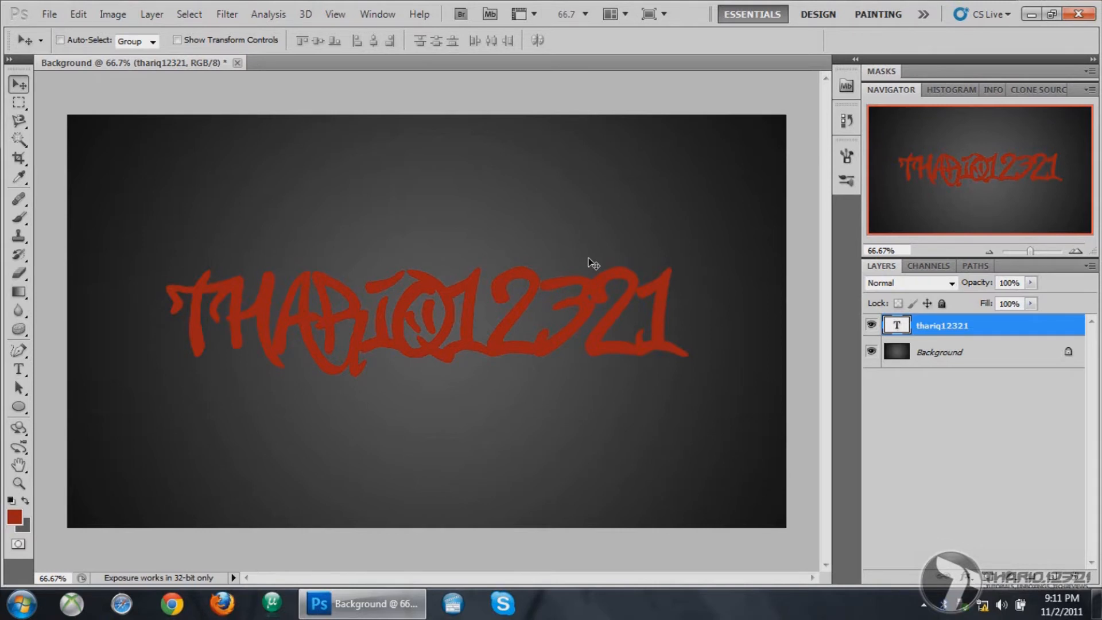
mouse_move(969, 380)
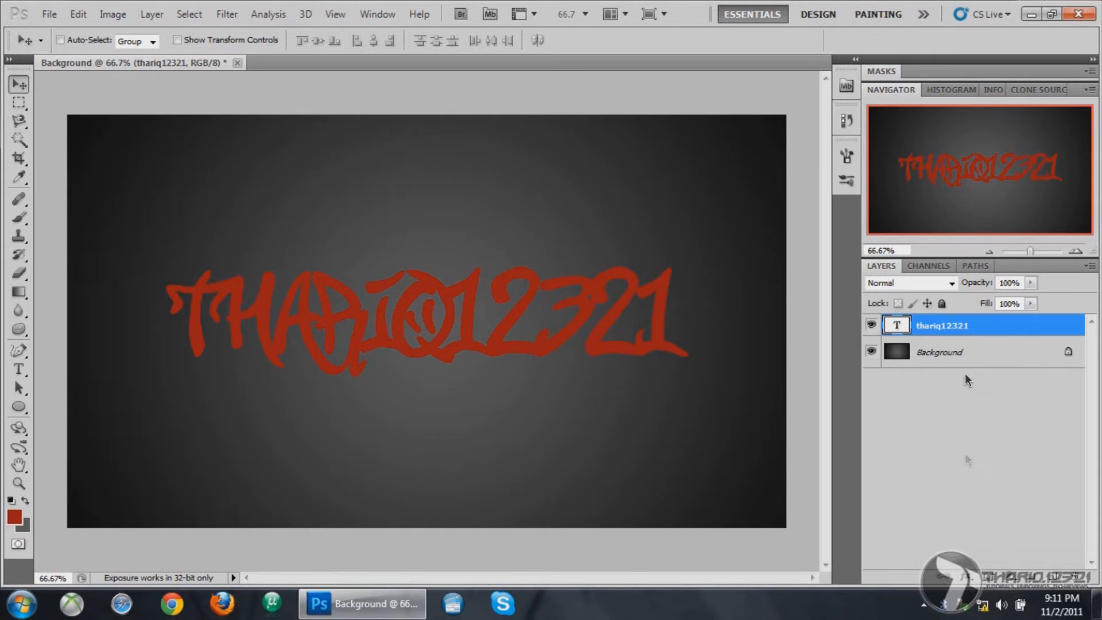
mouse_move(628, 455)
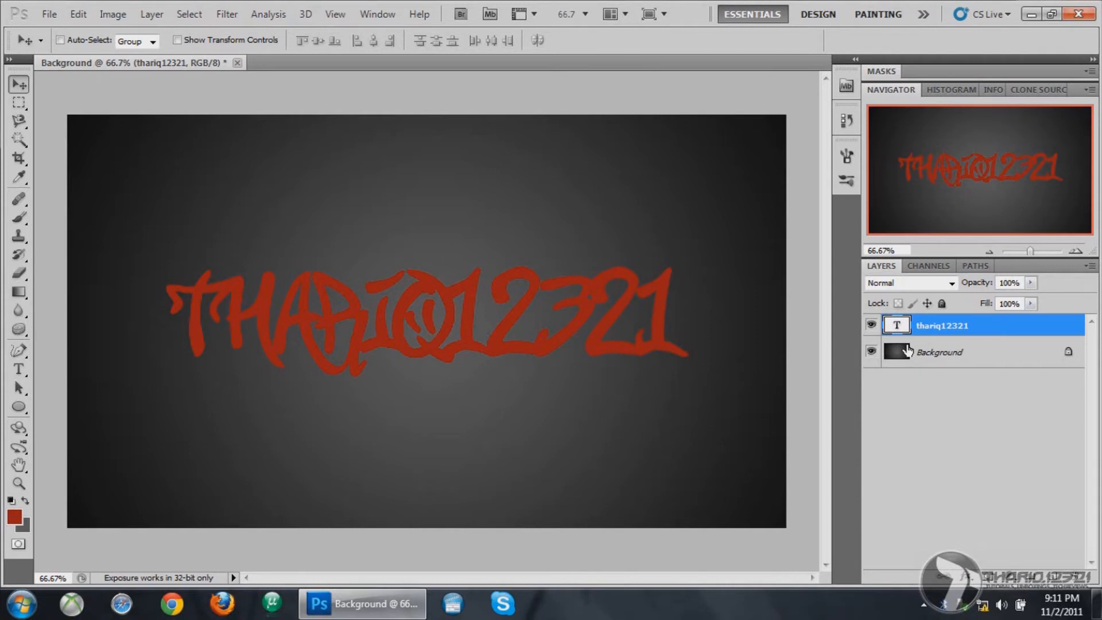
Add a Stroke layer style to the name with Normal blending
right_click(939, 351)
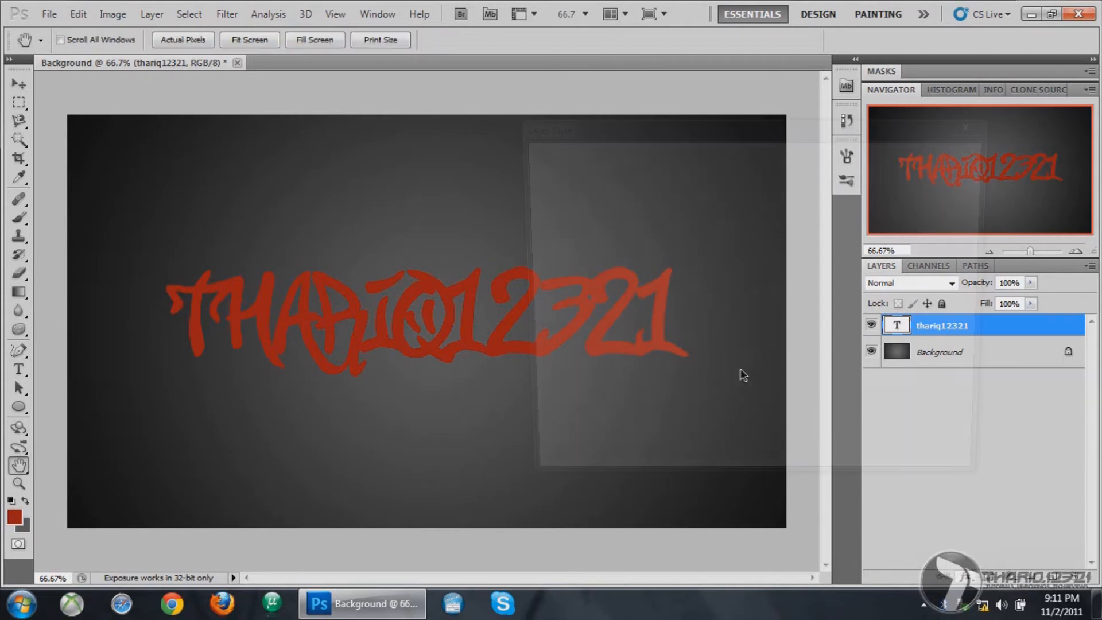
double_click(942, 325)
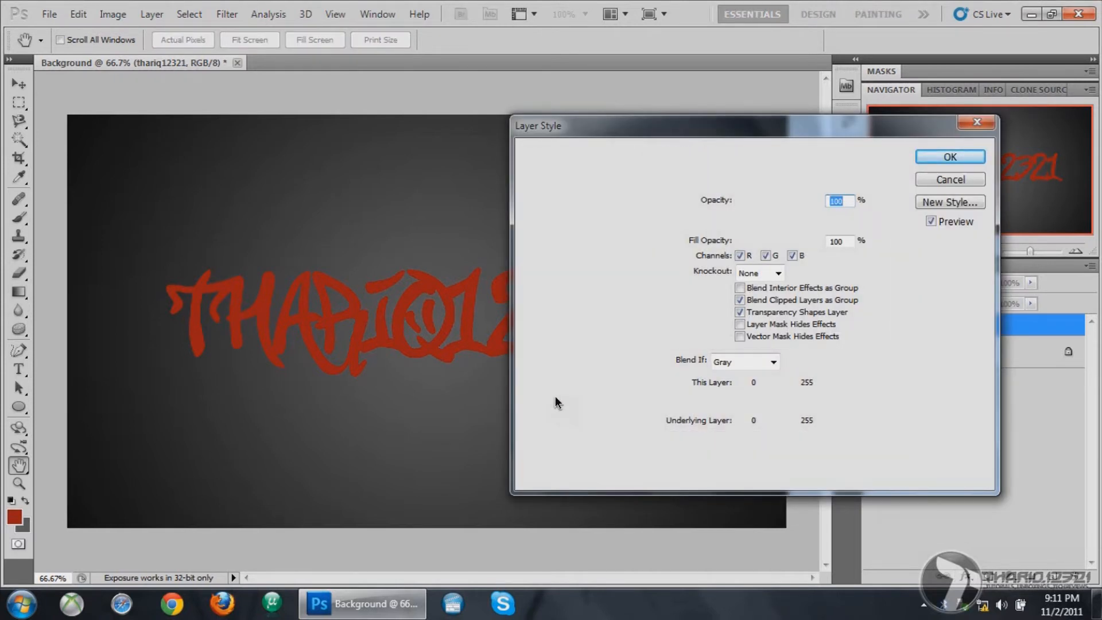
click(534, 390)
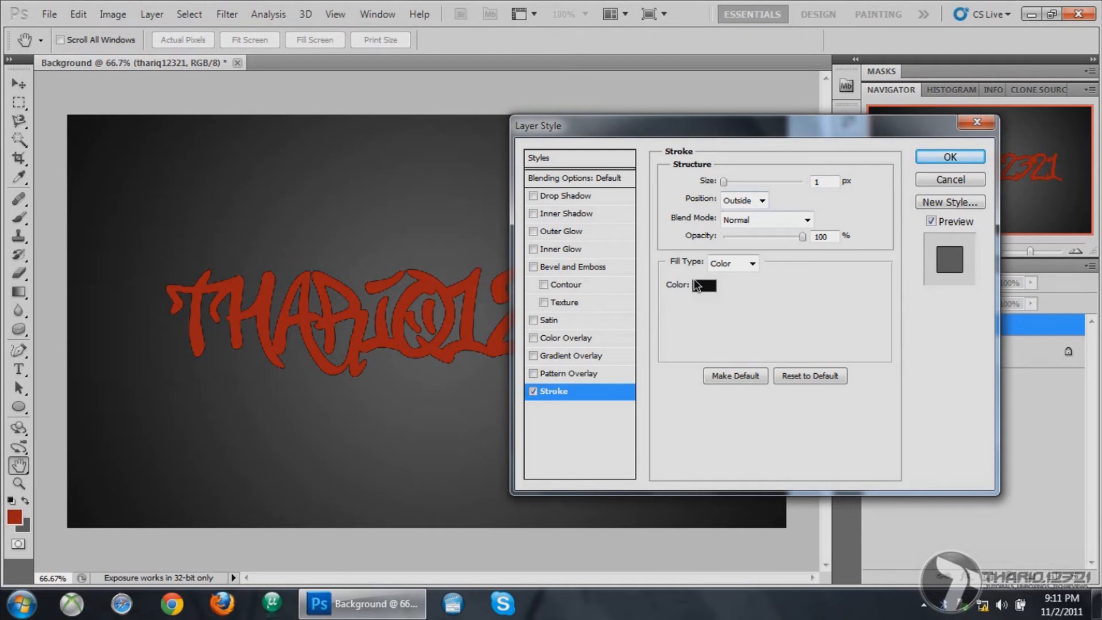
mouse_move(765, 199)
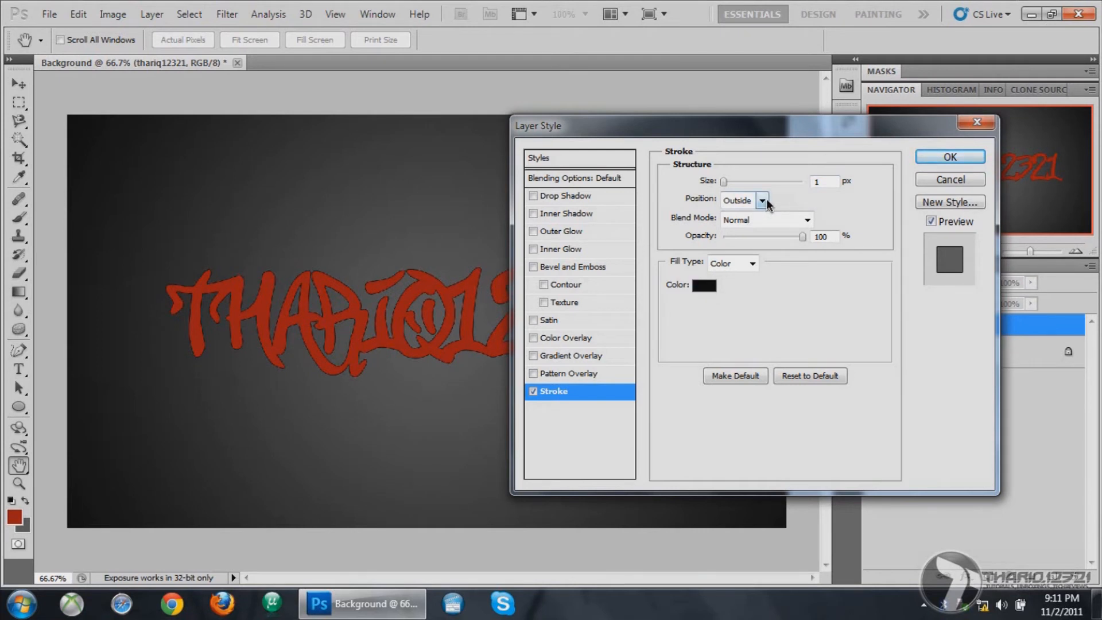
click(806, 219)
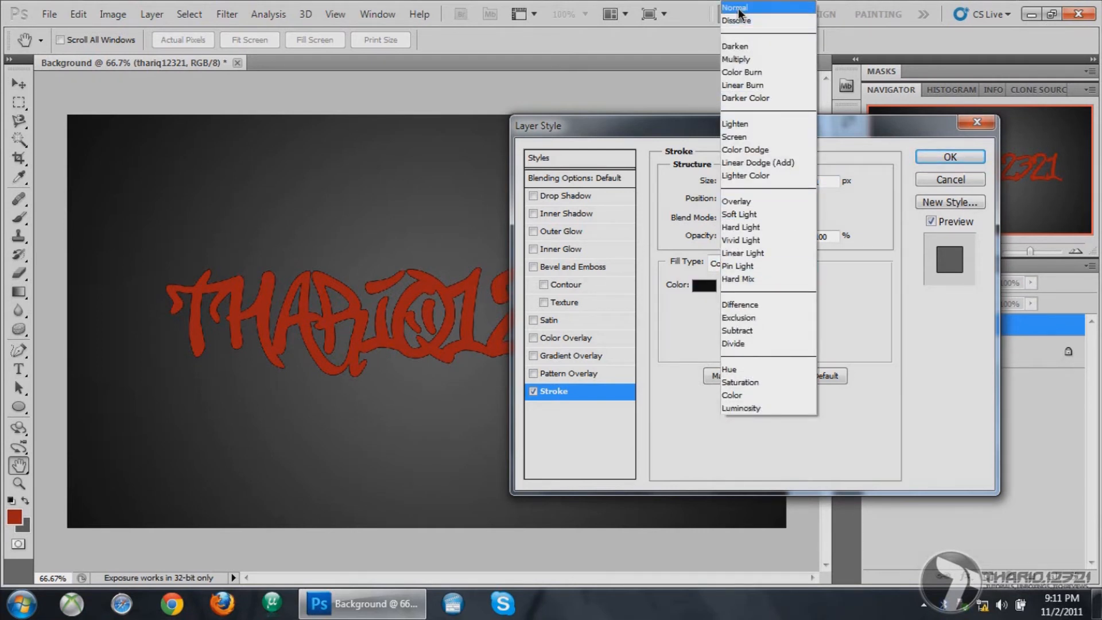
click(735, 8)
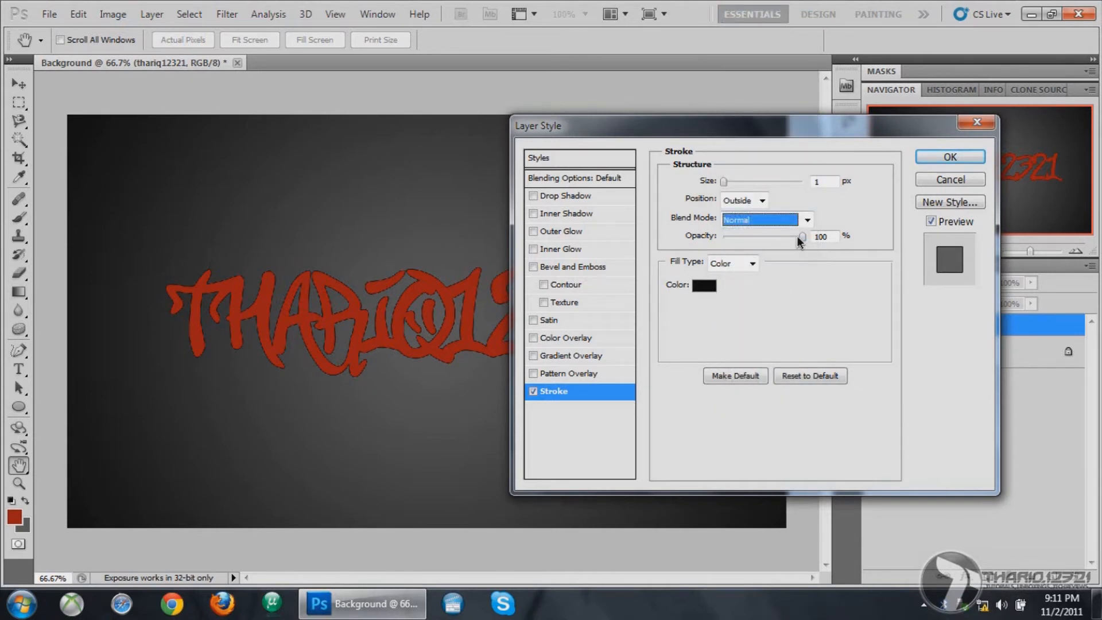
Make the stroke white at 5 px and apply the outline to the text
click(752, 263)
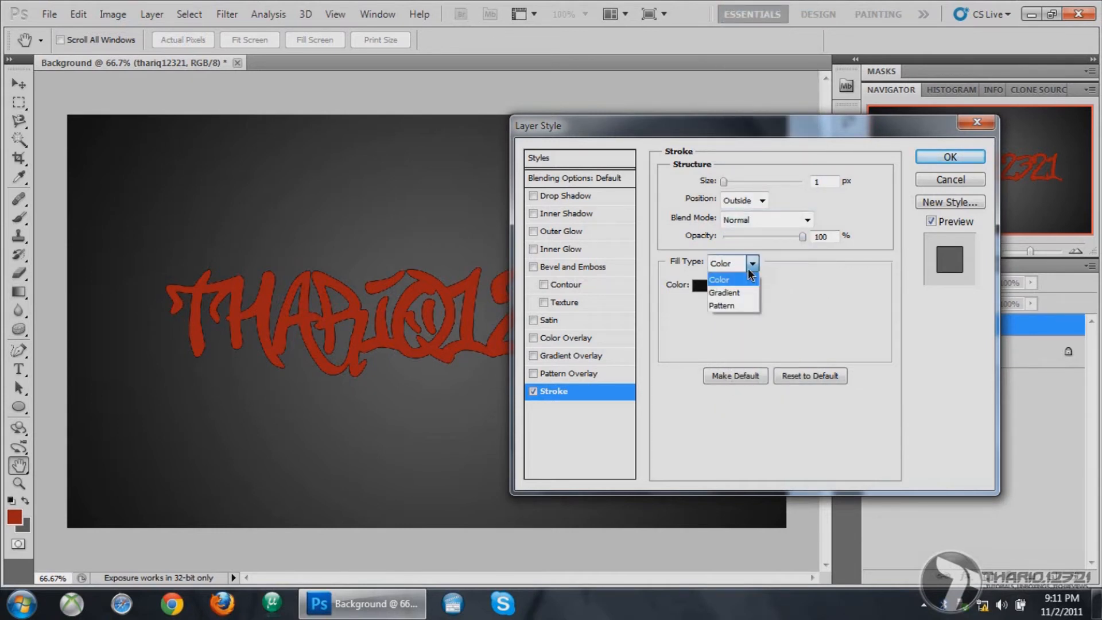
click(704, 286)
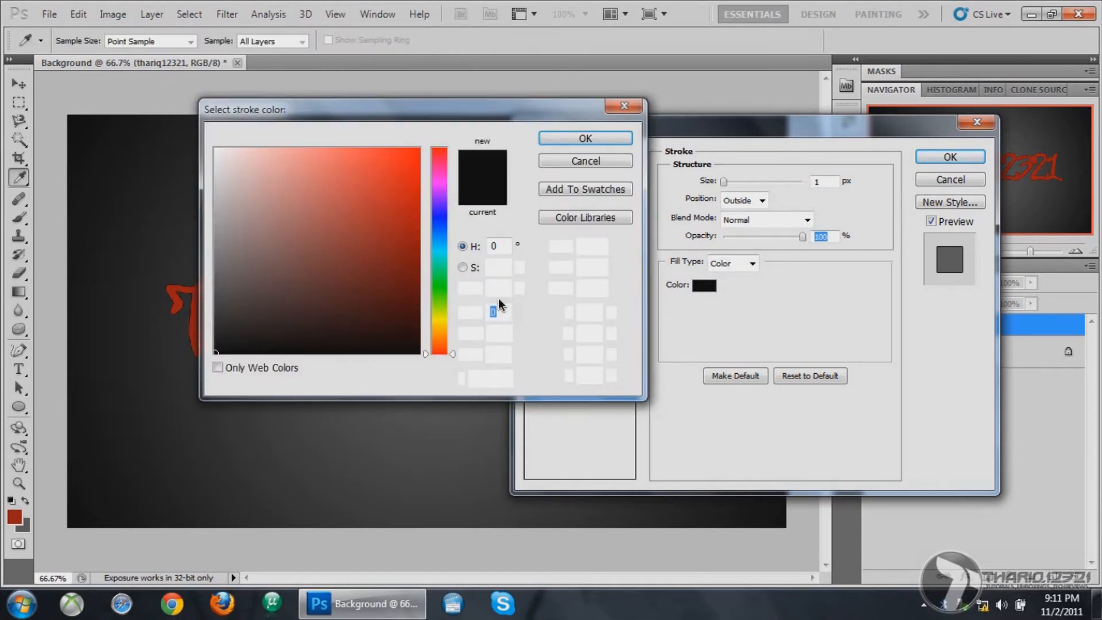
click(209, 144)
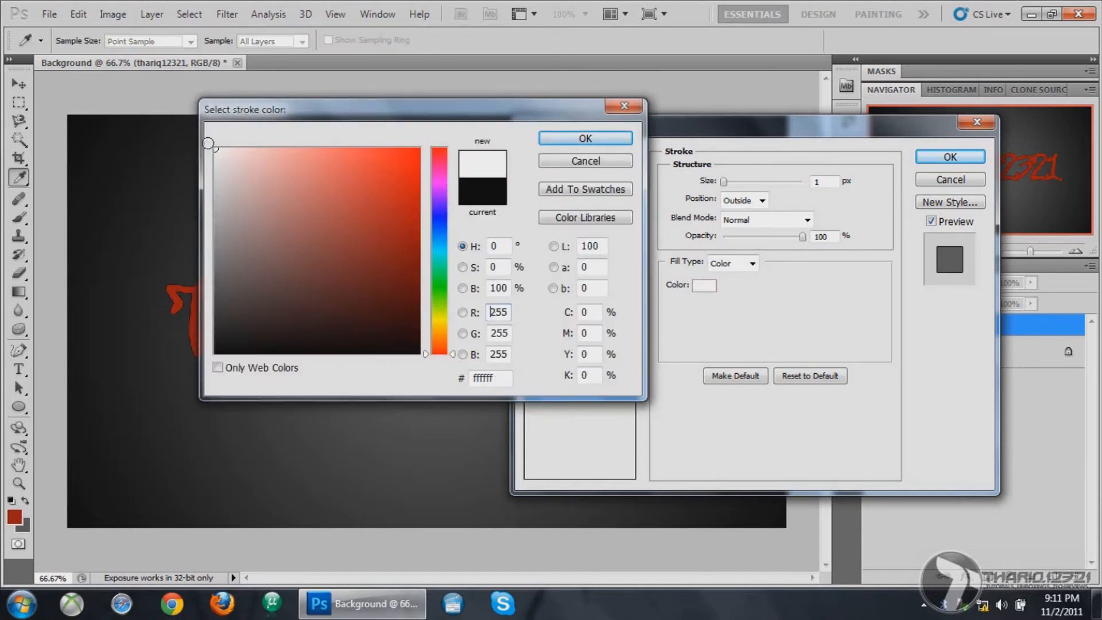
click(584, 138)
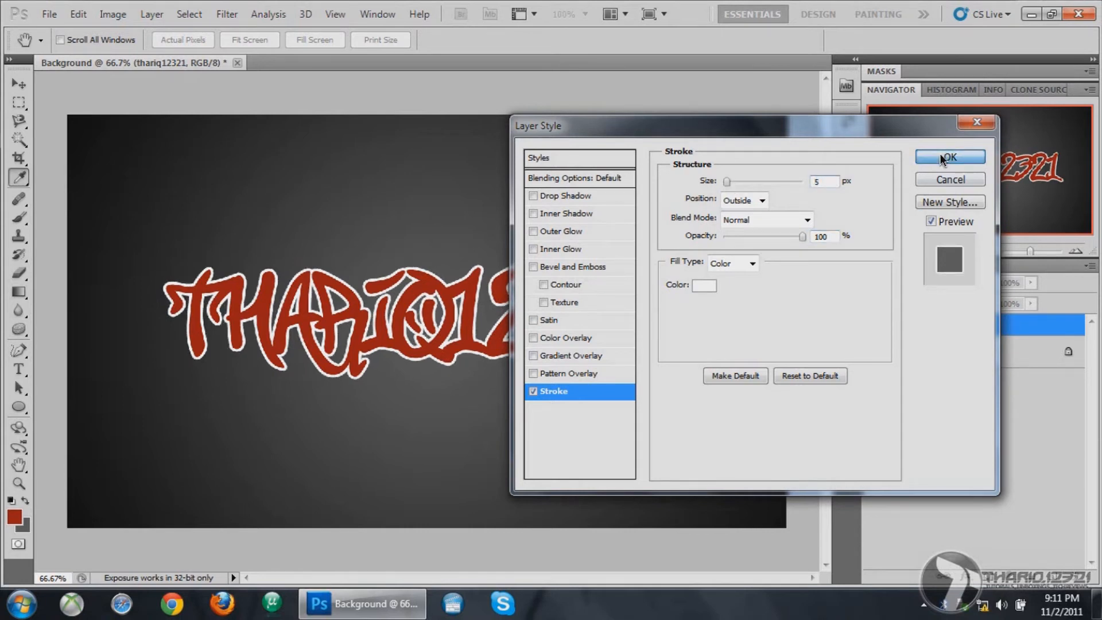
click(950, 157)
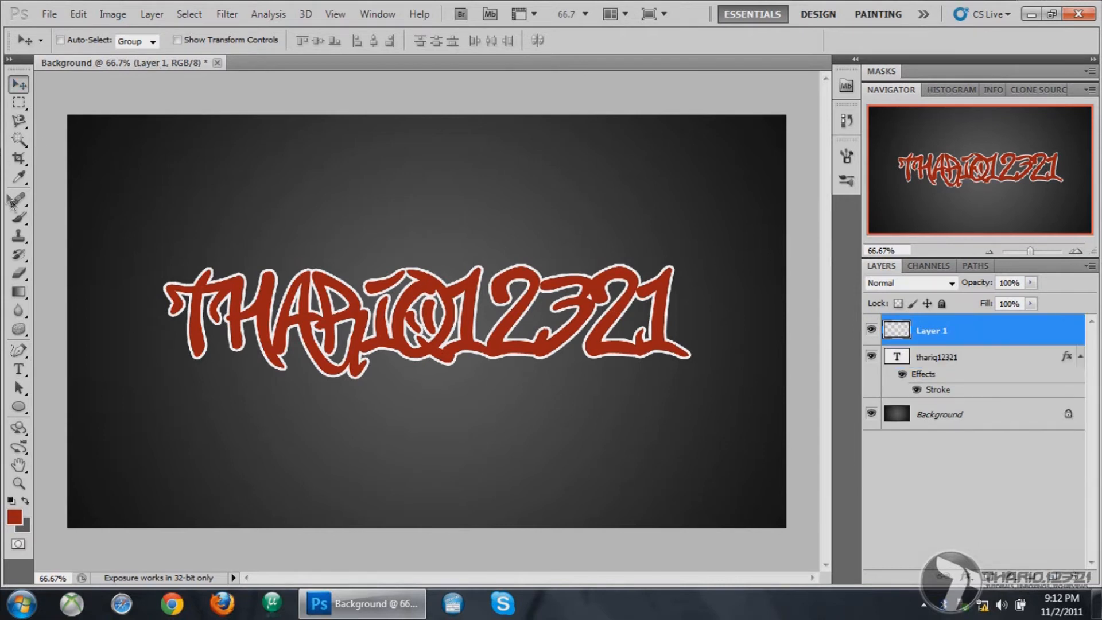
Replace the brush presets with the Basic Brushes set and choose a 36 px hard round brush
click(17, 217)
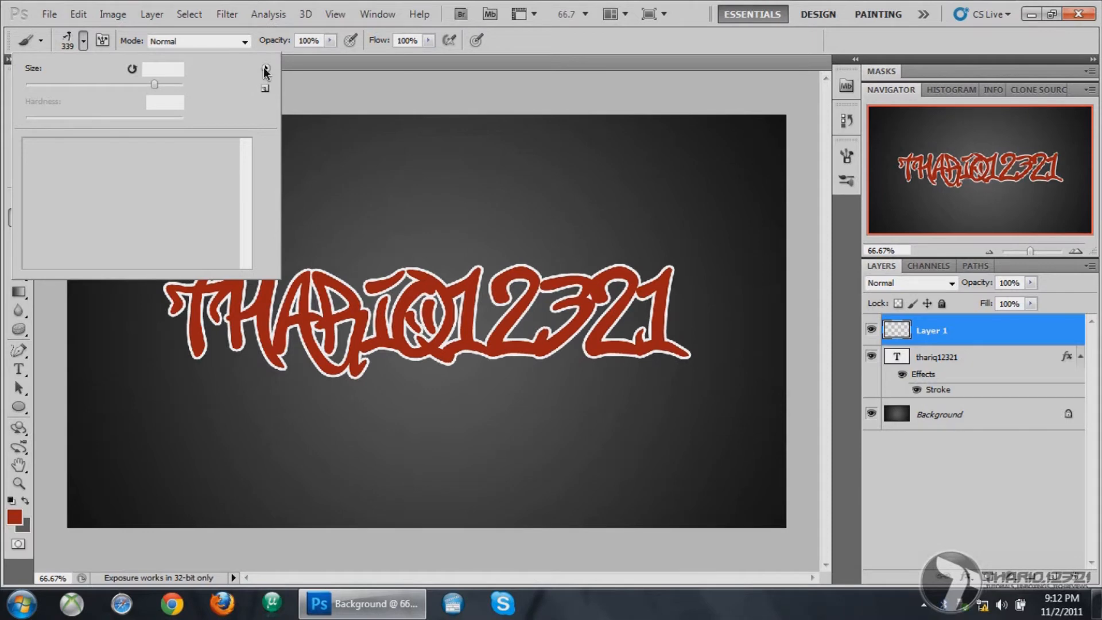
click(266, 68)
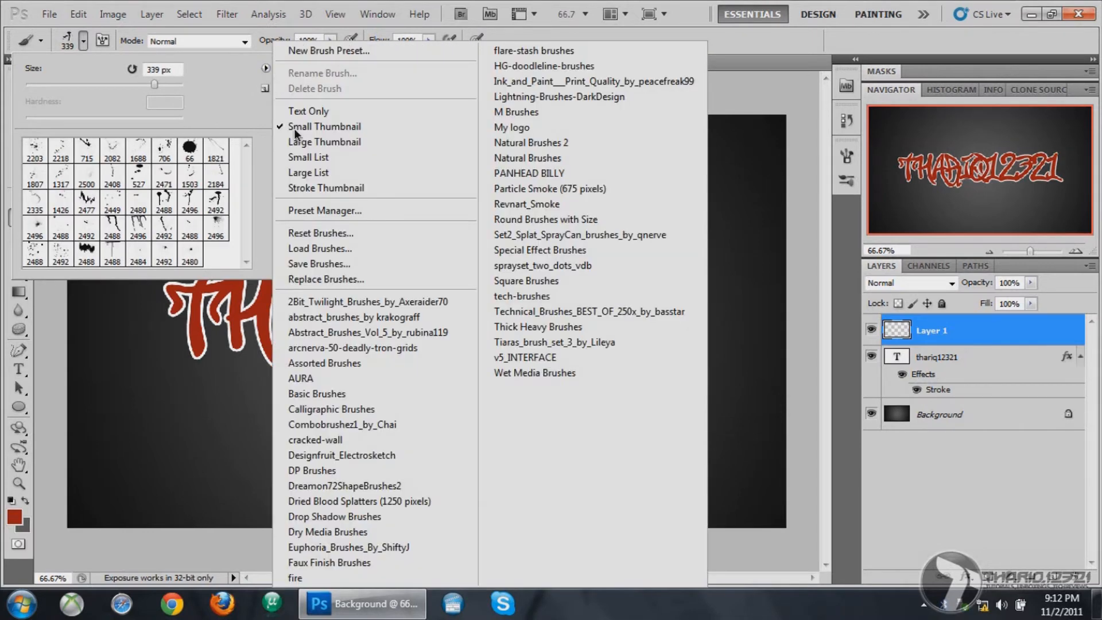
click(317, 394)
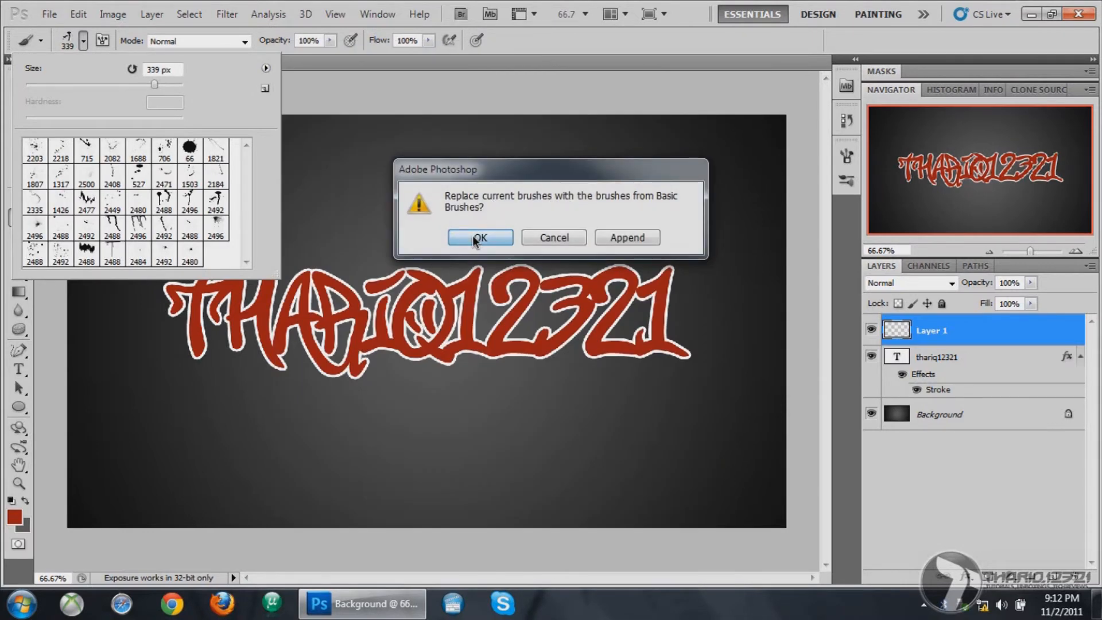
click(480, 238)
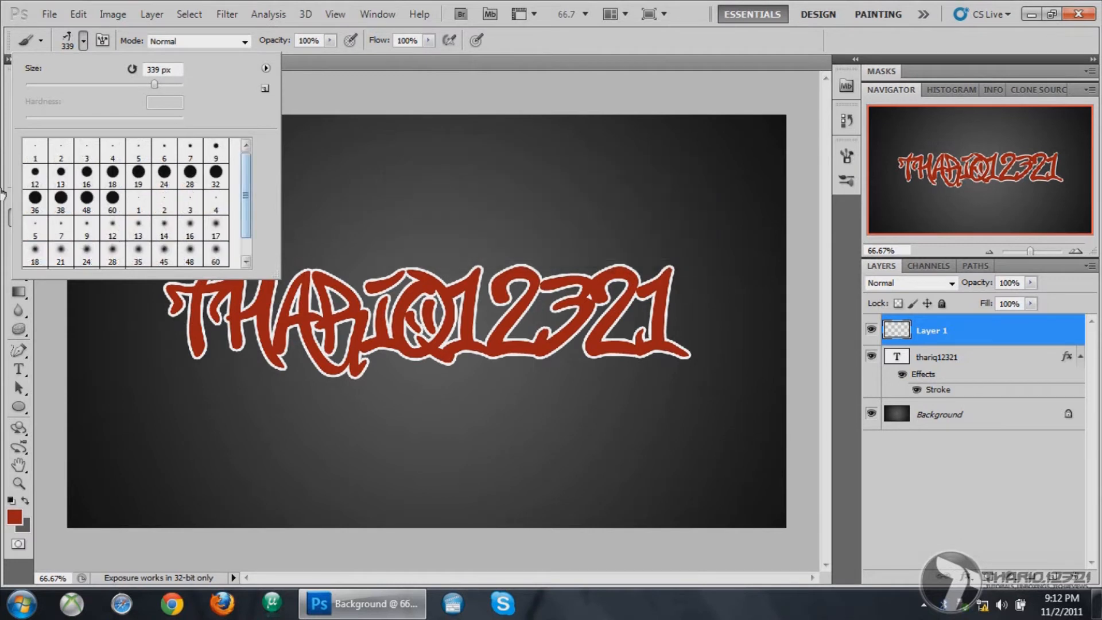
click(34, 199)
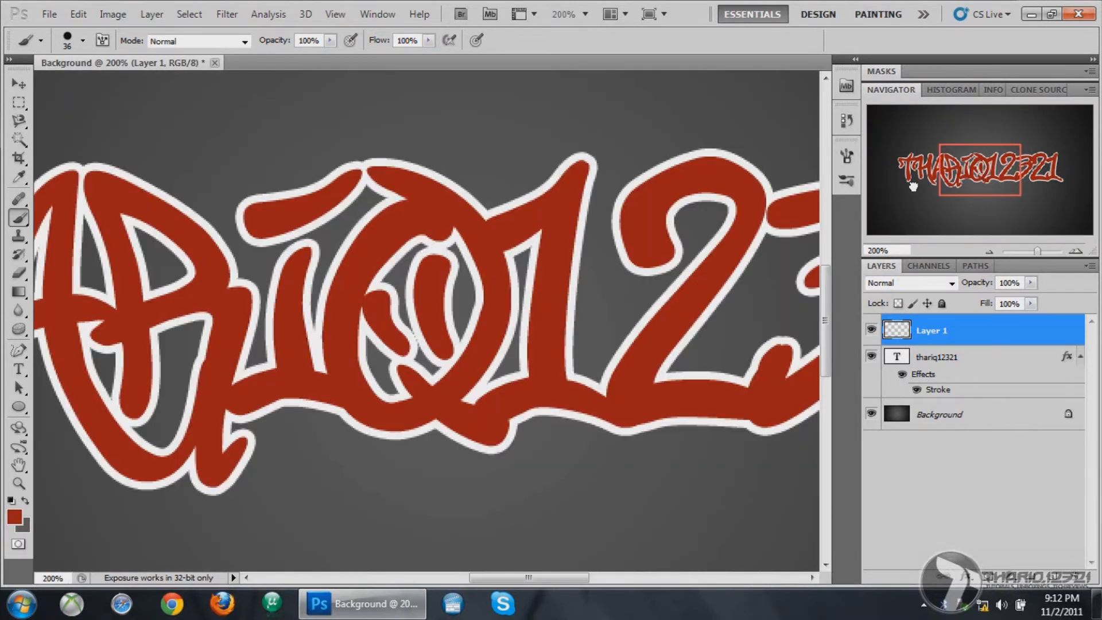
Paint black brush strokes around the graffiti lettering on Layer 1
scroll(left, 3)
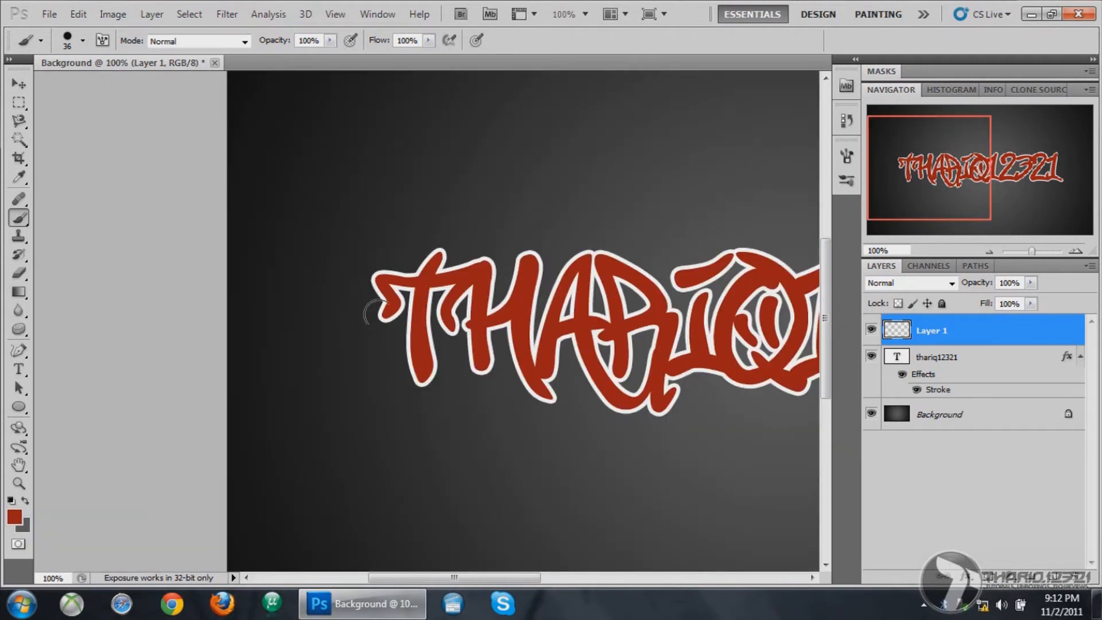
click(376, 317)
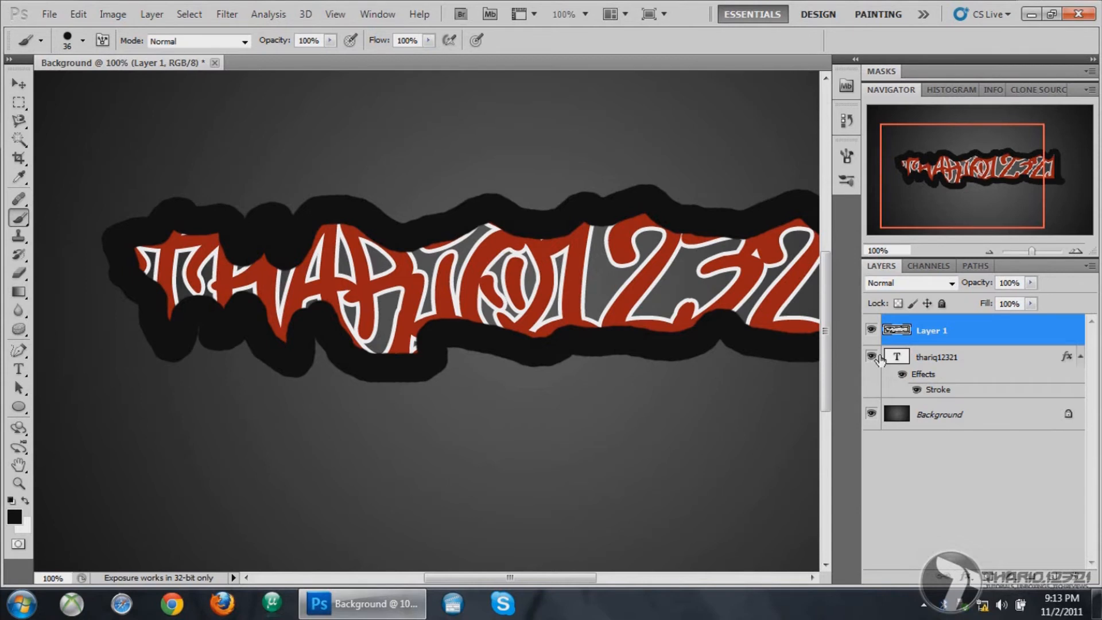
Hide the text layer, enlarge the brush to 46 px and keep filling the black border
click(871, 356)
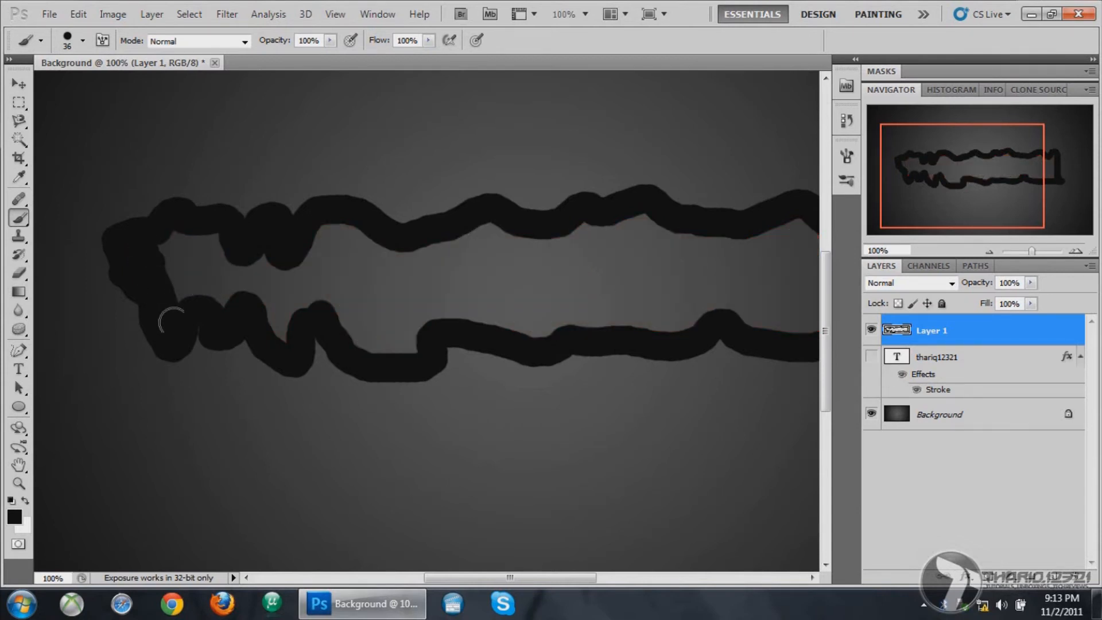
click(82, 41)
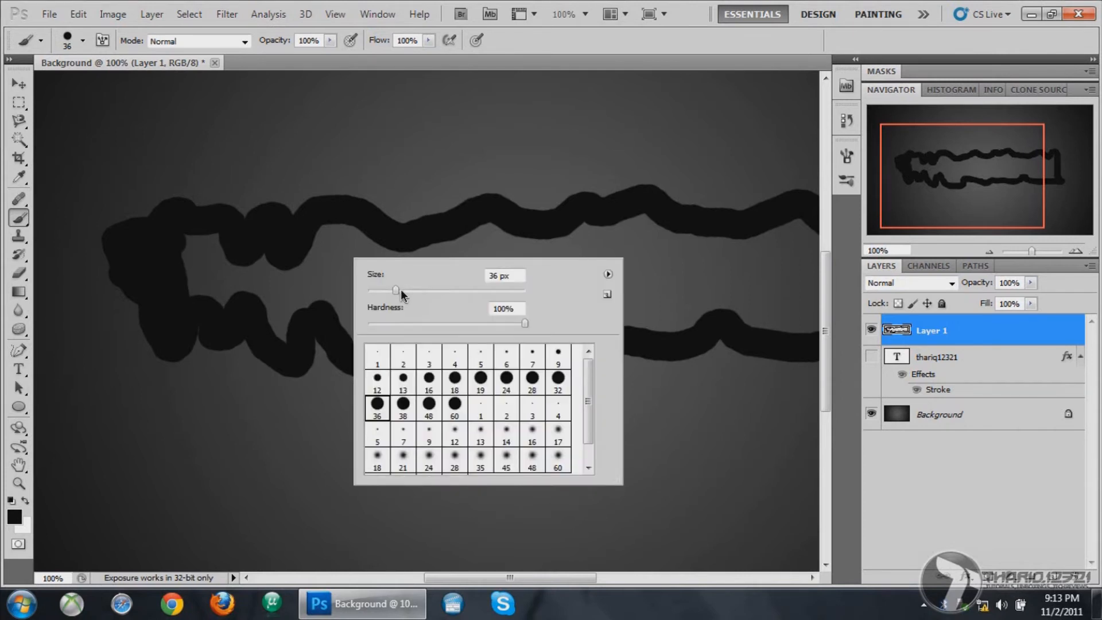
click(606, 275)
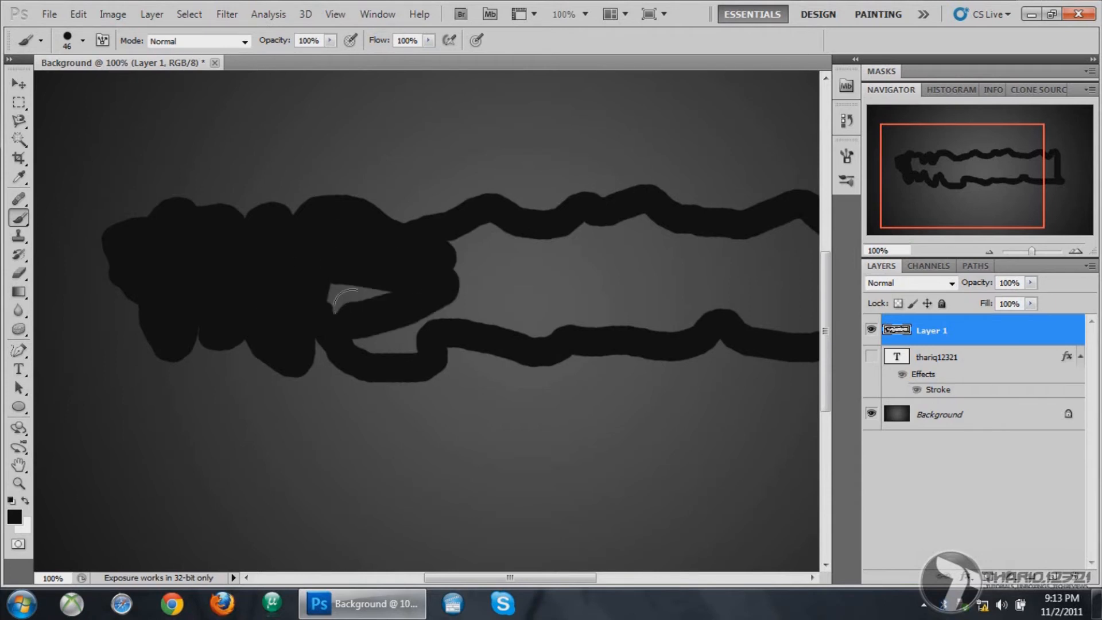
mouse_move(336, 255)
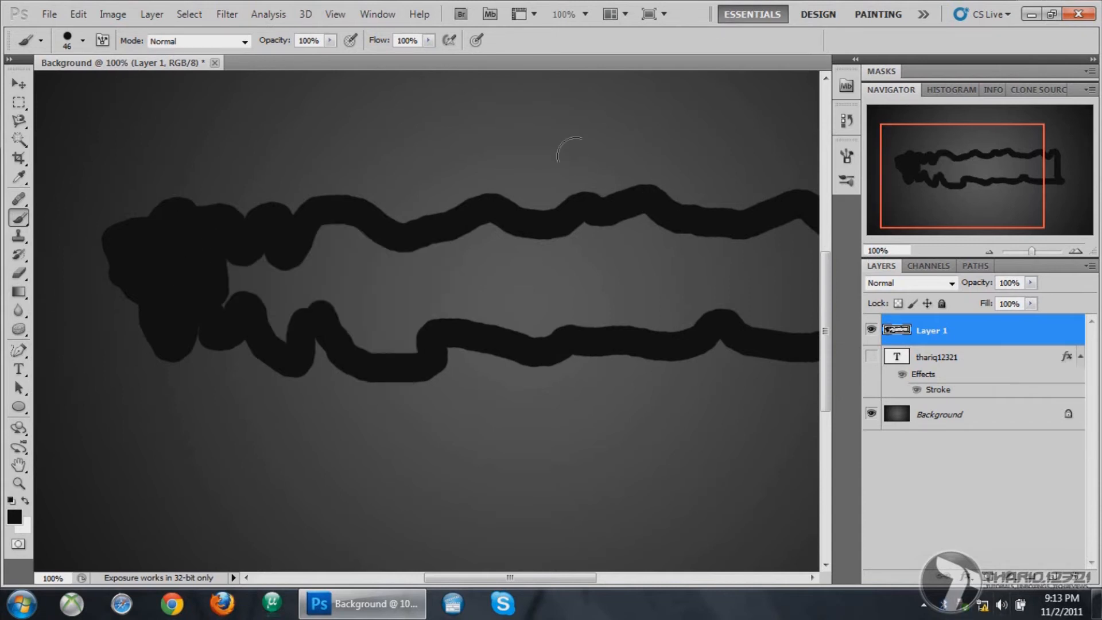
click(77, 13)
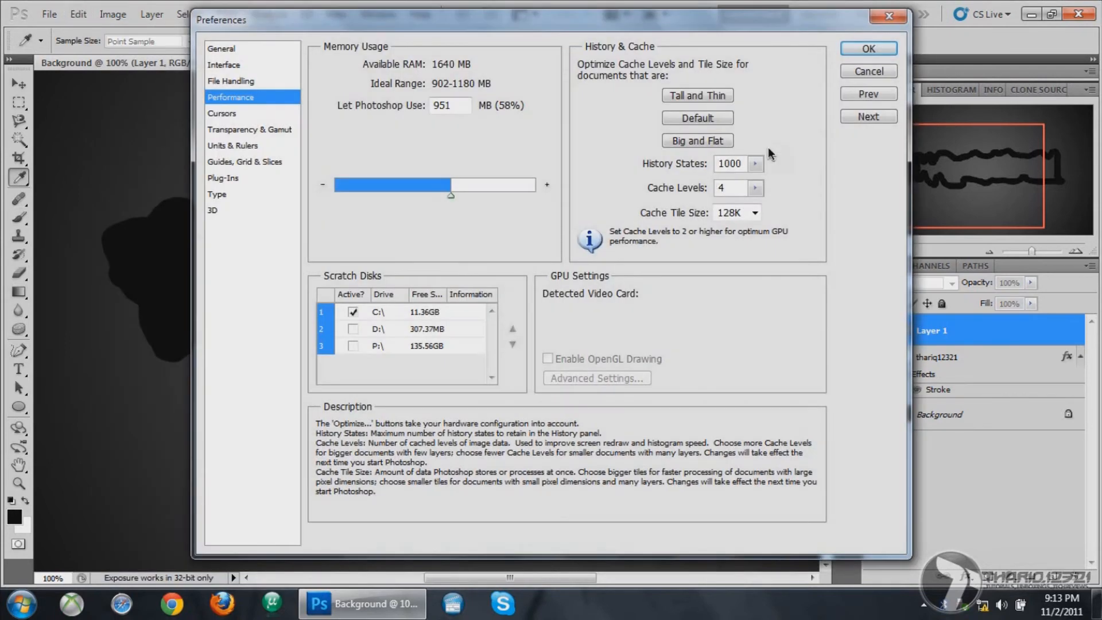
mouse_move(757, 163)
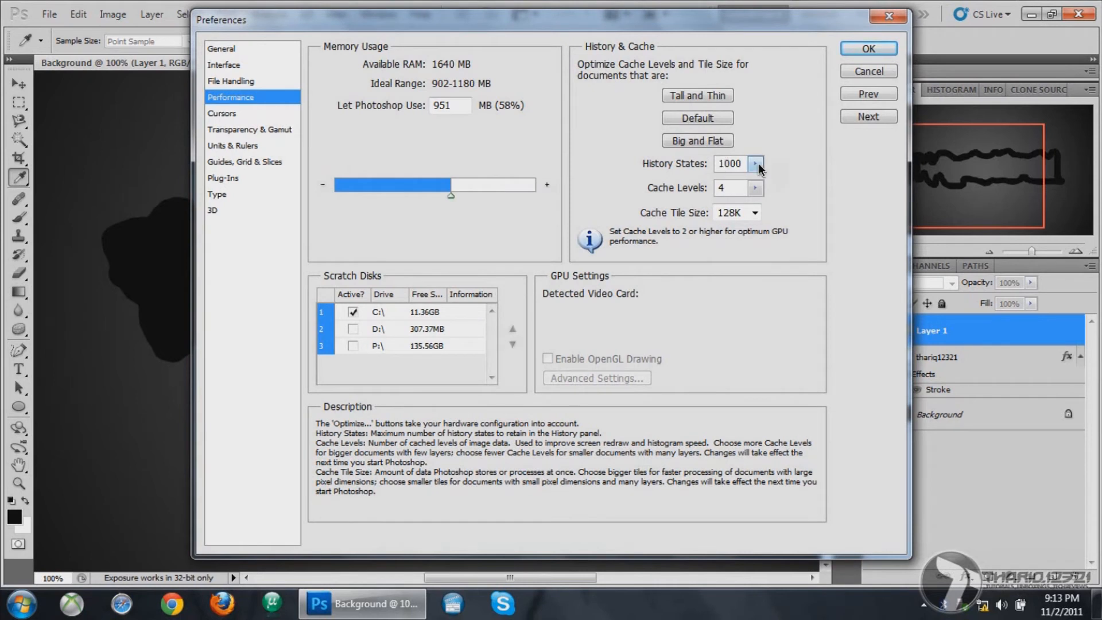
click(757, 164)
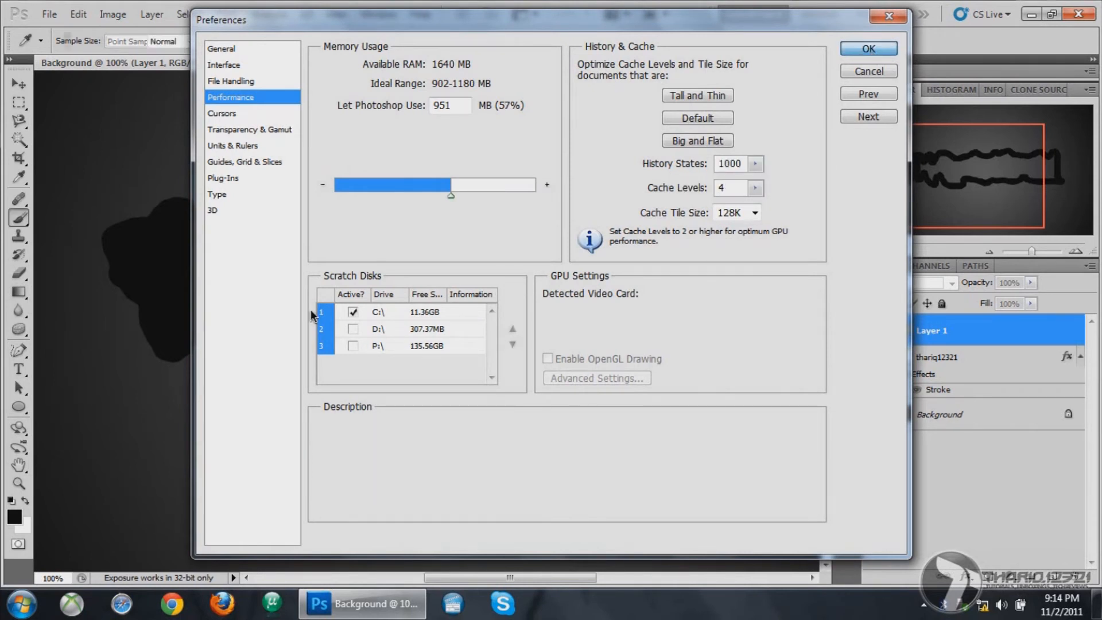
click(867, 48)
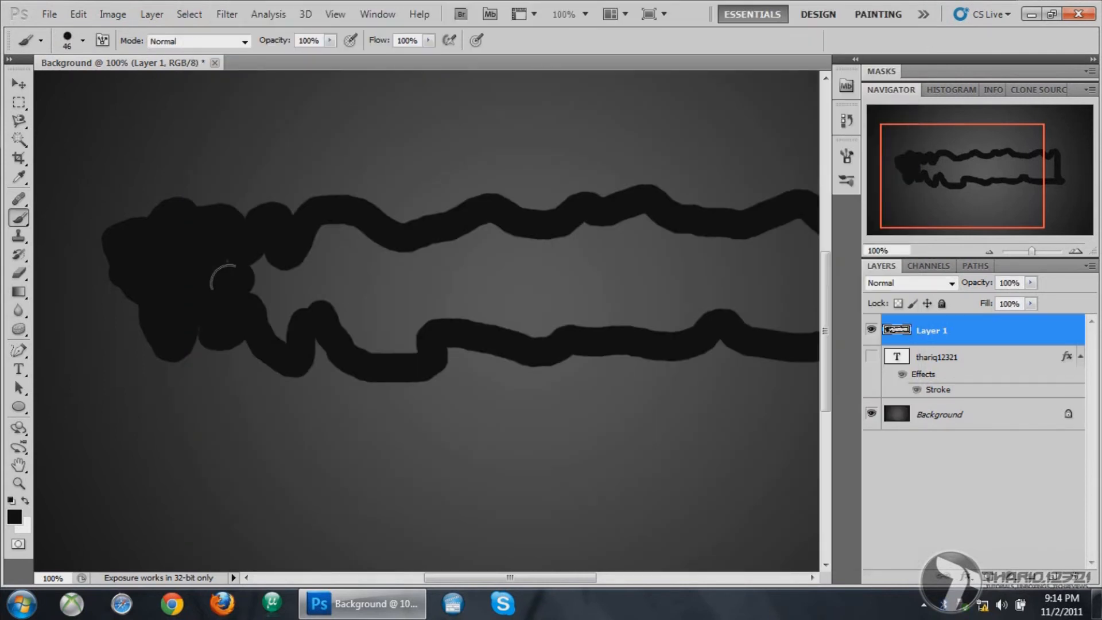
mouse_move(169, 225)
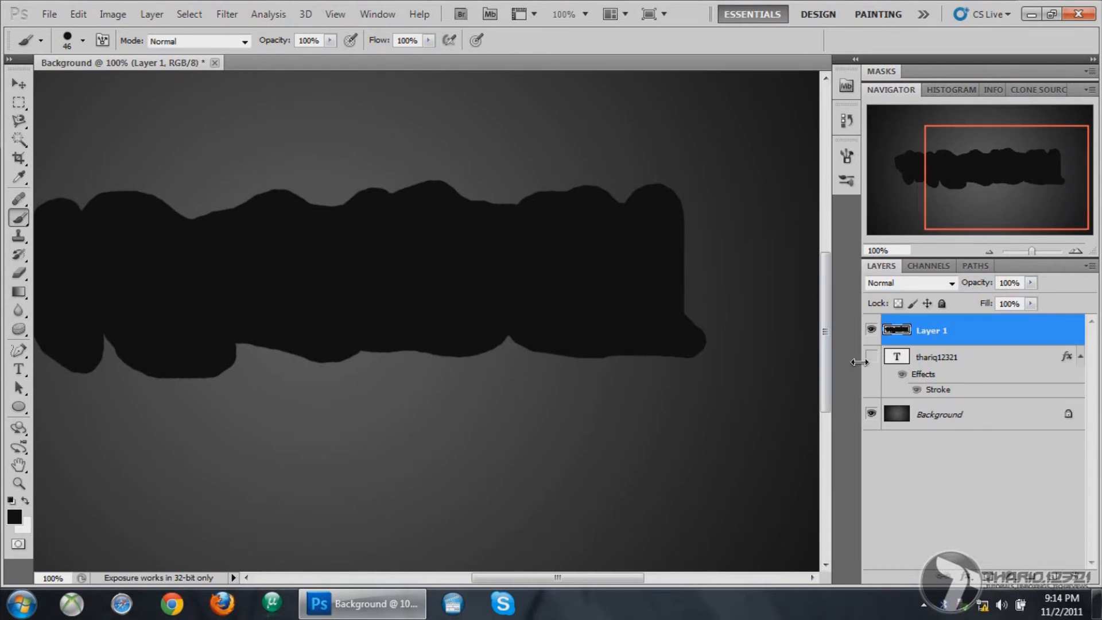
Paint the outlined area on Layer 1 into one solid black blob
click(988, 250)
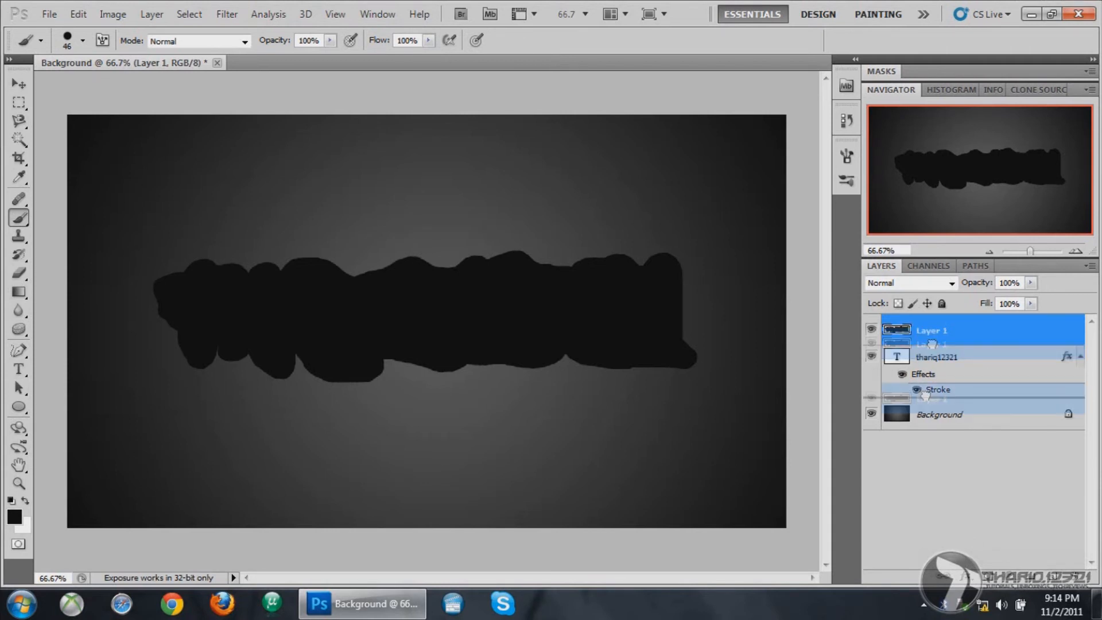
Move the black paint layer beneath the lettering so the name shows on a black backing
click(932, 330)
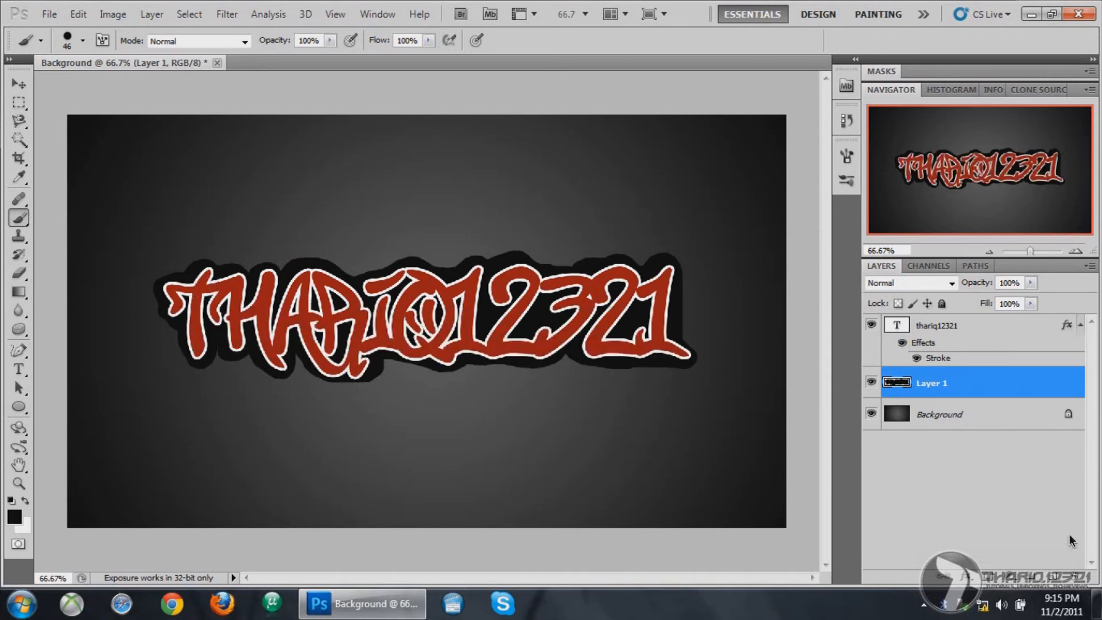
mouse_move(993, 399)
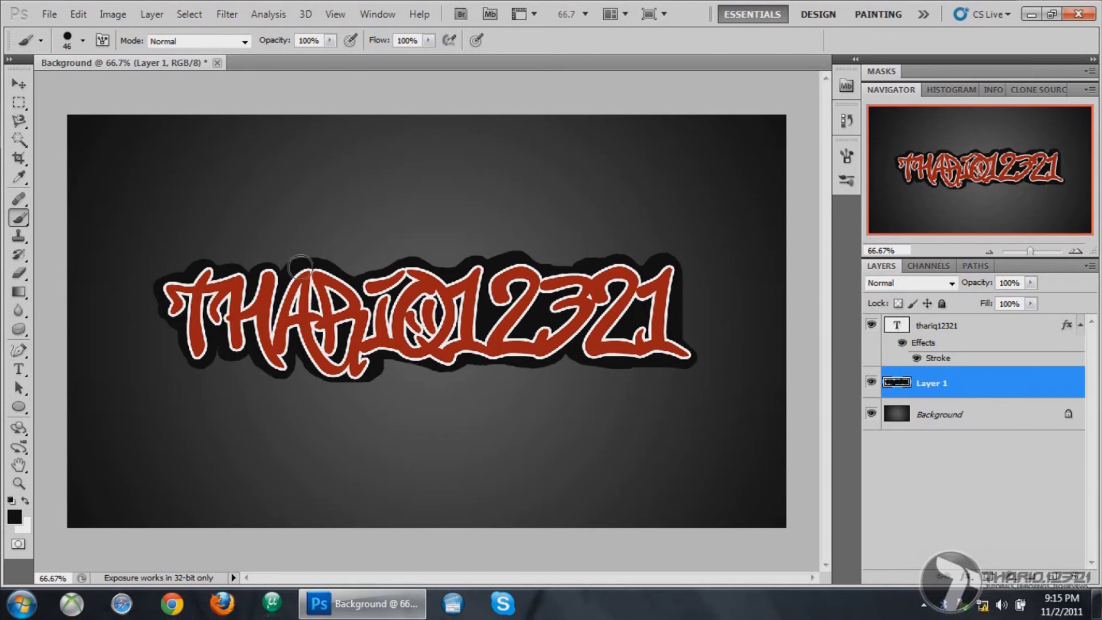
mouse_move(962, 365)
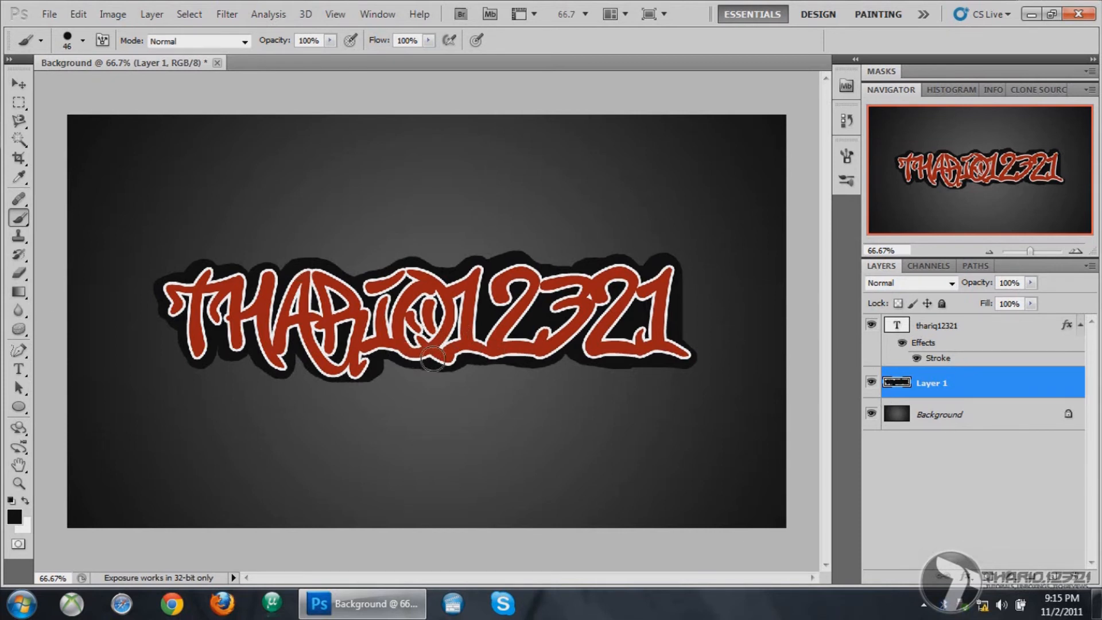
mouse_move(385, 353)
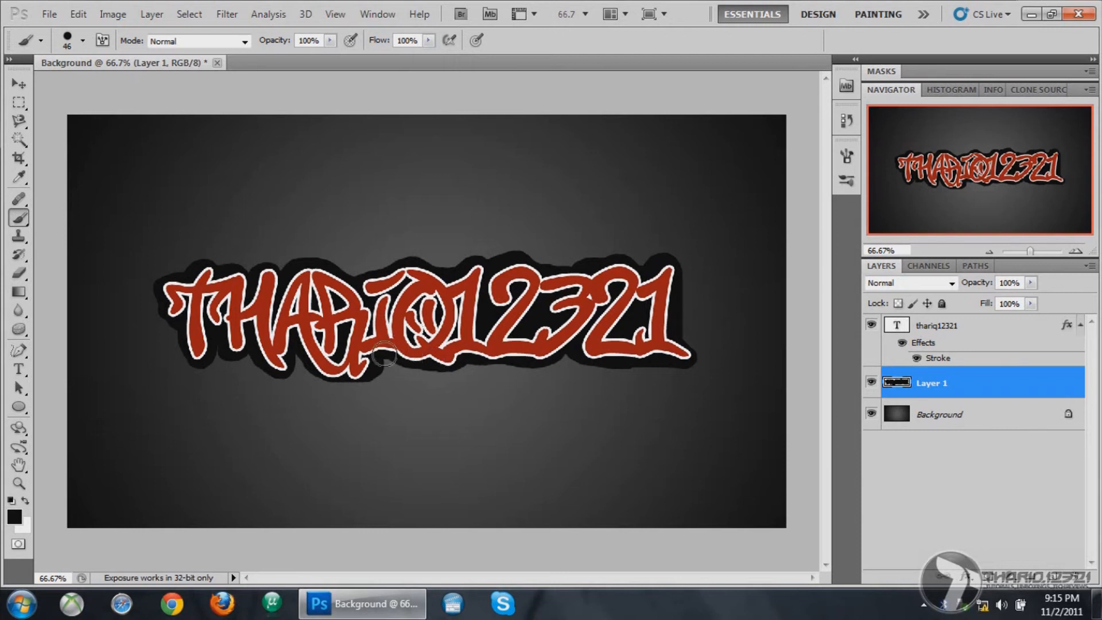
mouse_move(295, 345)
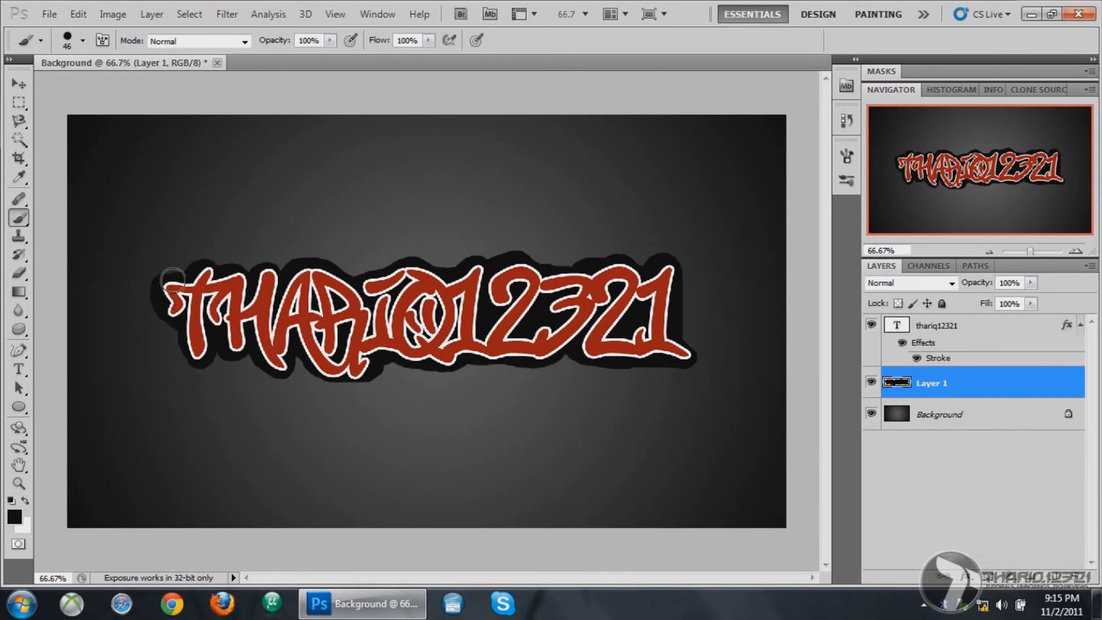
mouse_move(298, 274)
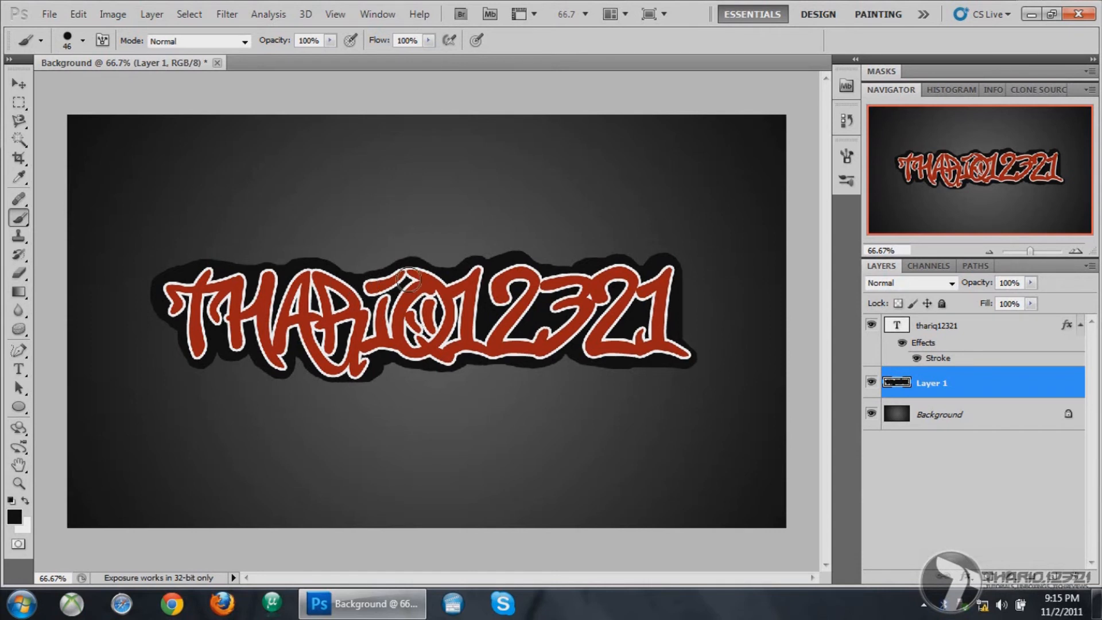
mouse_move(474, 267)
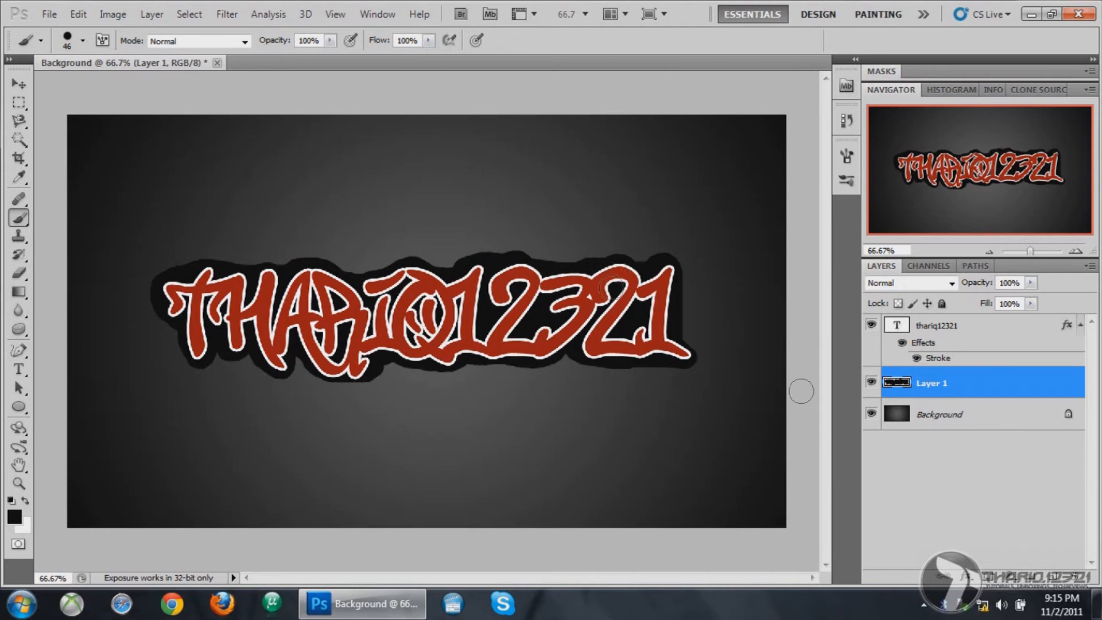
mouse_move(342, 372)
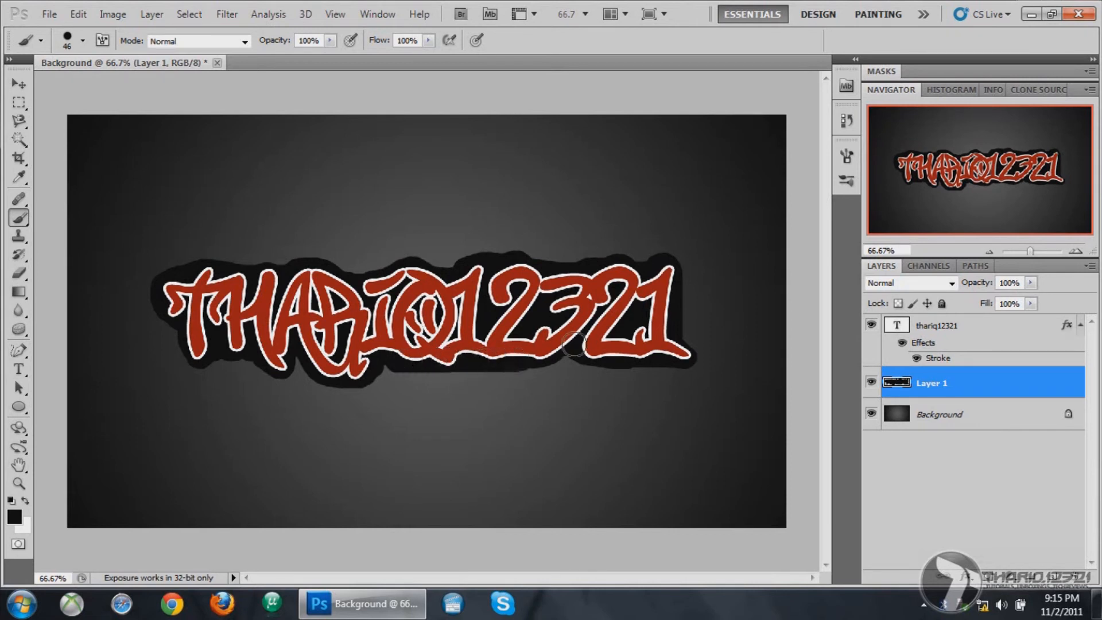
mouse_move(450, 380)
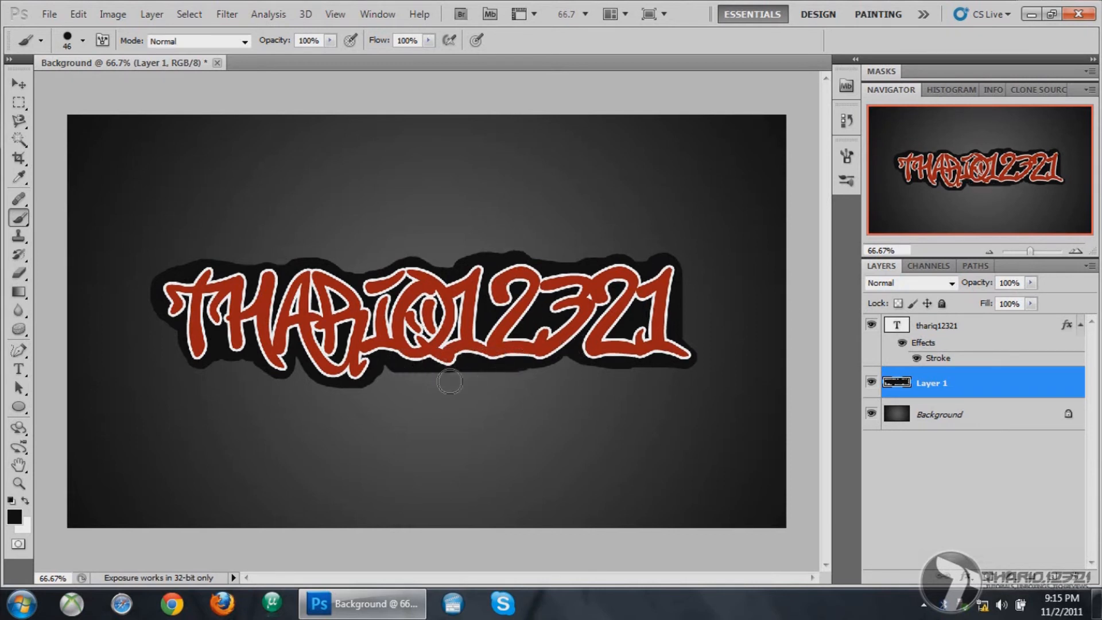
mouse_move(586, 299)
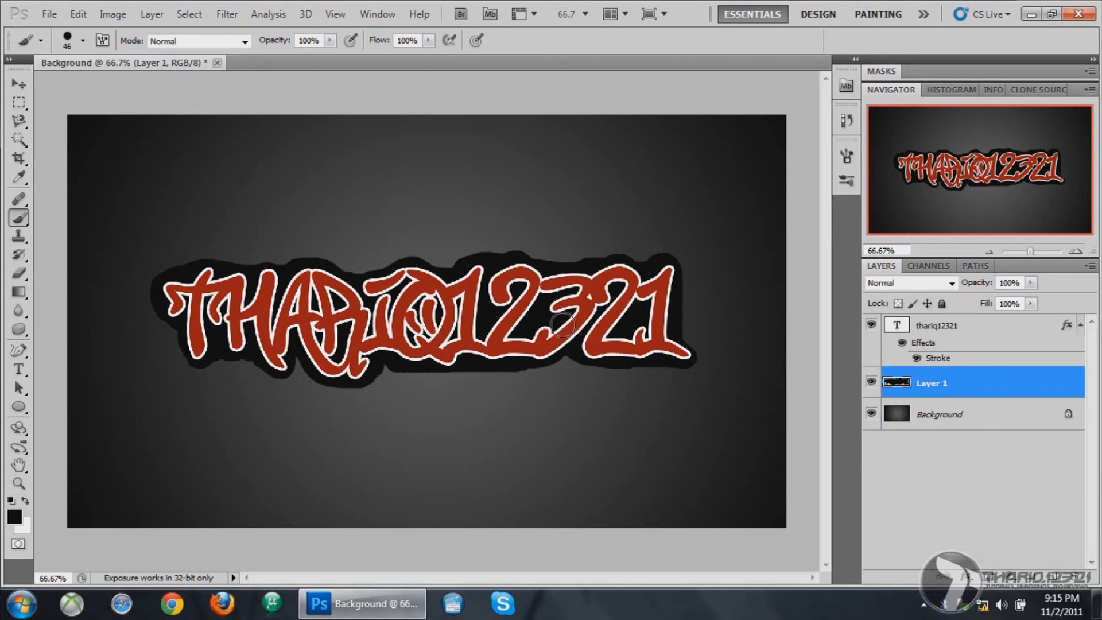
mouse_move(855, 173)
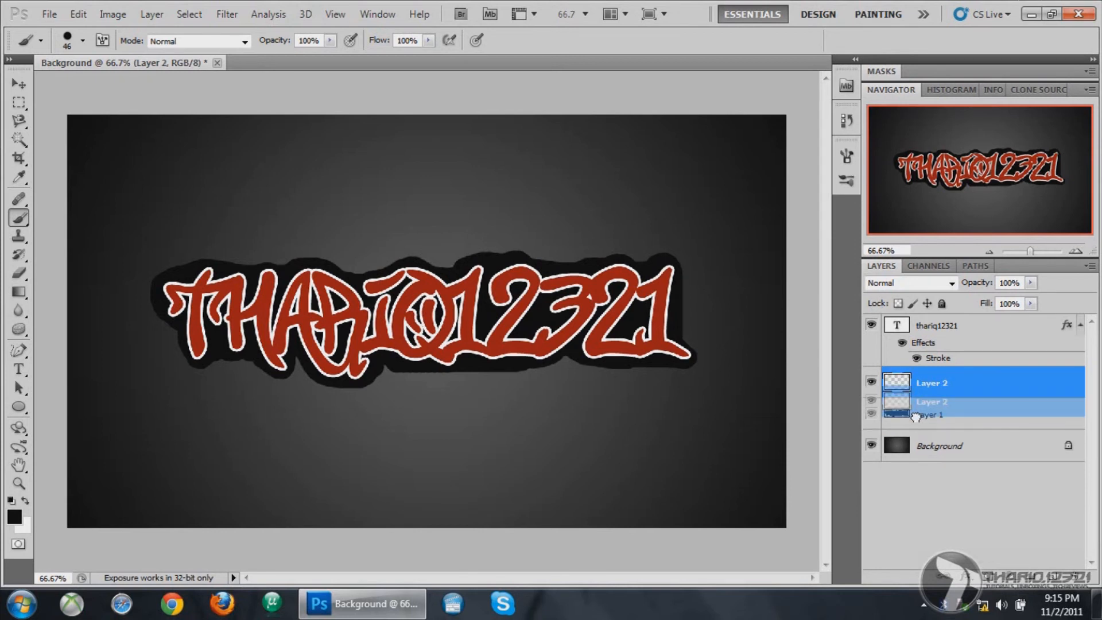
Drag the new Layer 2 below Layer 1 in the Layers panel
click(929, 414)
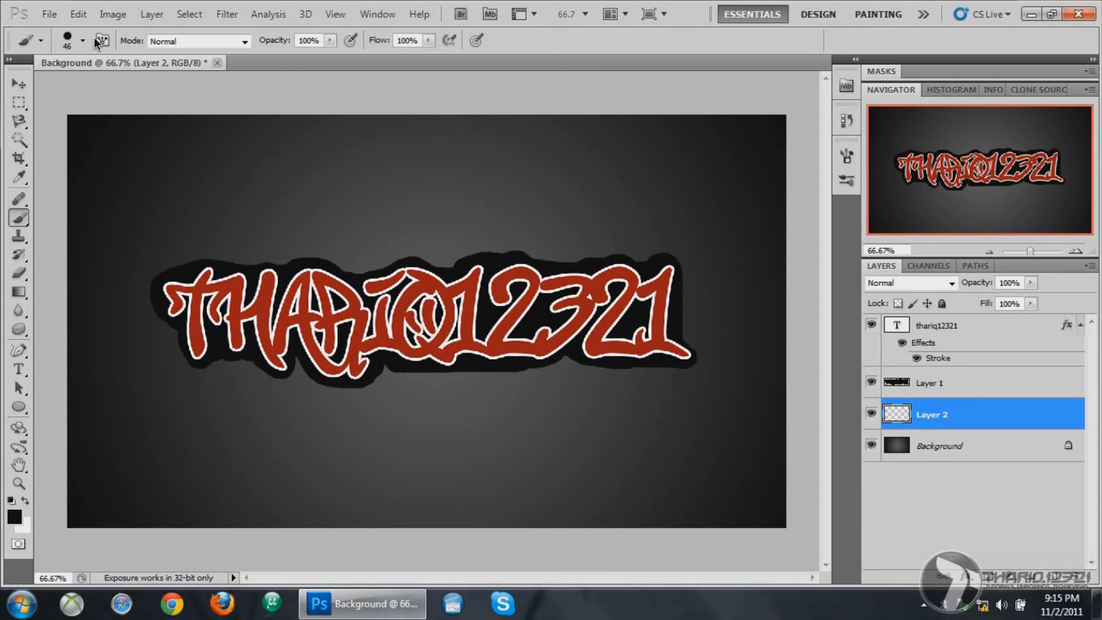
click(102, 40)
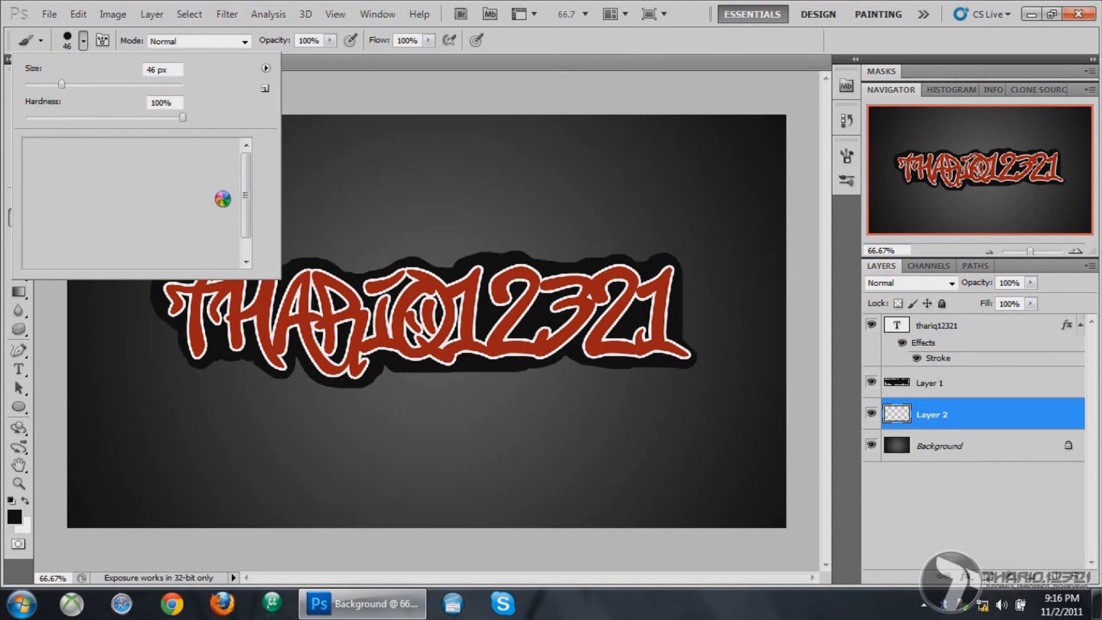
Load splatter brushes, pick one and enlarge it for stamping on Layer 2
click(266, 68)
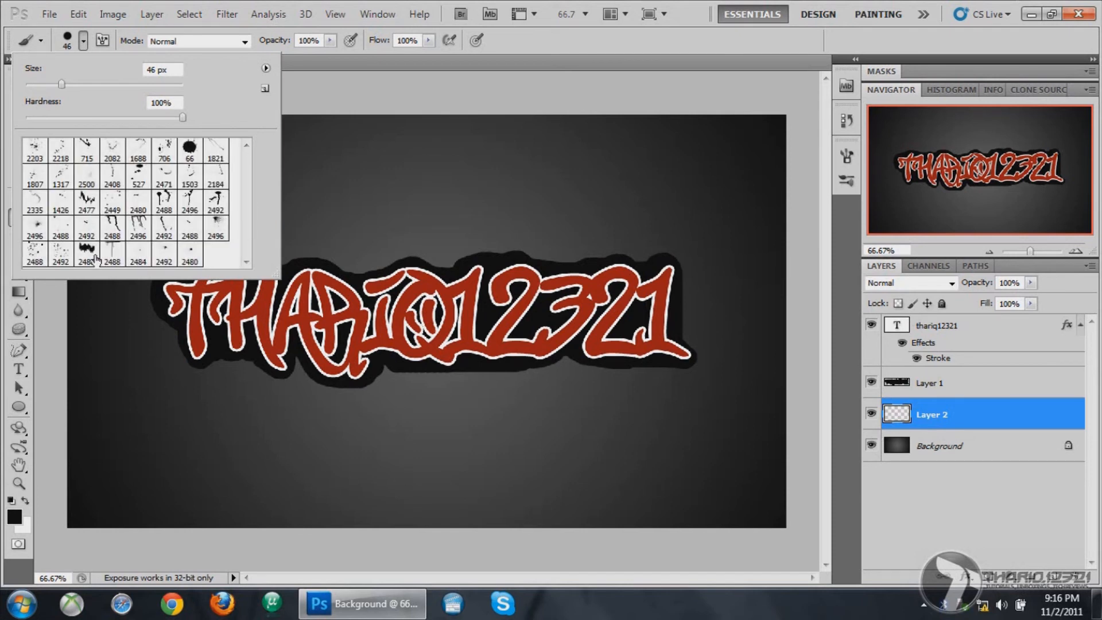
mouse_move(178, 262)
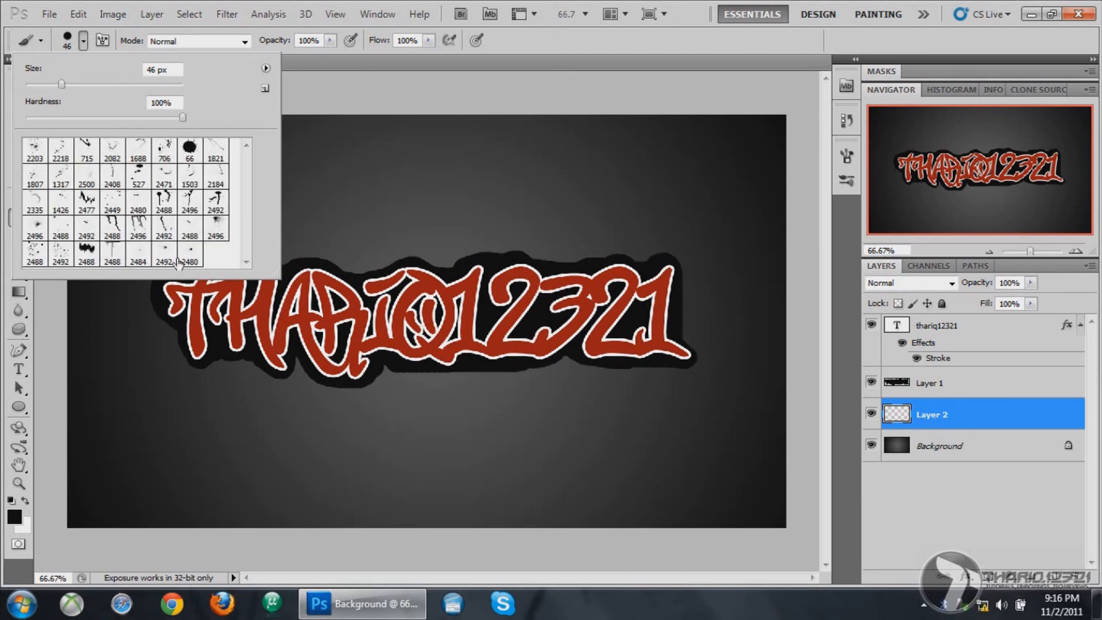
click(190, 255)
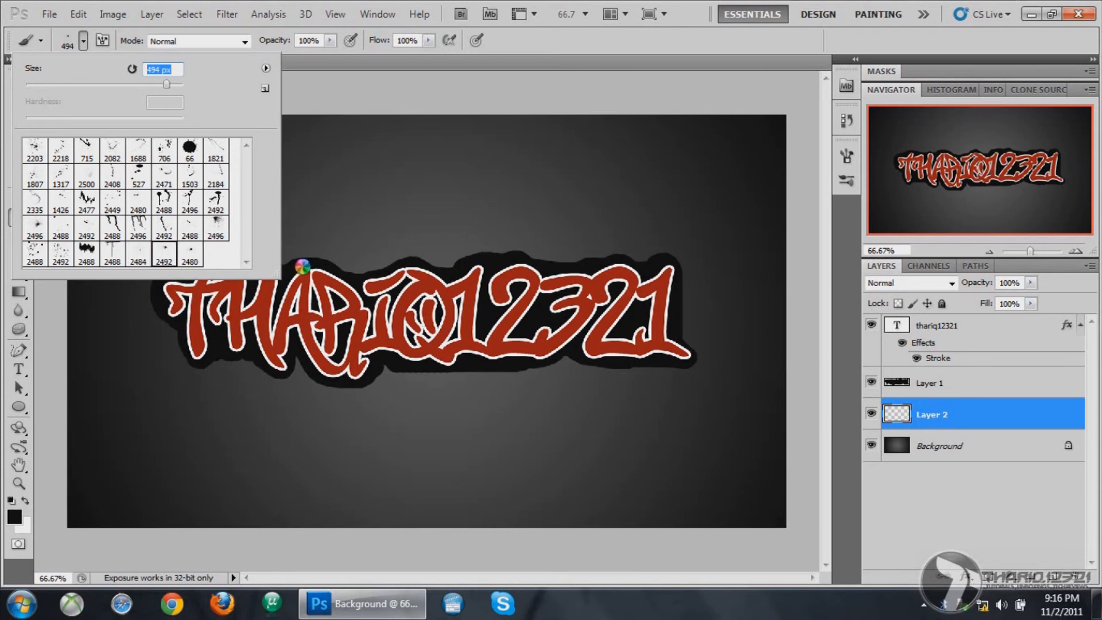
drag(148, 84, 179, 83)
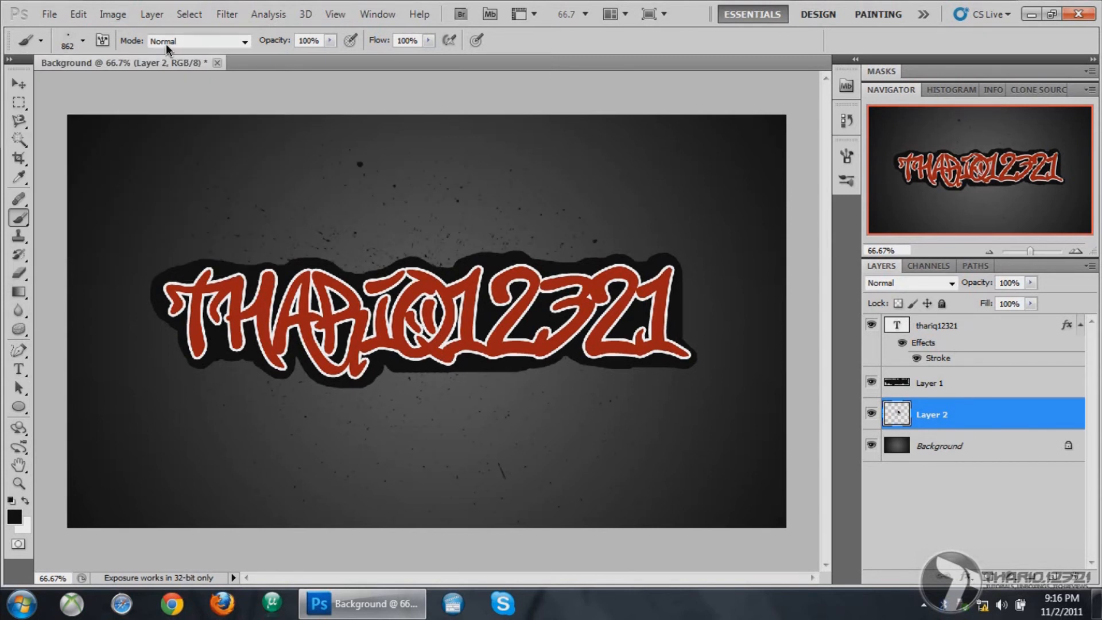
mouse_move(86, 46)
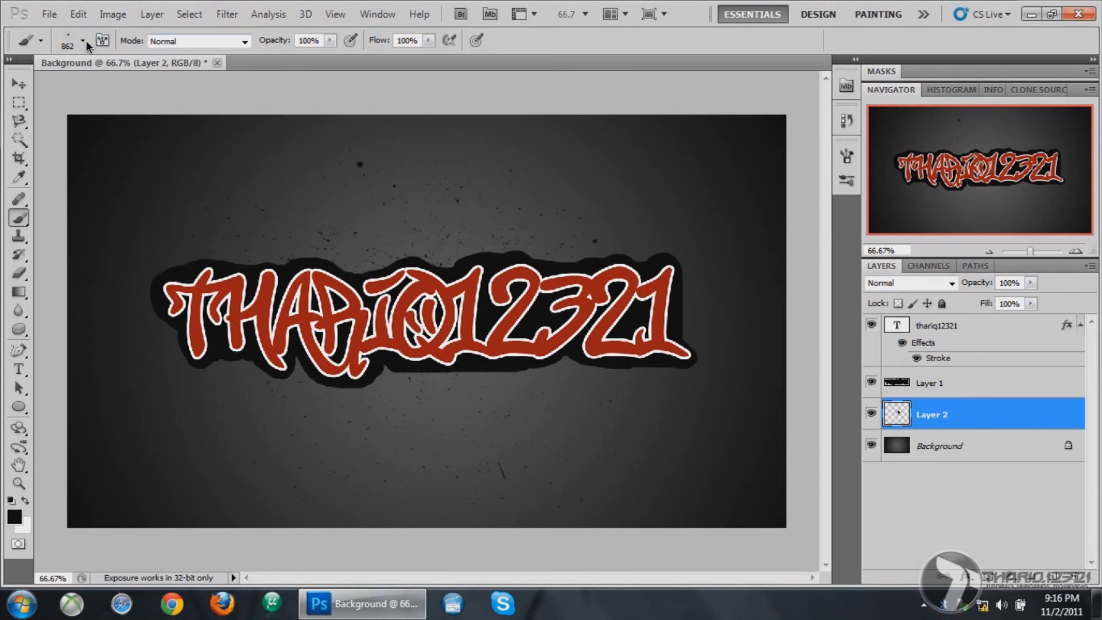
click(82, 40)
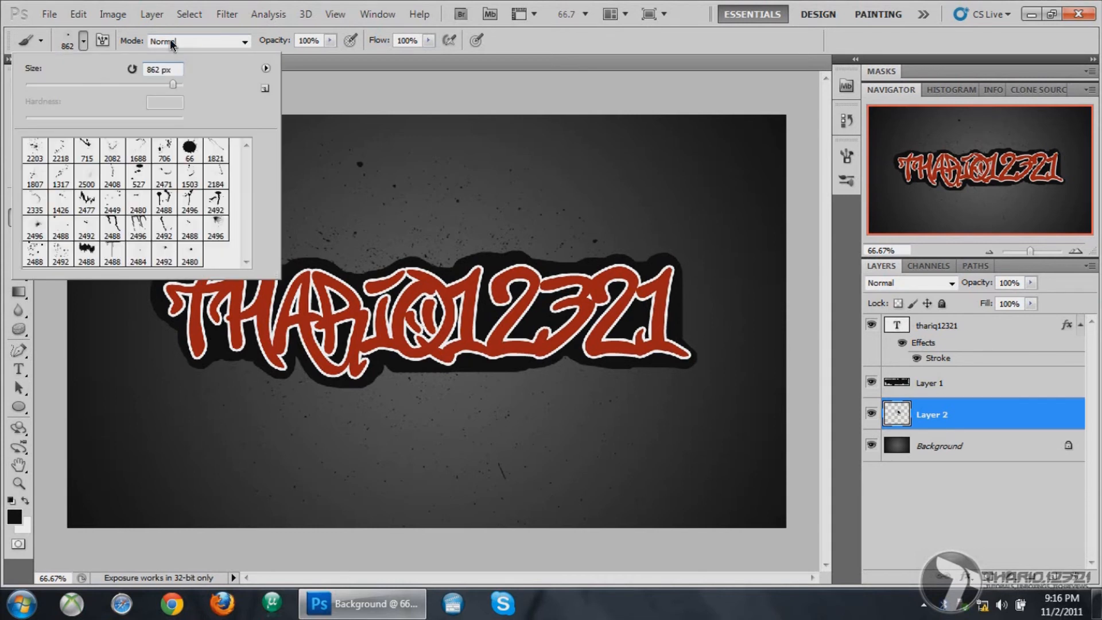
click(421, 317)
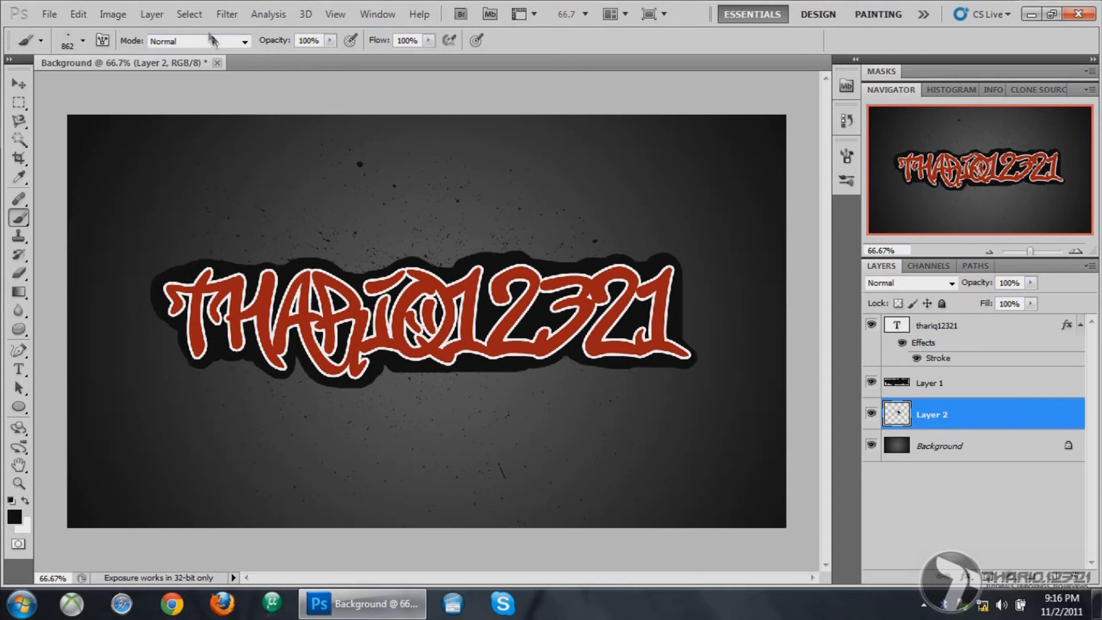
mouse_move(435, 55)
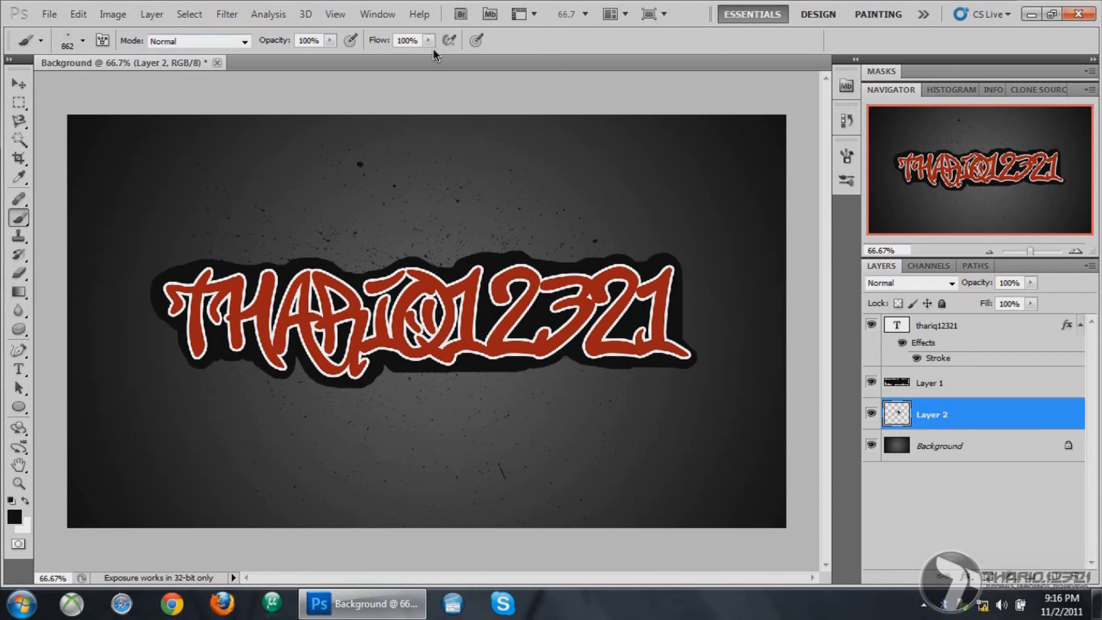
mouse_move(80, 41)
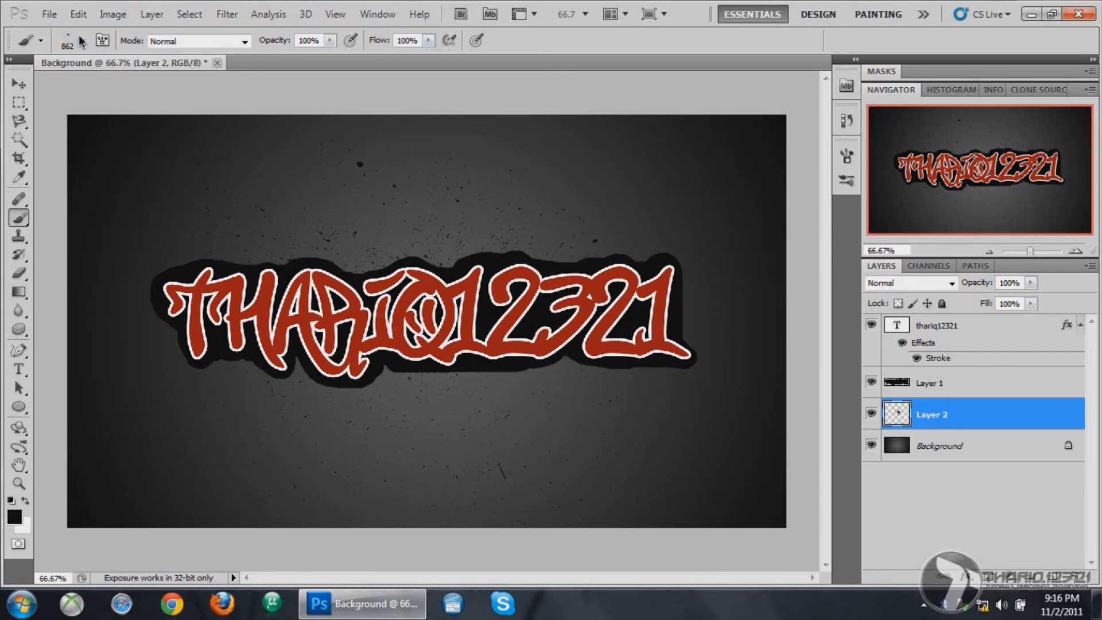
Switch between larger splatter brushes and stamp black splatters across the upper-left canvas
click(83, 42)
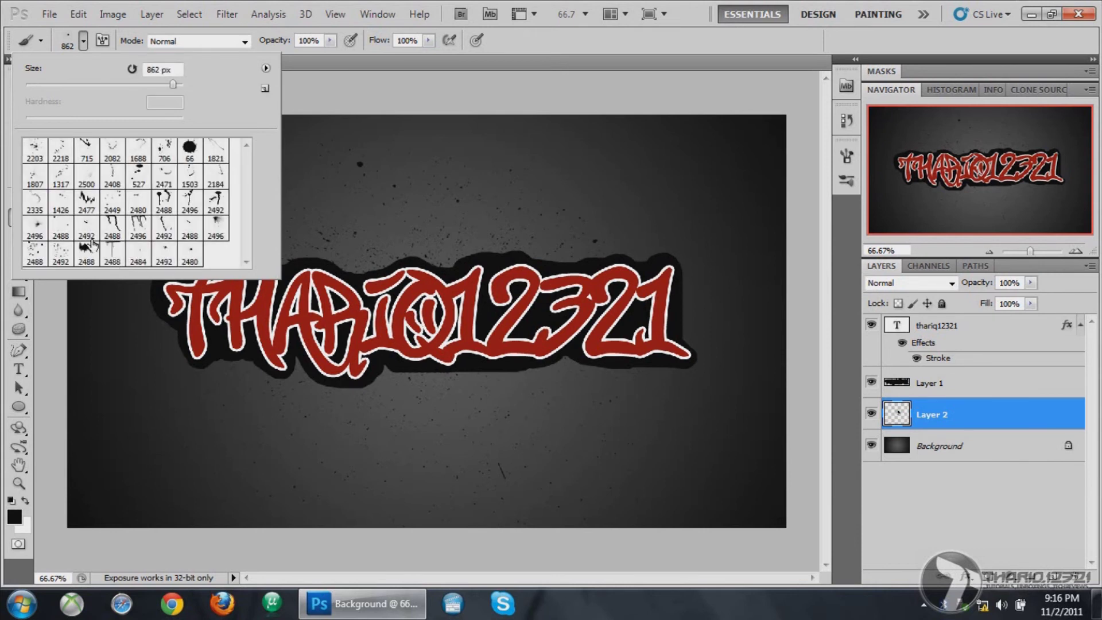
click(34, 232)
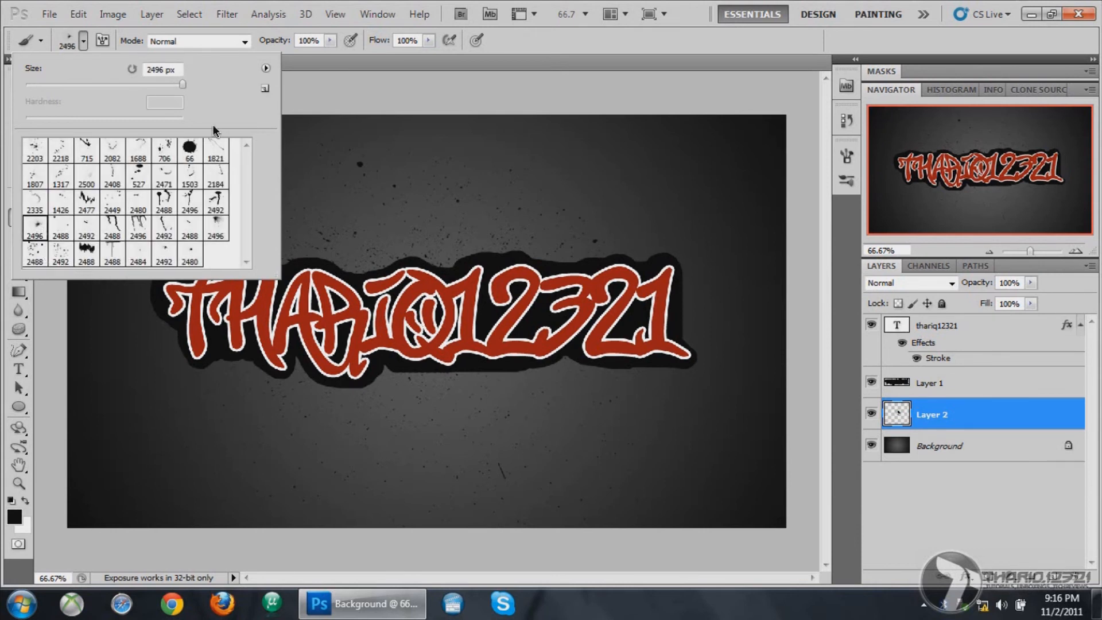
triple_click(161, 69)
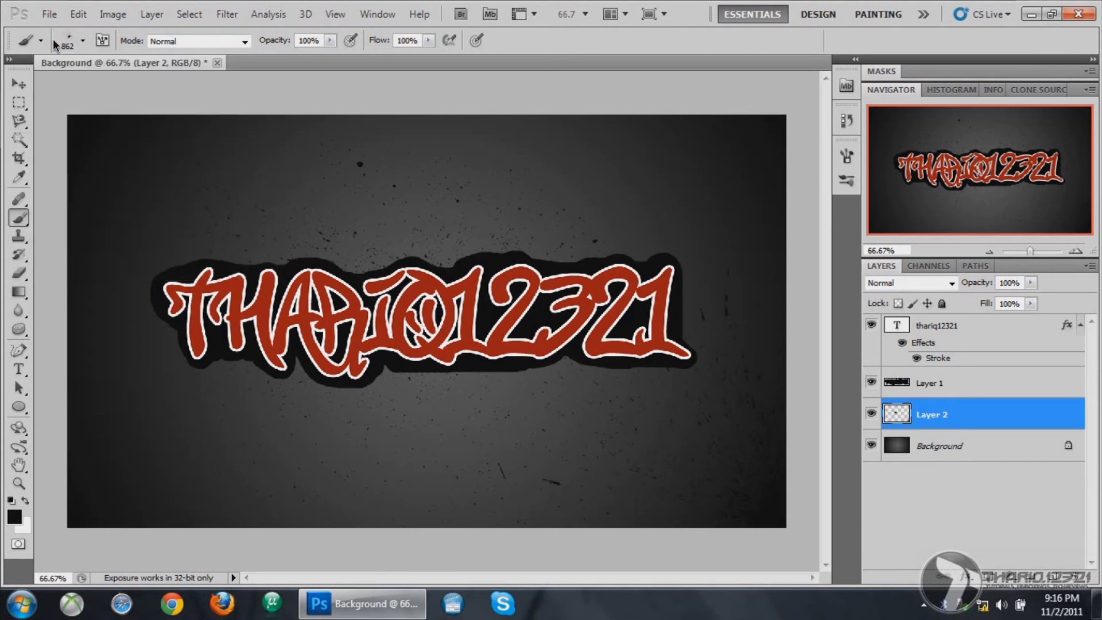
click(82, 40)
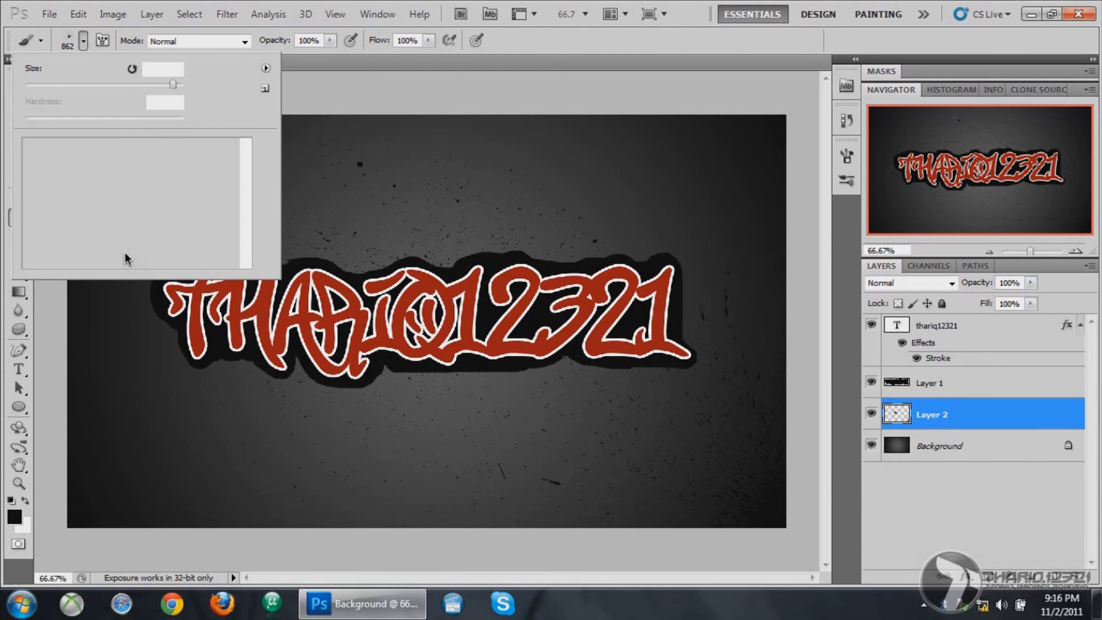
mouse_move(182, 211)
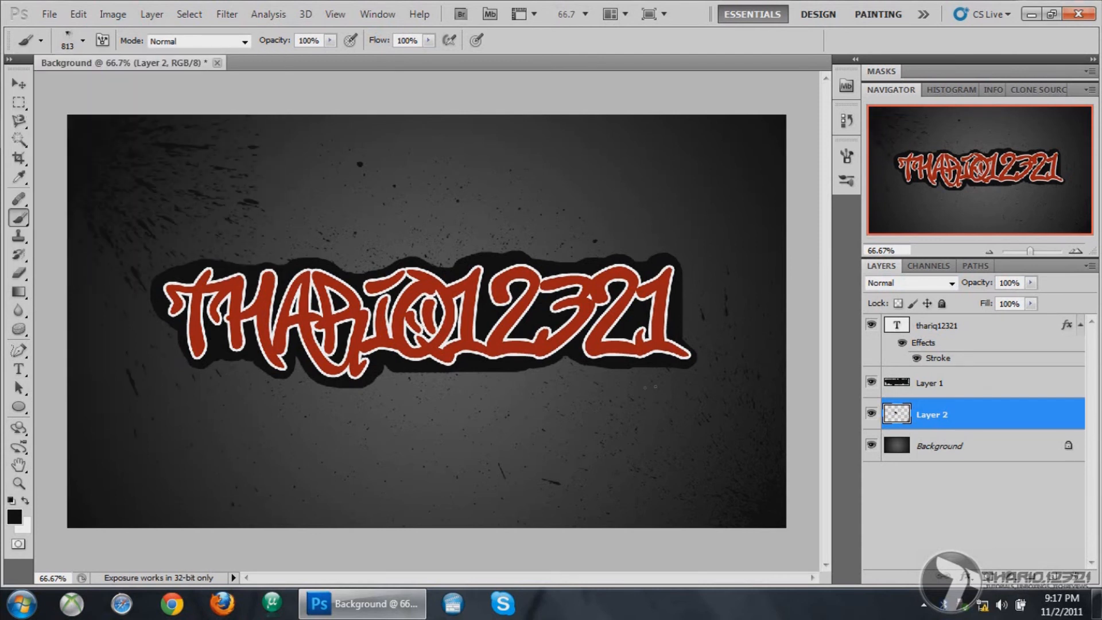
click(83, 41)
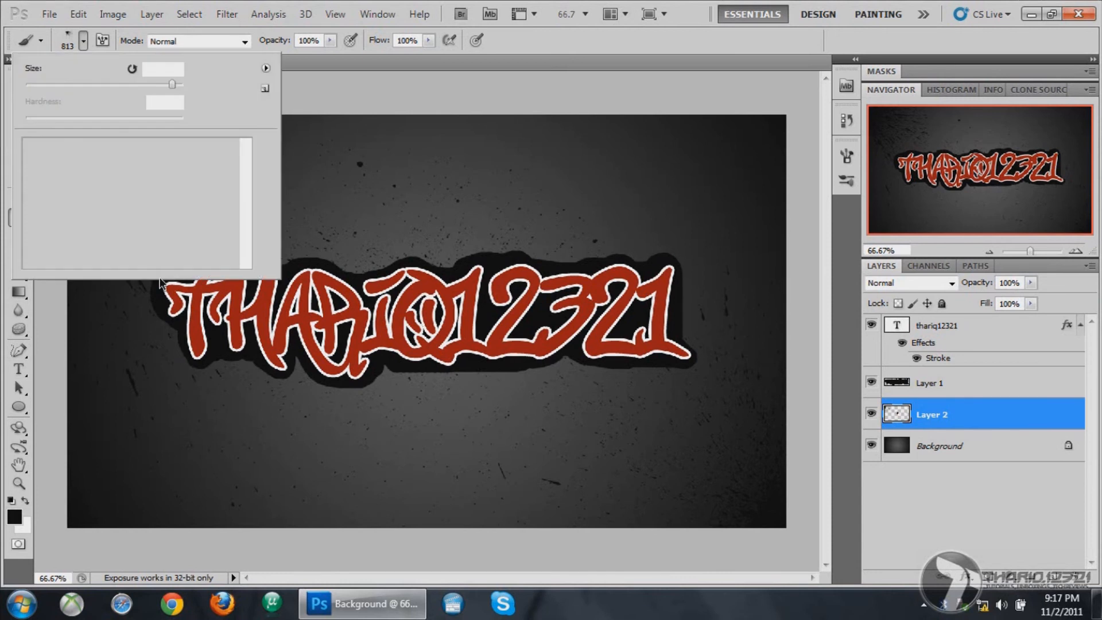
click(265, 67)
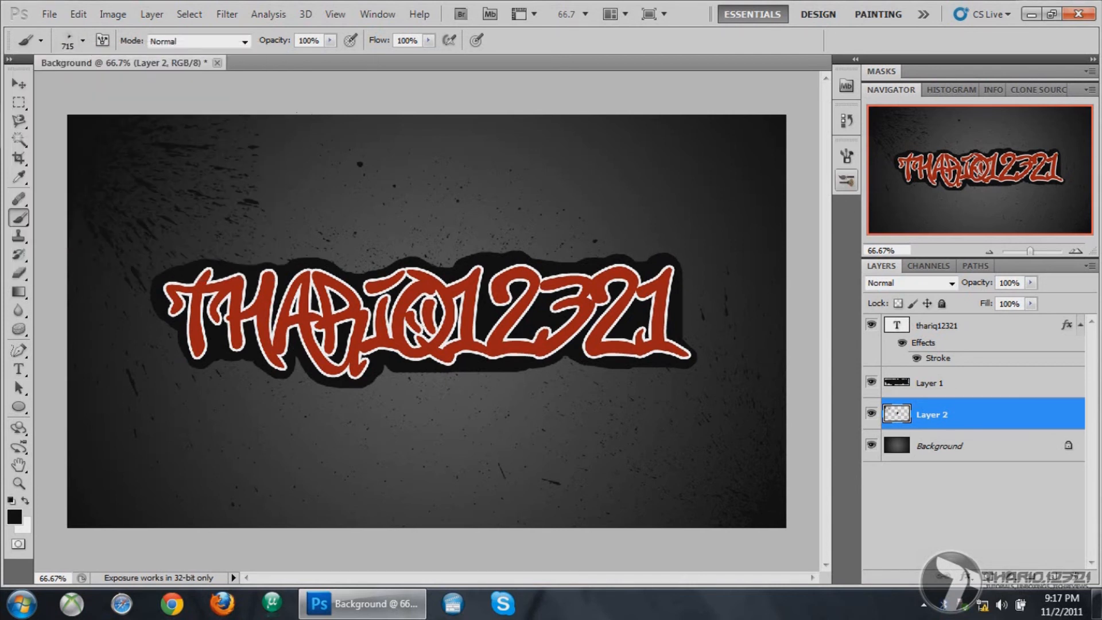
mouse_move(847, 155)
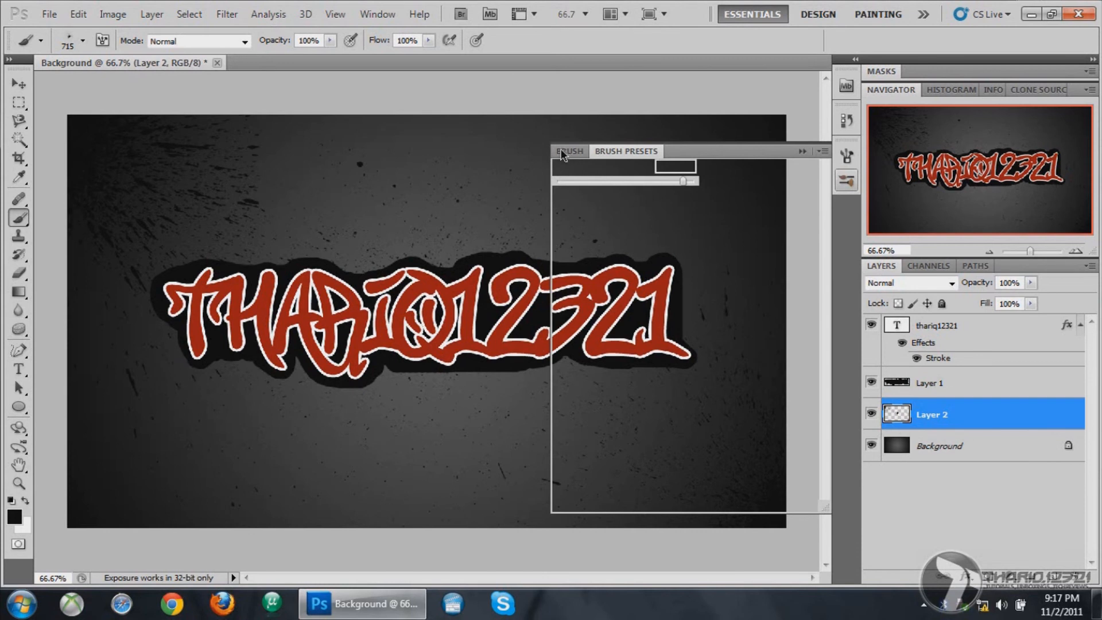
Flip the 723 px splatter brush tip vertically in the Brush panel
click(570, 151)
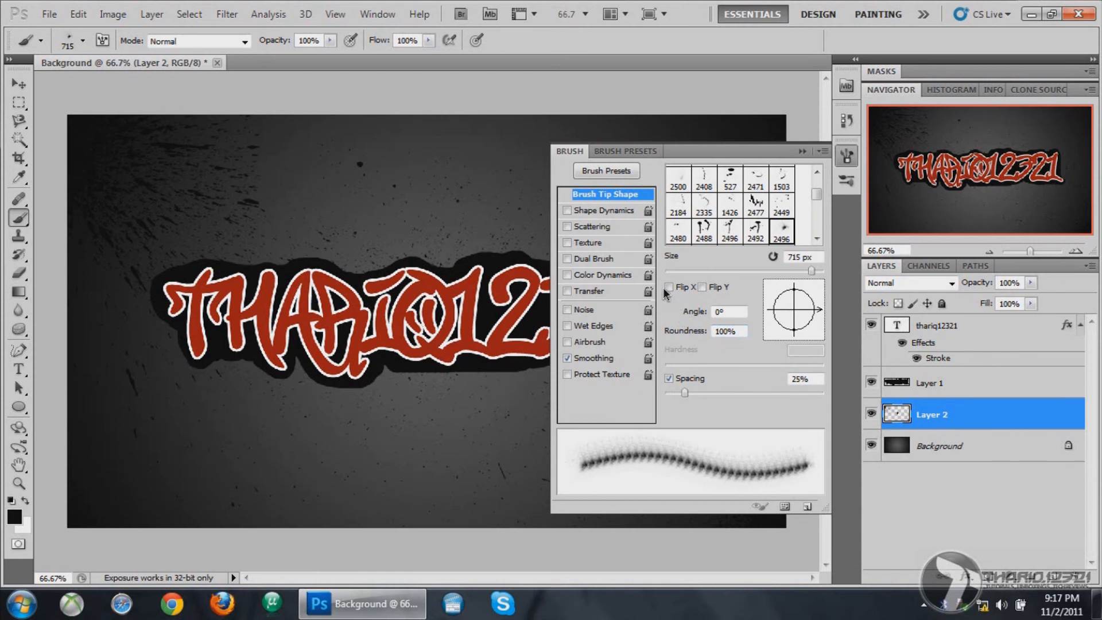
click(669, 287)
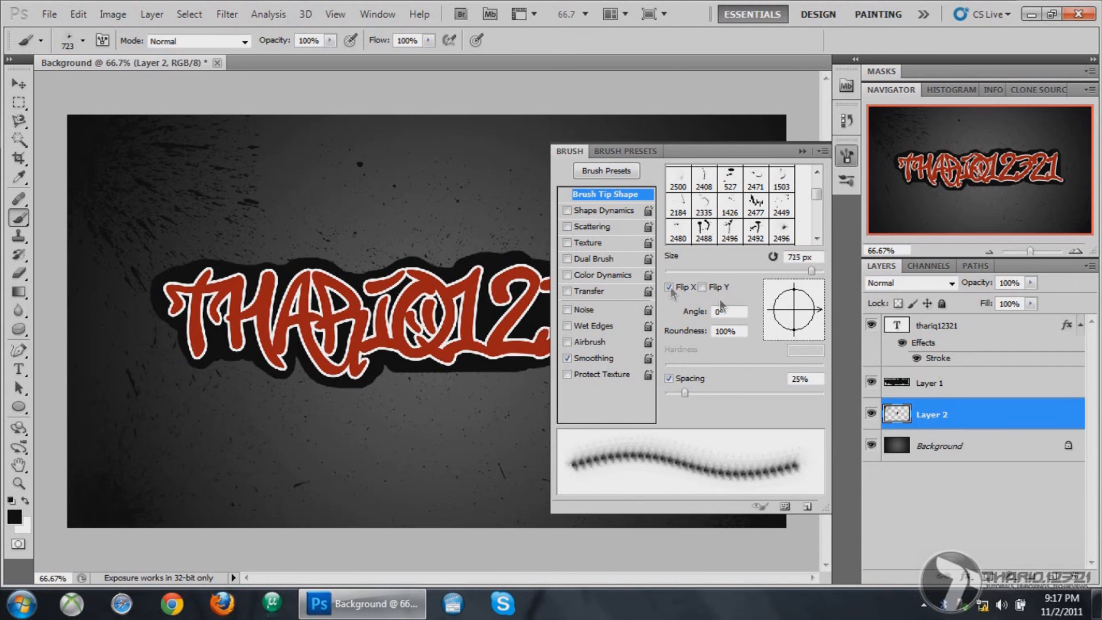
click(669, 287)
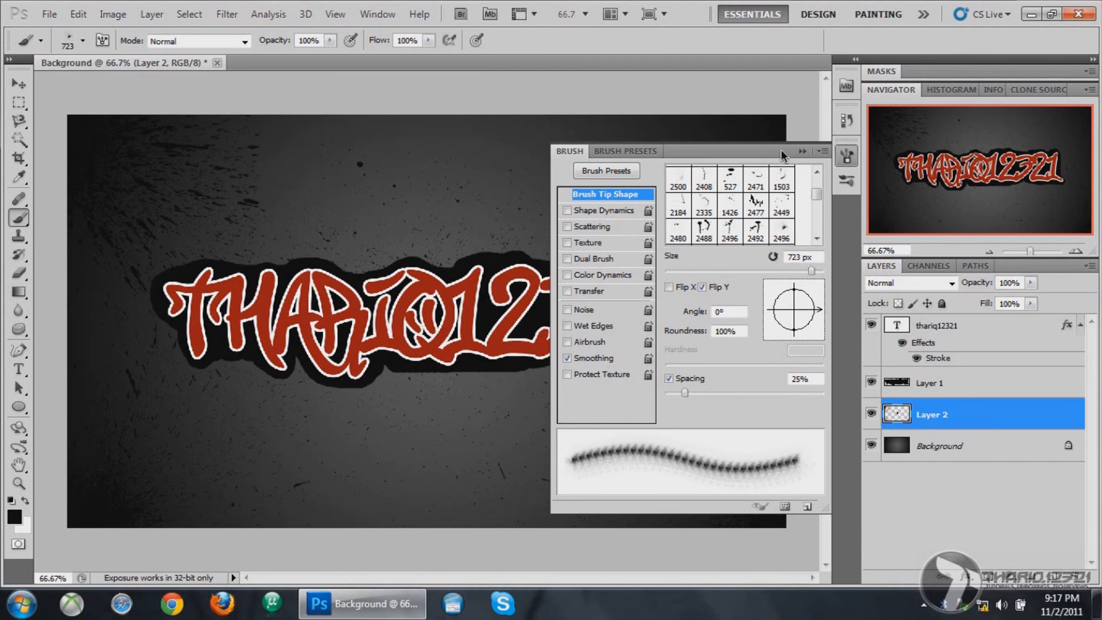
click(804, 150)
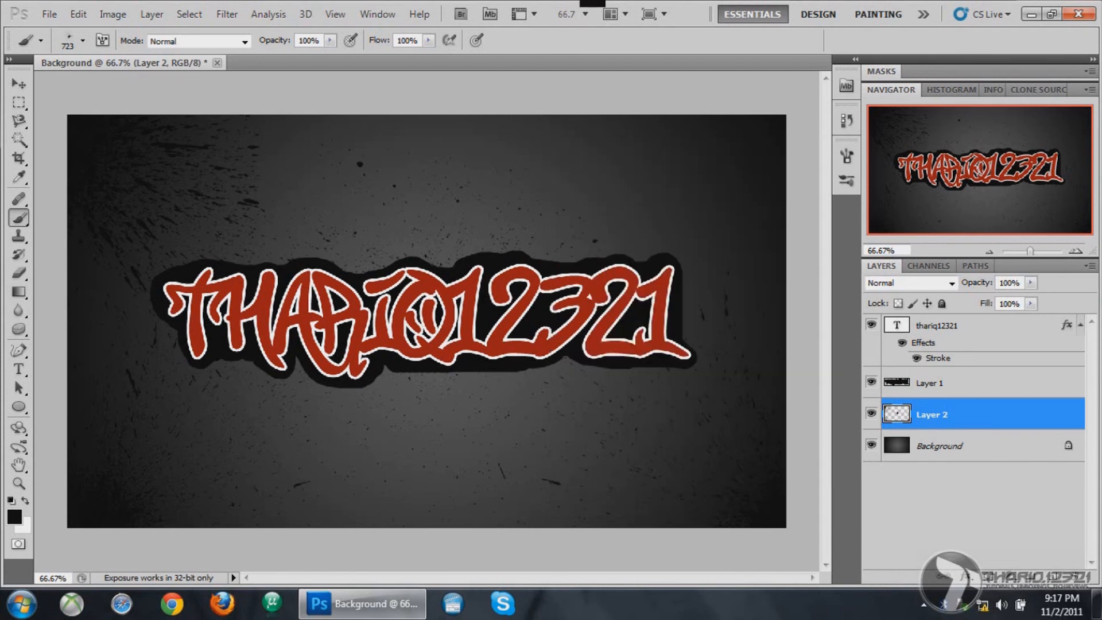
mouse_move(909, 523)
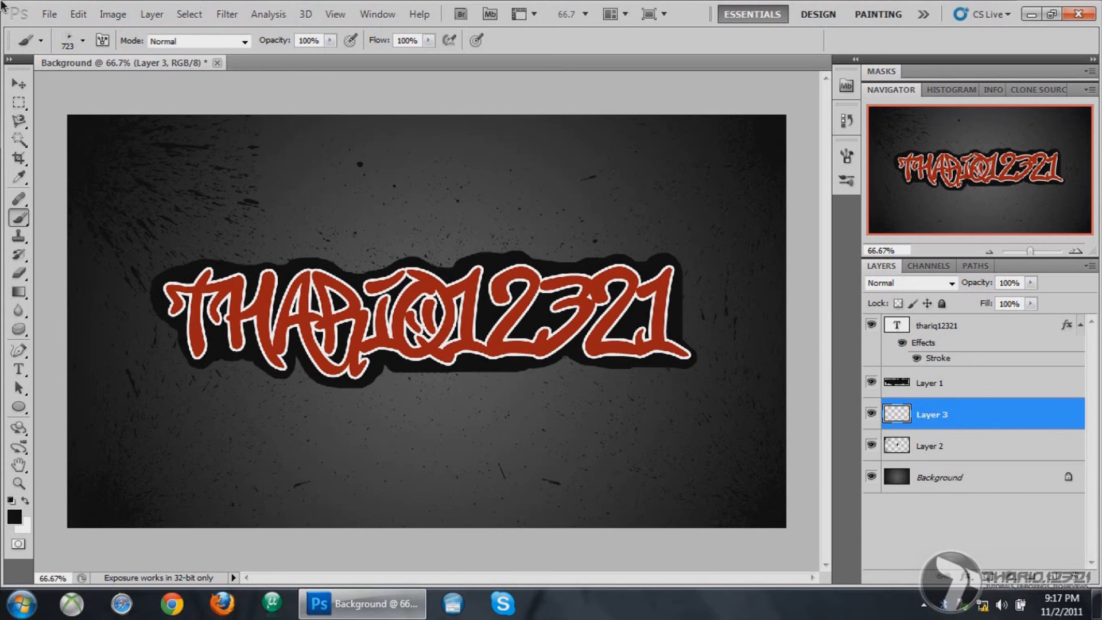
Shrink the drip brush and stamp black paint drips below the left letters on Layer 3
click(79, 40)
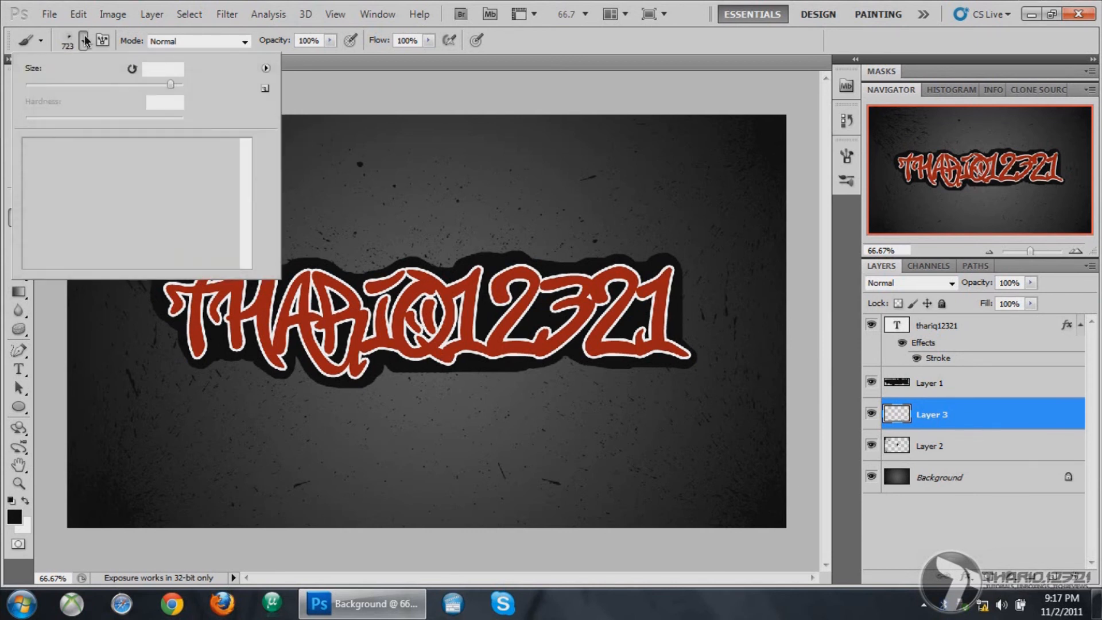
mouse_move(133, 197)
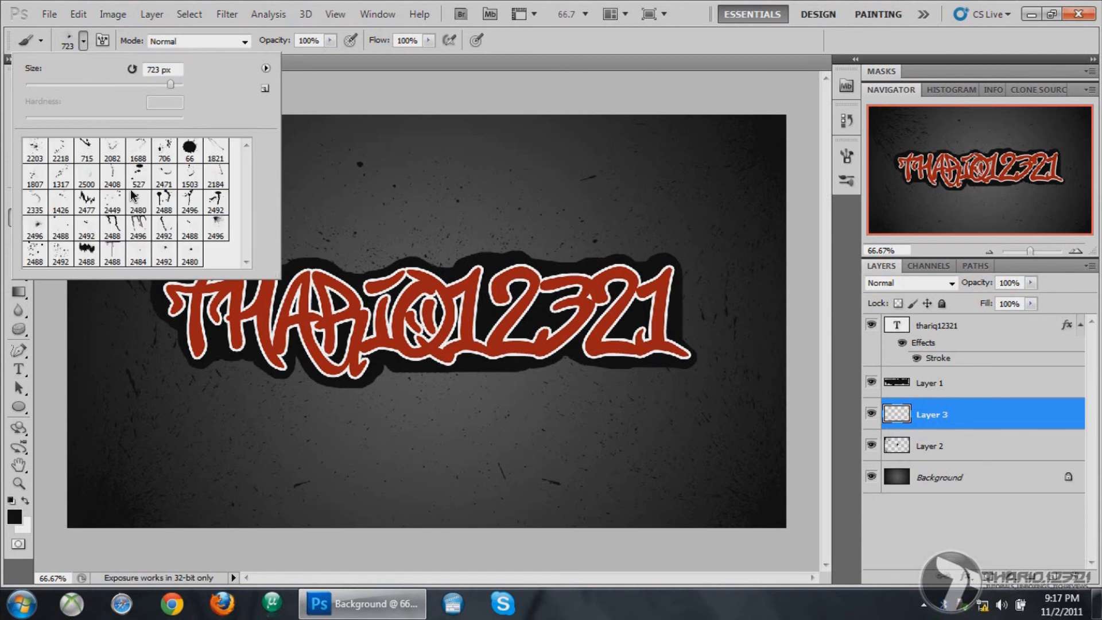
drag(171, 84, 183, 84)
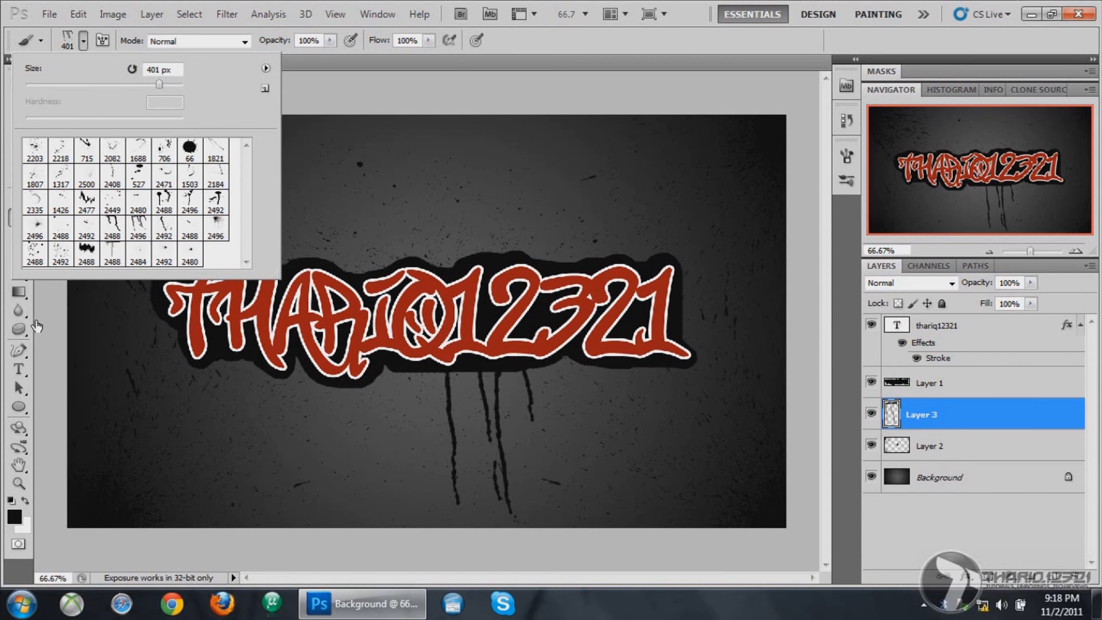
click(113, 228)
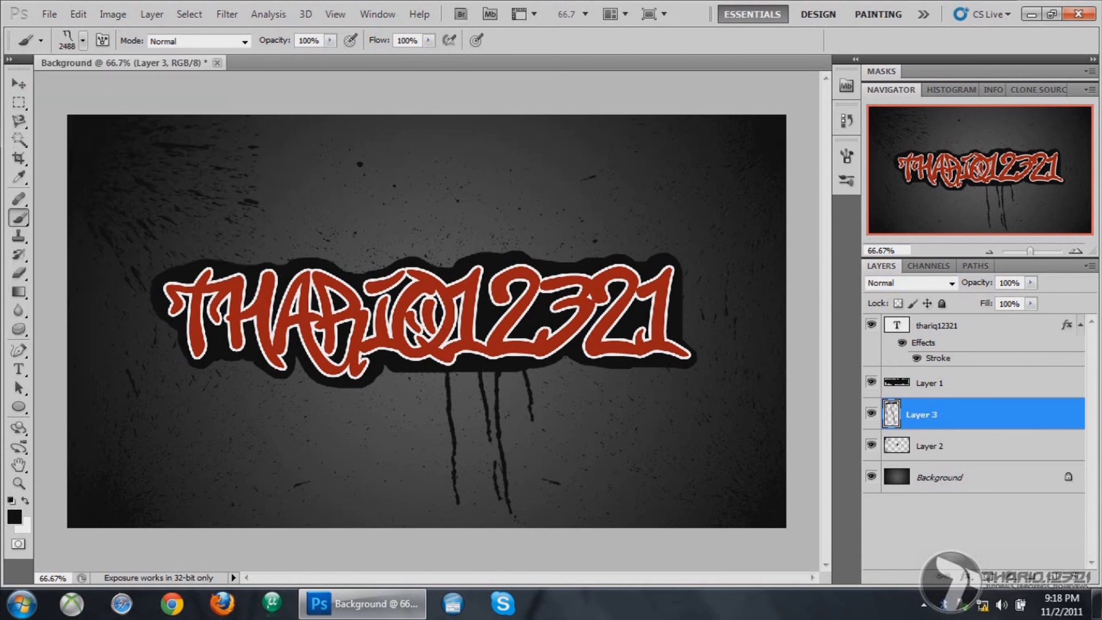
click(81, 40)
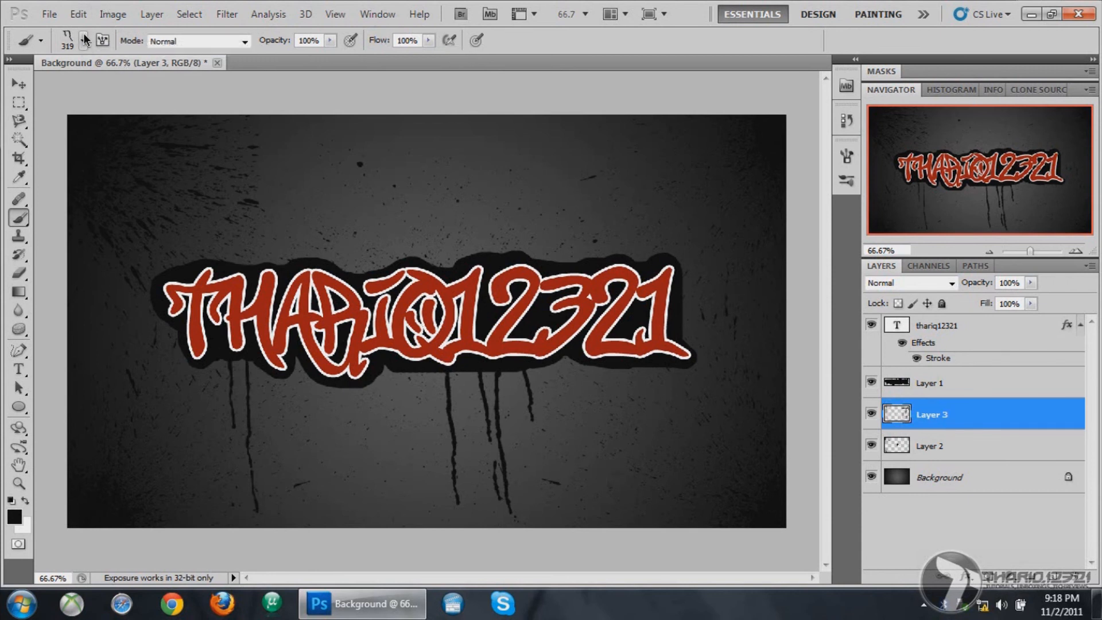
Choose a paint splatter brush and reduce its size to about 349 px
click(83, 40)
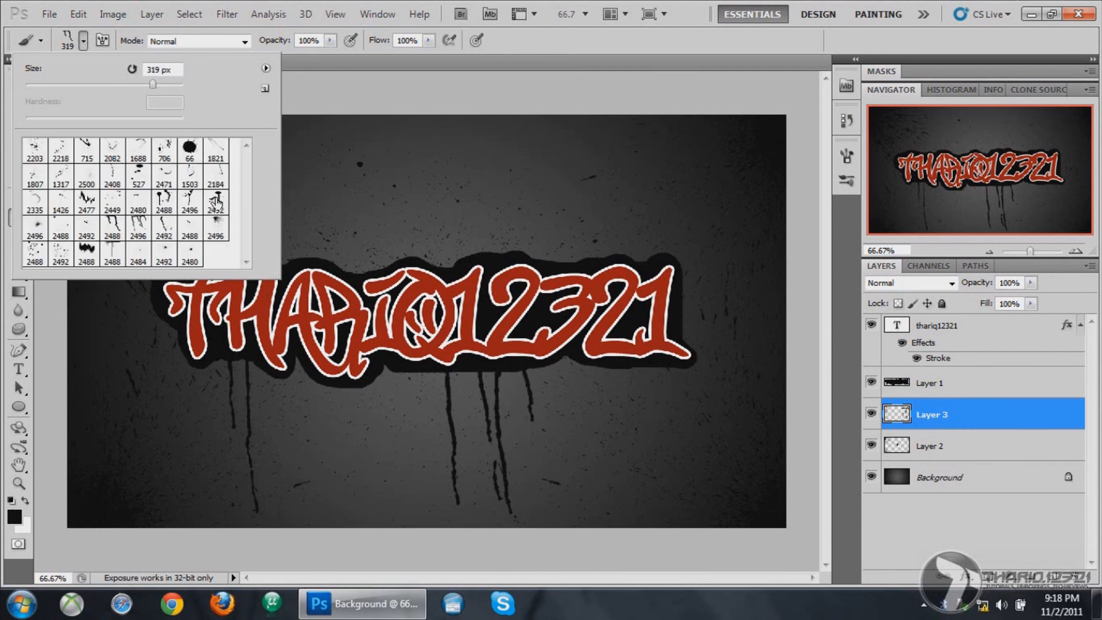
click(216, 202)
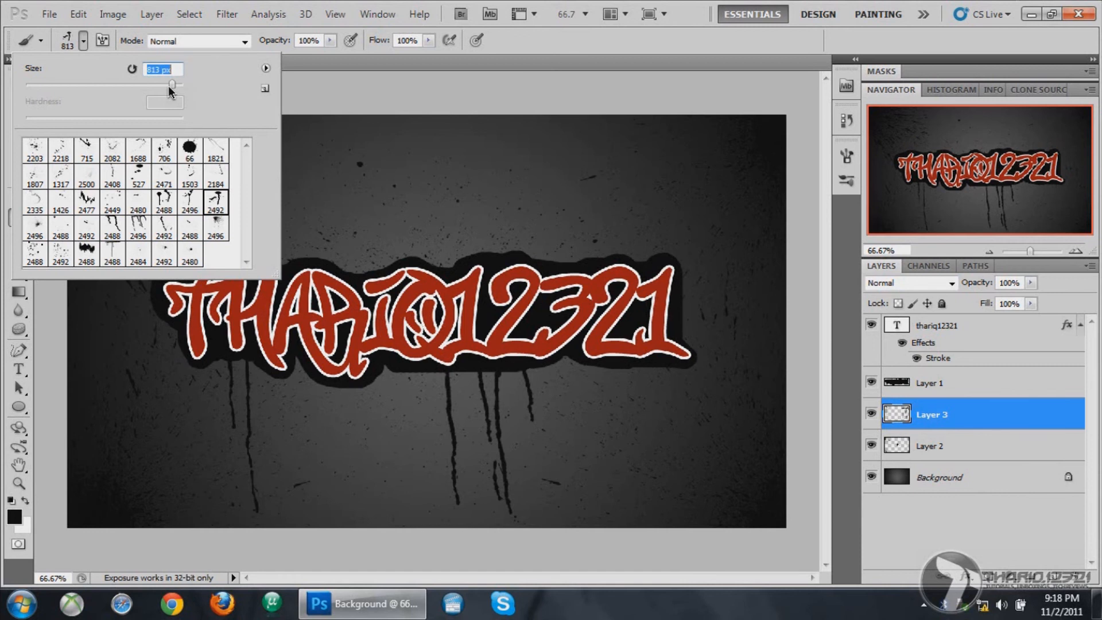
drag(172, 84, 169, 84)
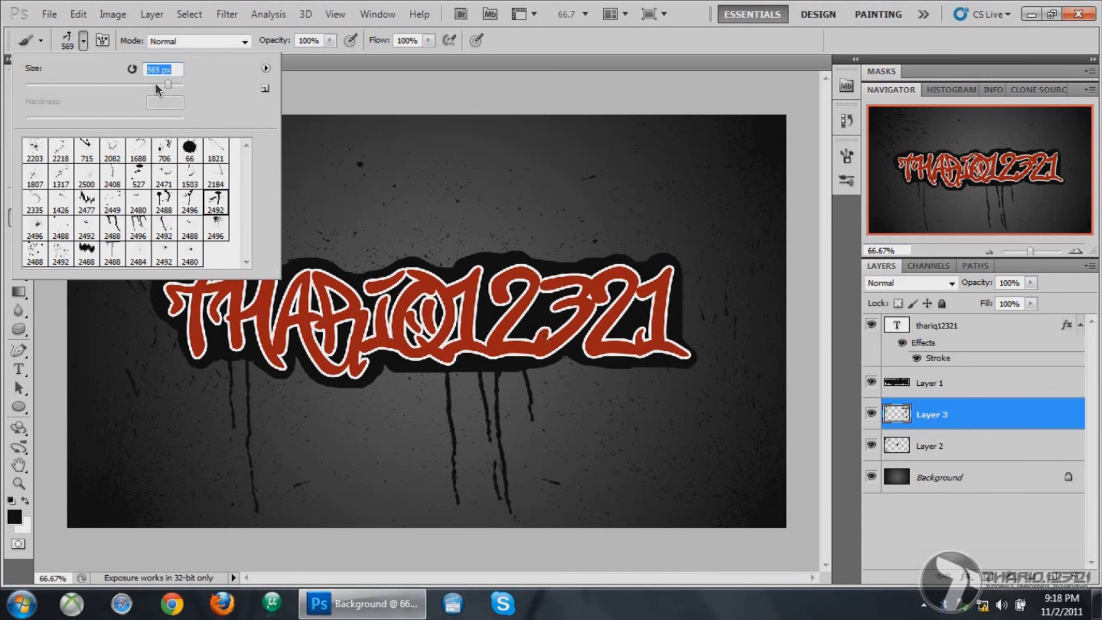
drag(168, 84, 146, 83)
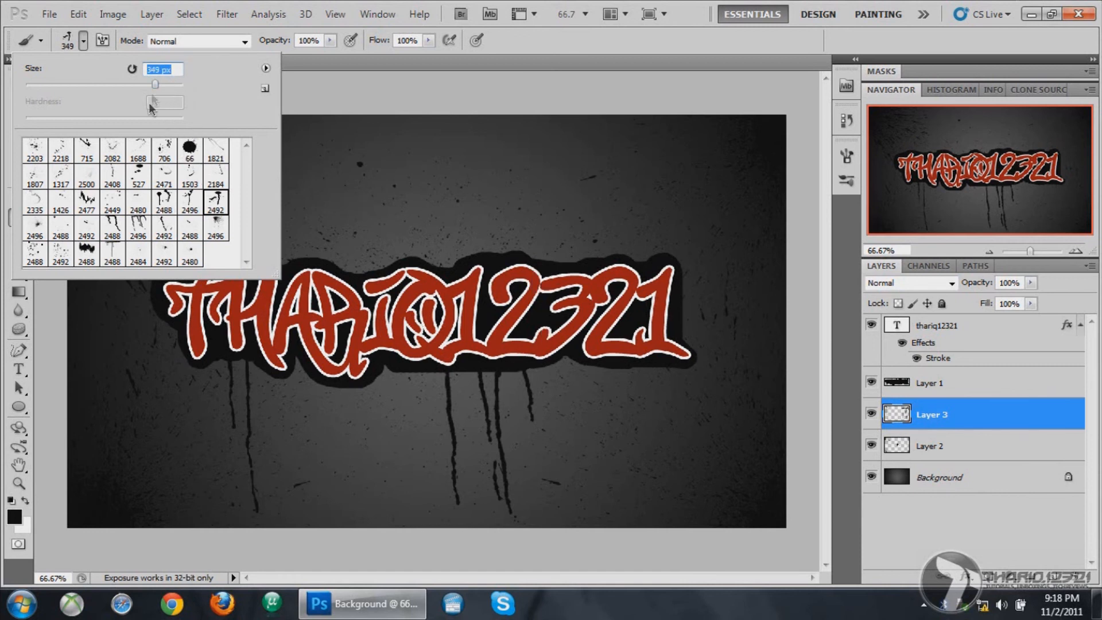
drag(156, 84, 144, 84)
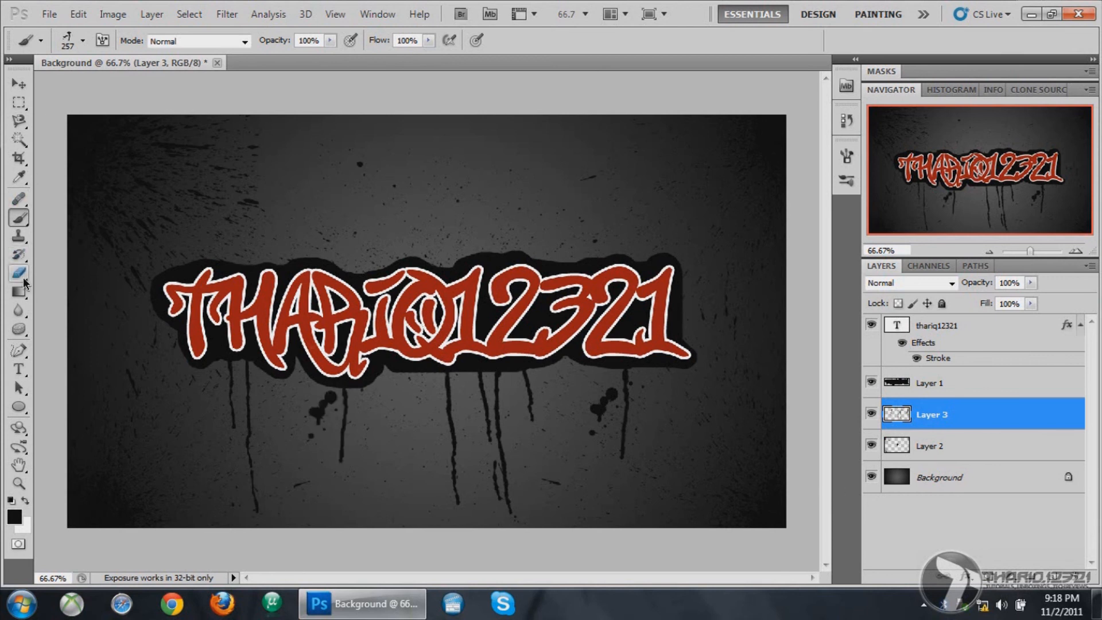
Switch to the Eraser with a 17 px tip to remove the left splatter marks
click(18, 274)
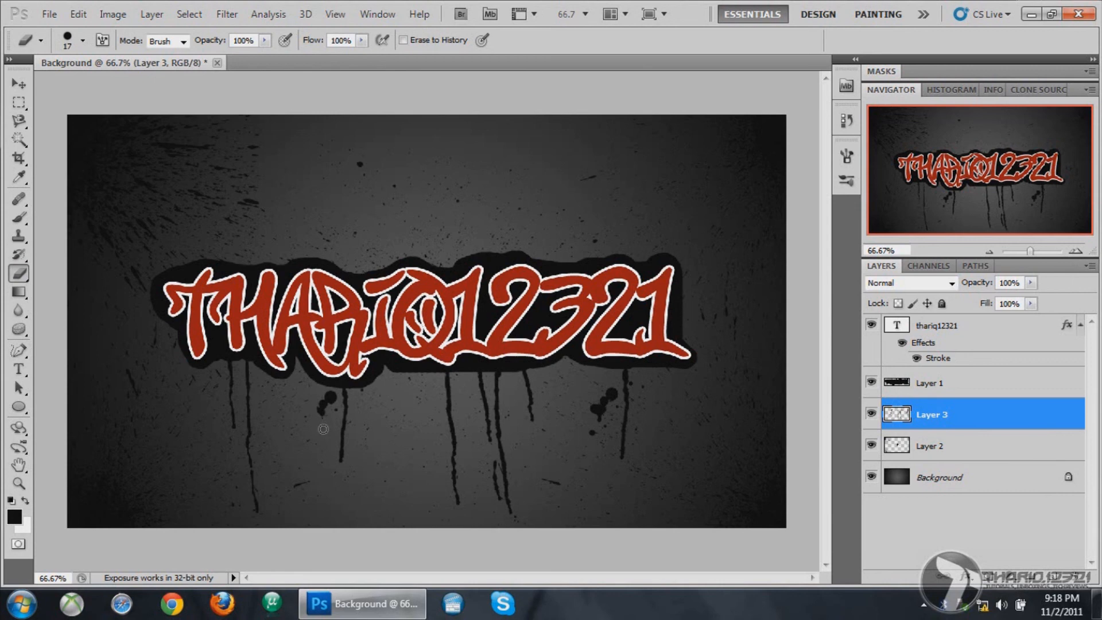
mouse_move(331, 394)
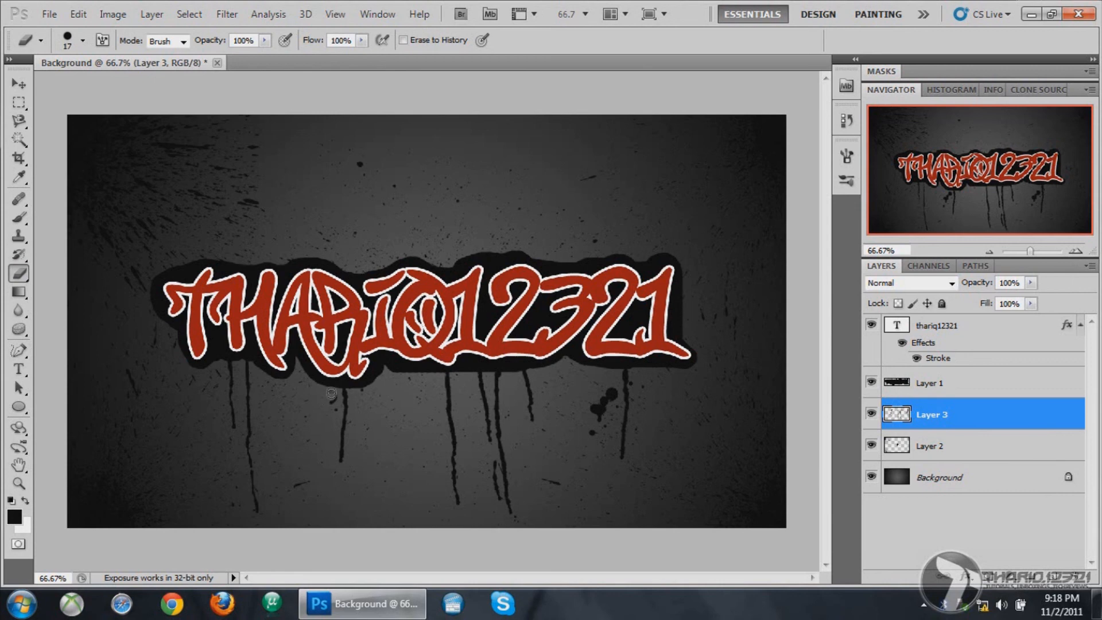
mouse_move(330, 413)
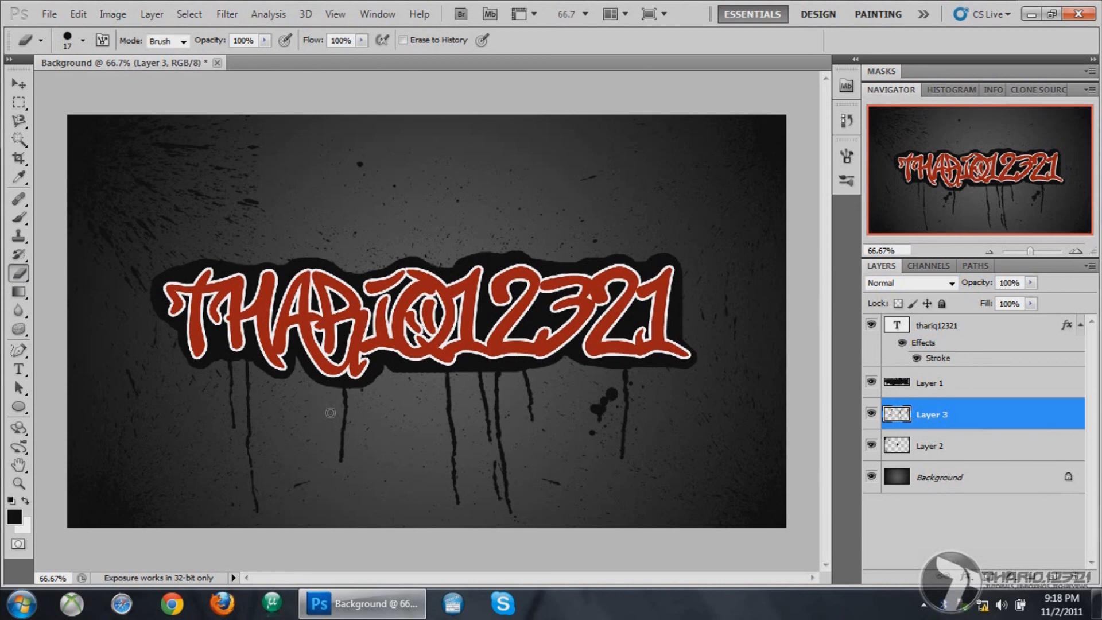
mouse_move(344, 421)
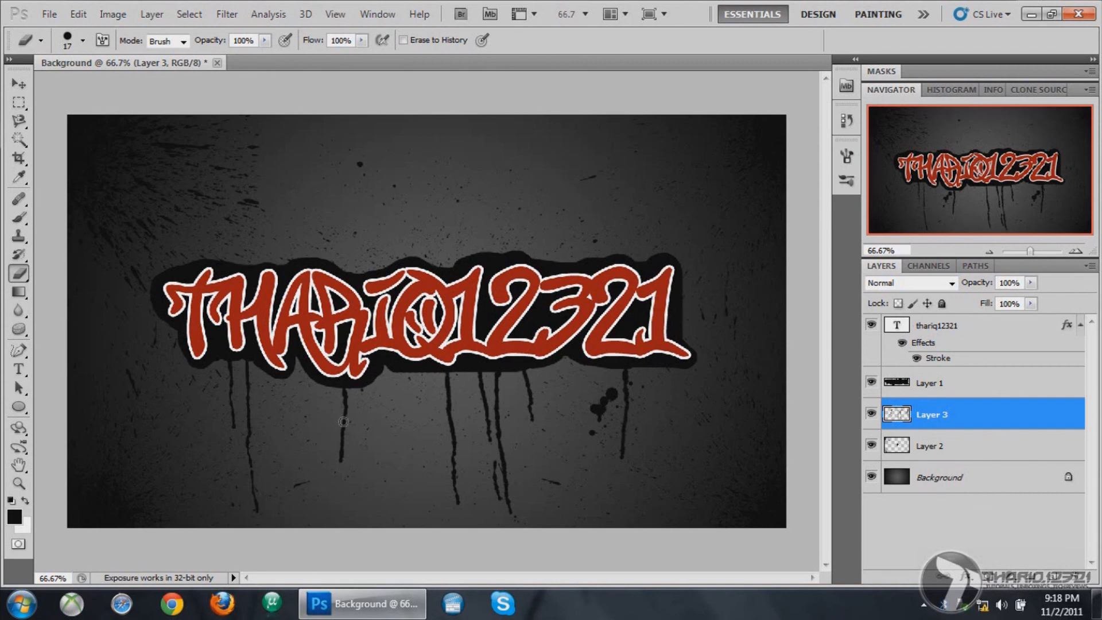
mouse_move(575, 423)
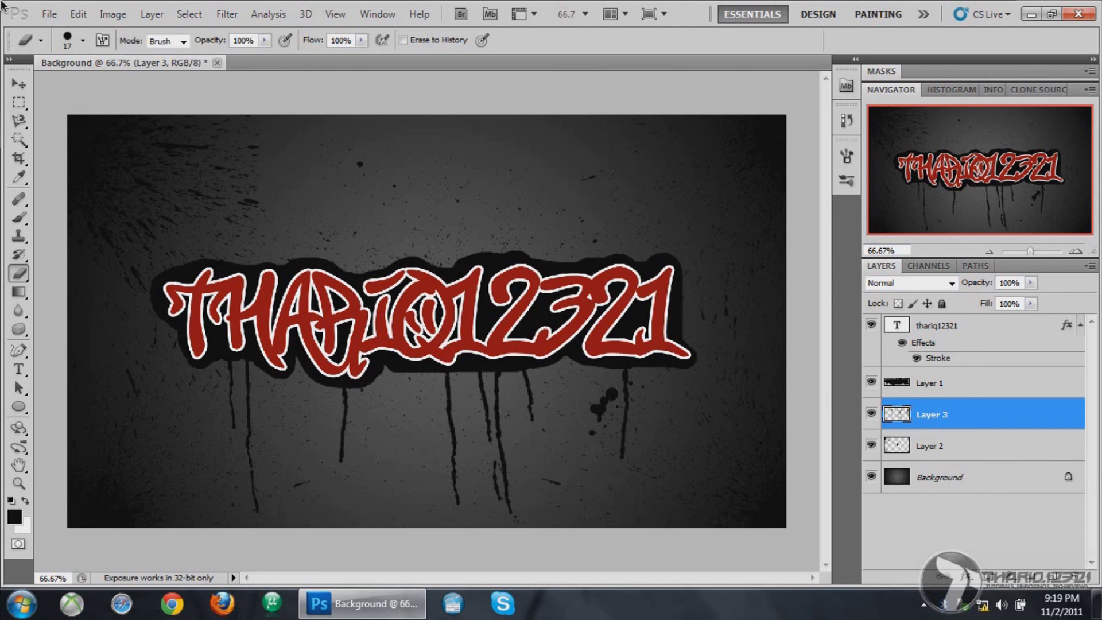
mouse_move(56, 25)
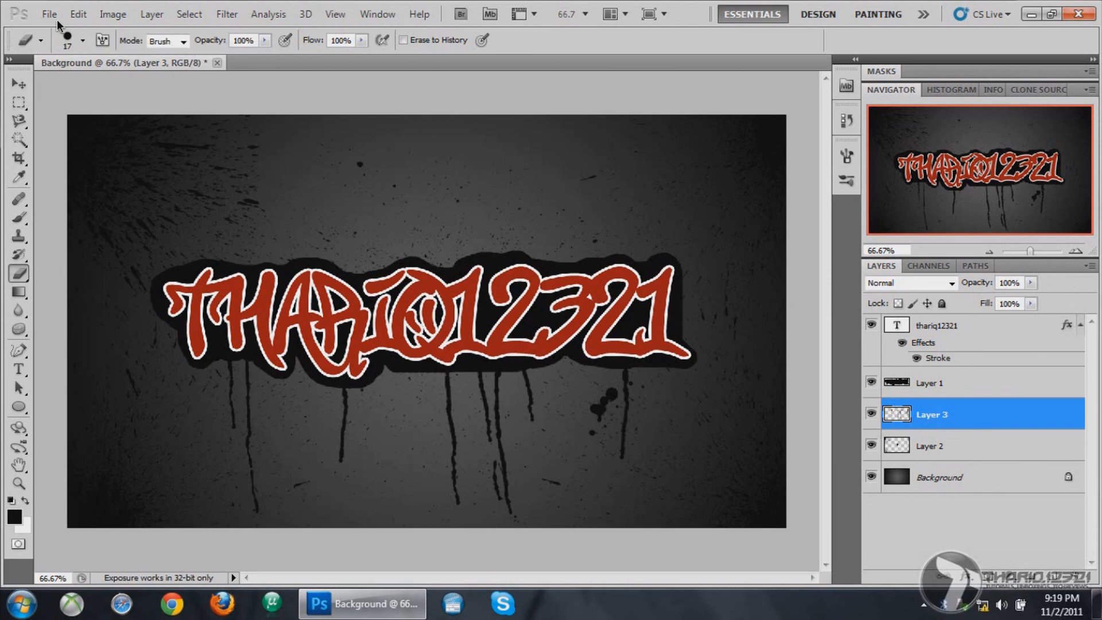
Start Save As and name the file 'Graffiti Background 2'
click(48, 14)
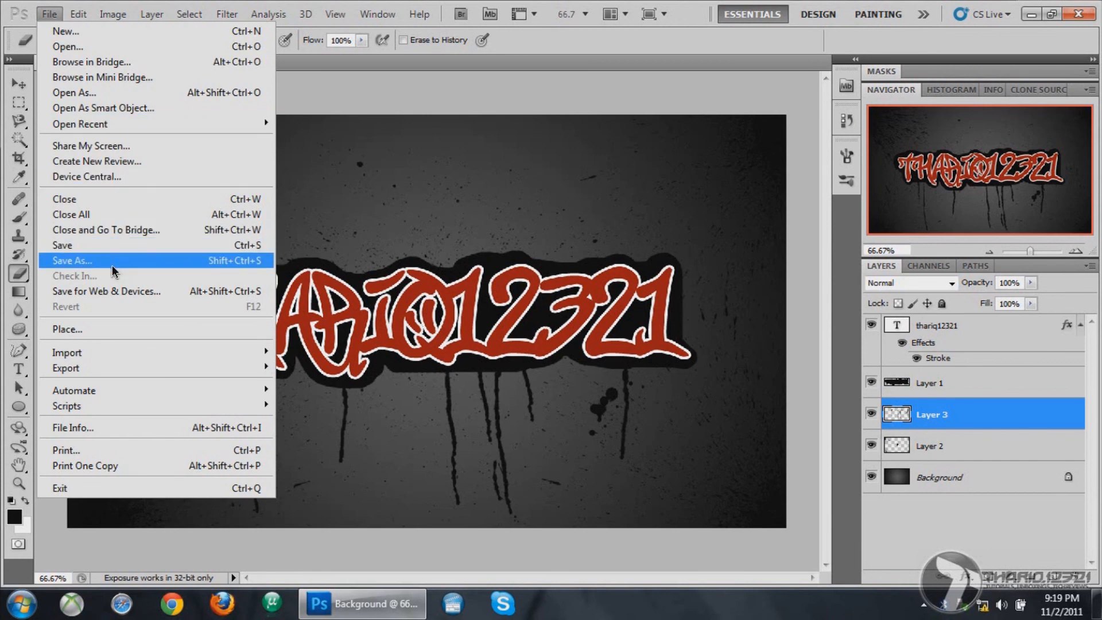
click(71, 260)
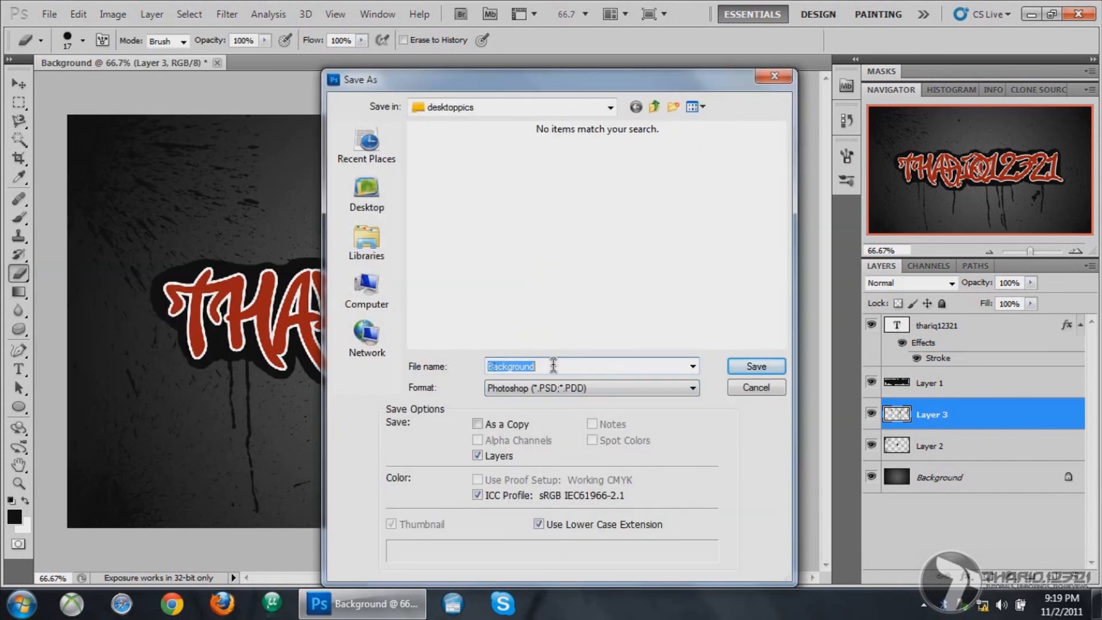
text(Gr)
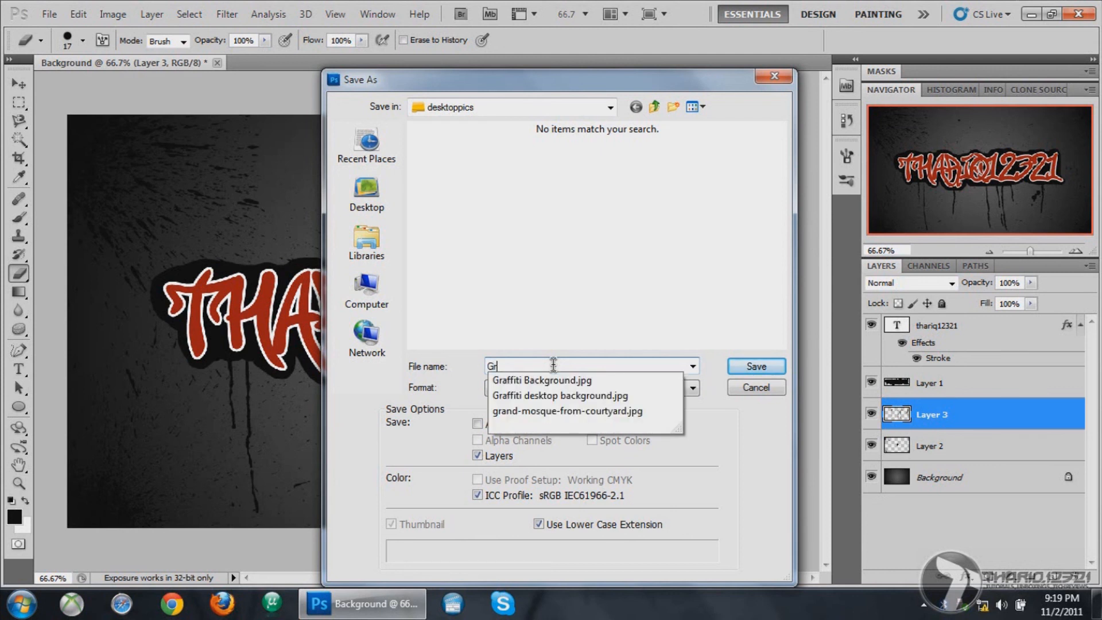
text(affiti Background)
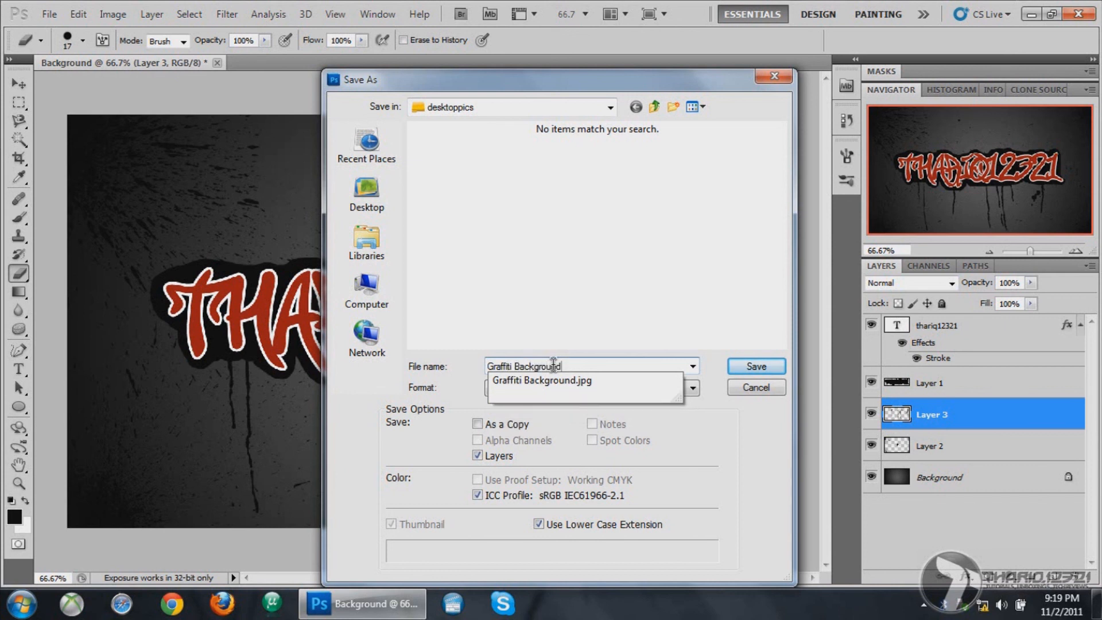
text(2)
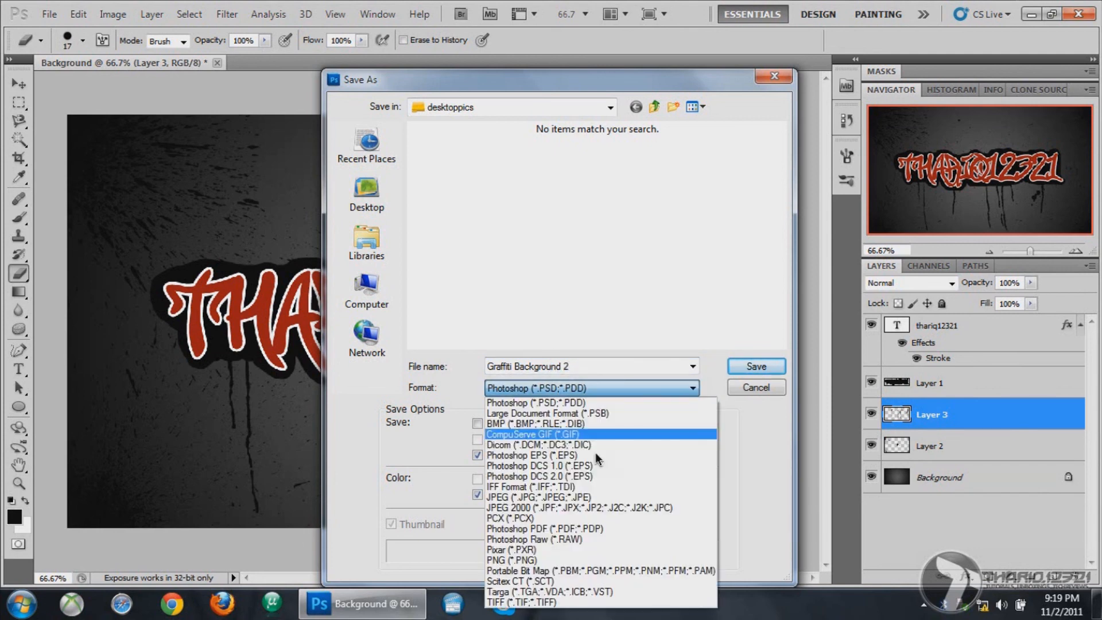
Save it as a high-quality JPEG, accepting the JPEG Options defaults
click(524, 497)
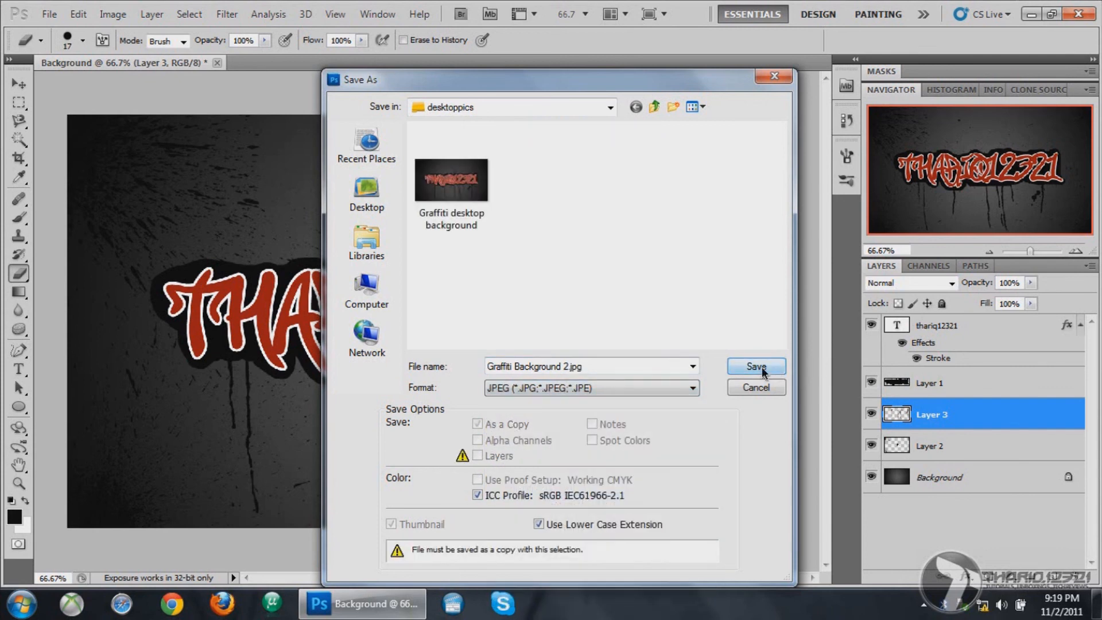
click(756, 366)
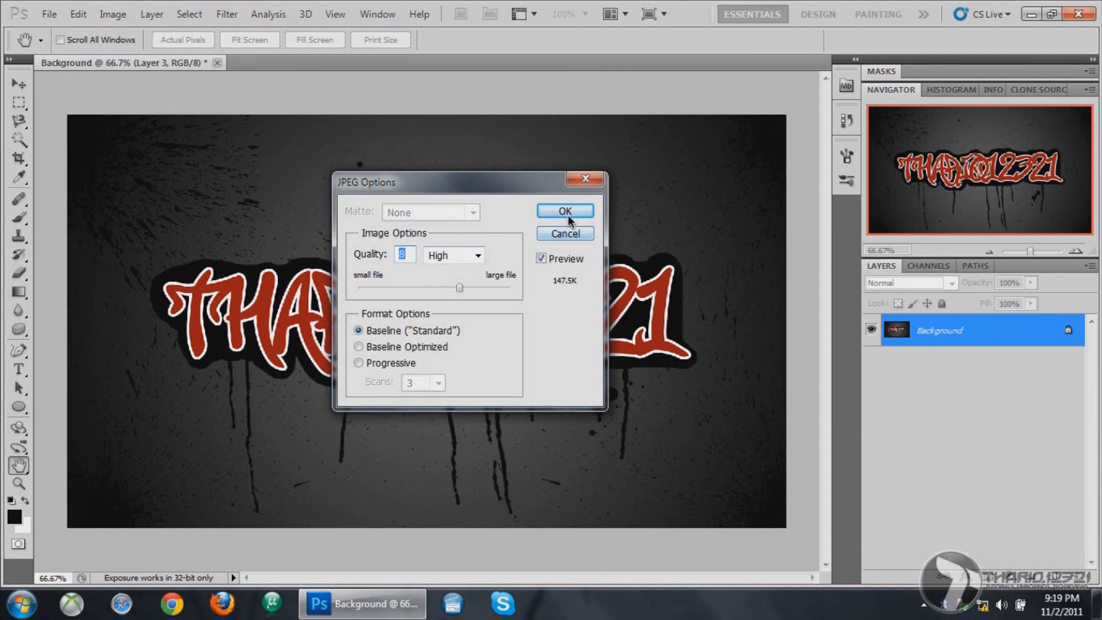
click(565, 212)
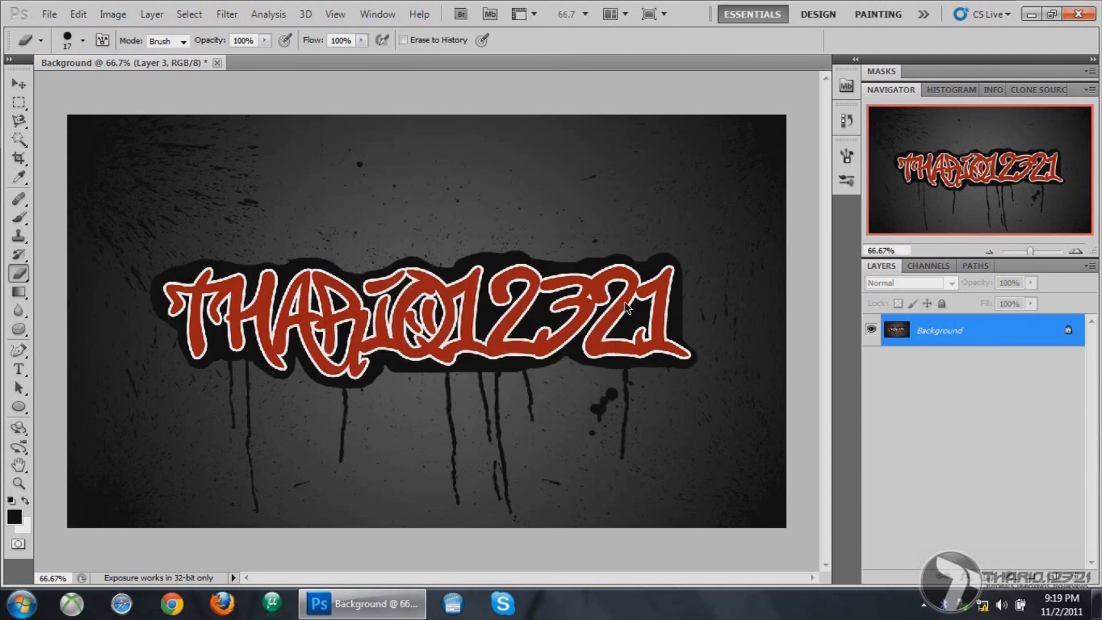
mouse_move(1063, 19)
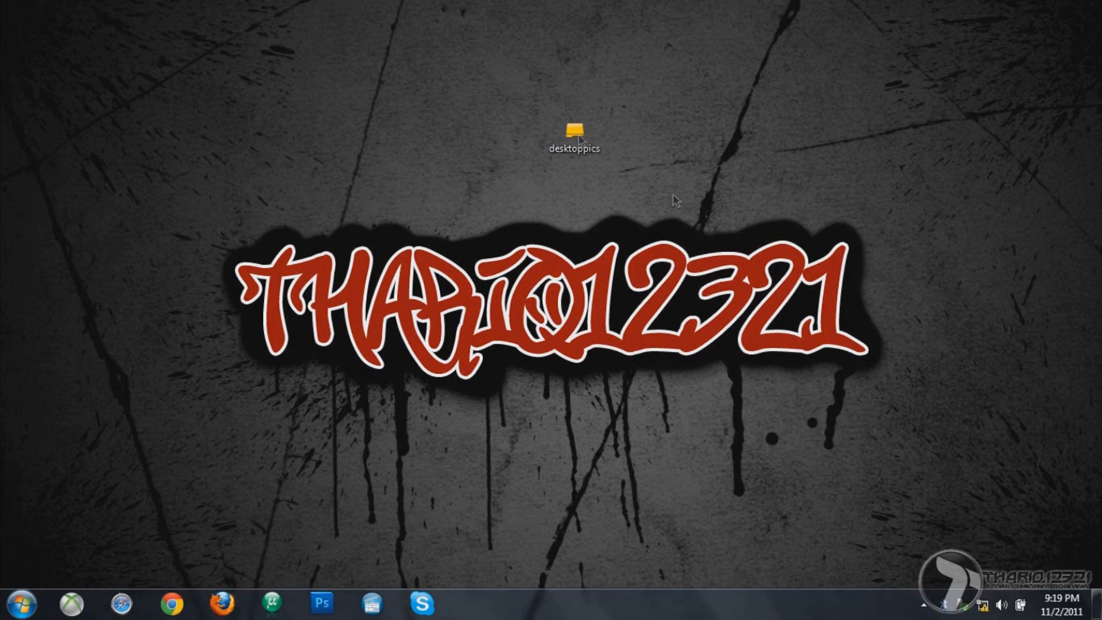
mouse_move(566, 90)
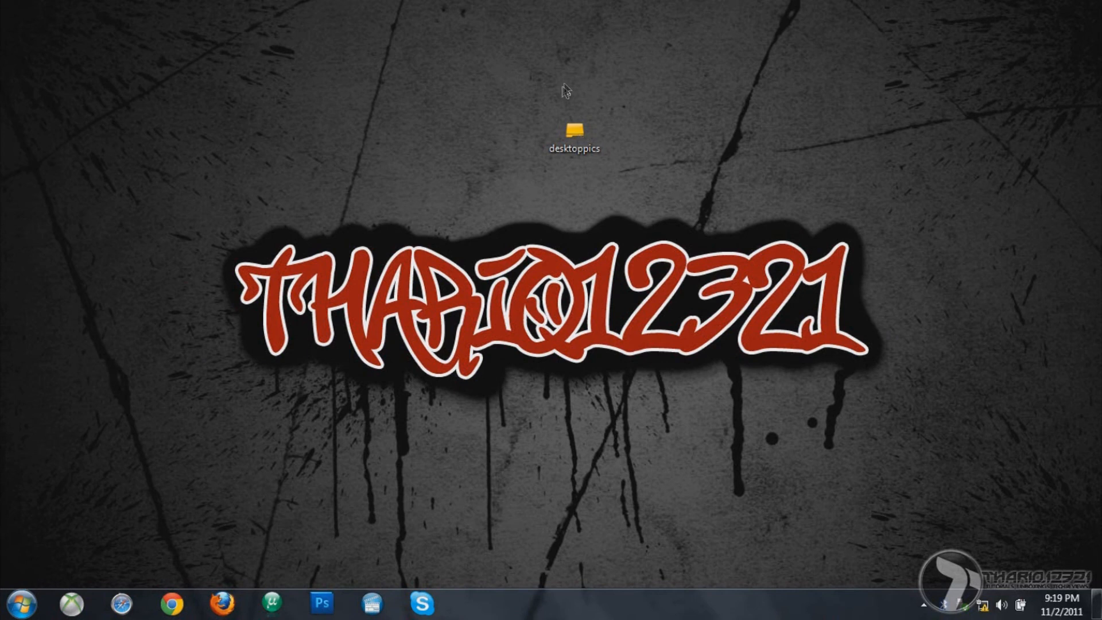
mouse_move(807, 373)
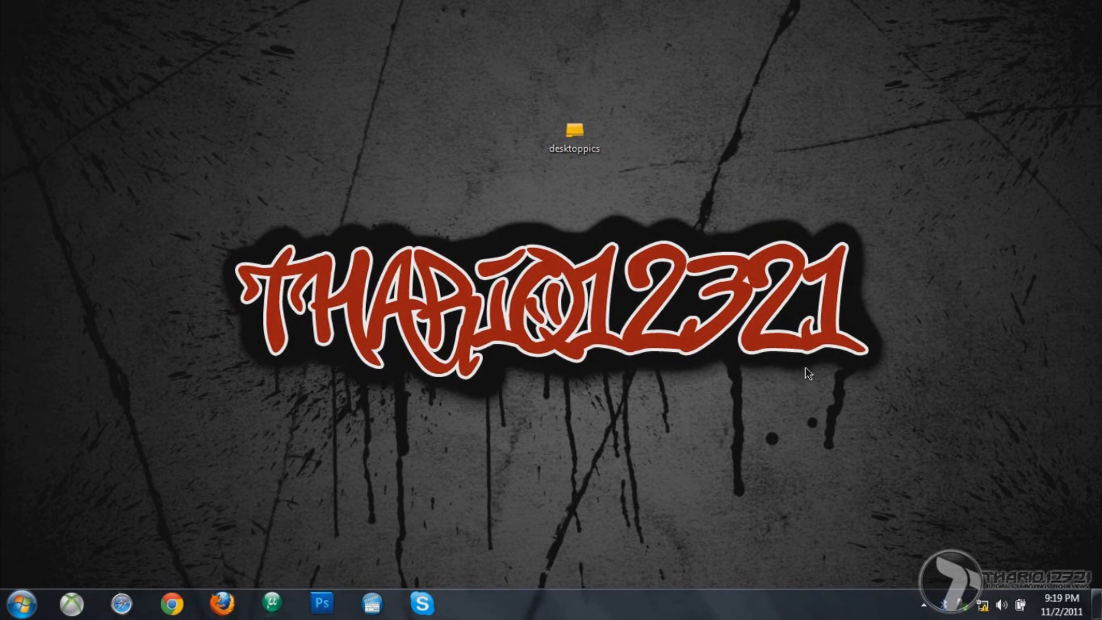
mouse_move(658, 241)
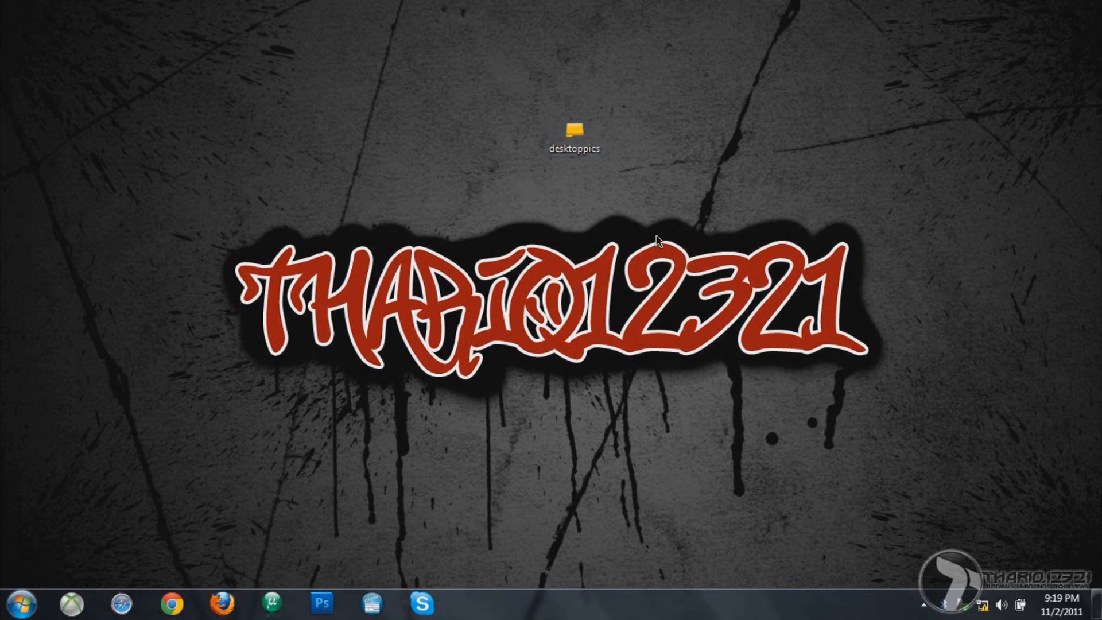
Open the desktoppics folder from the desktop
double_click(575, 132)
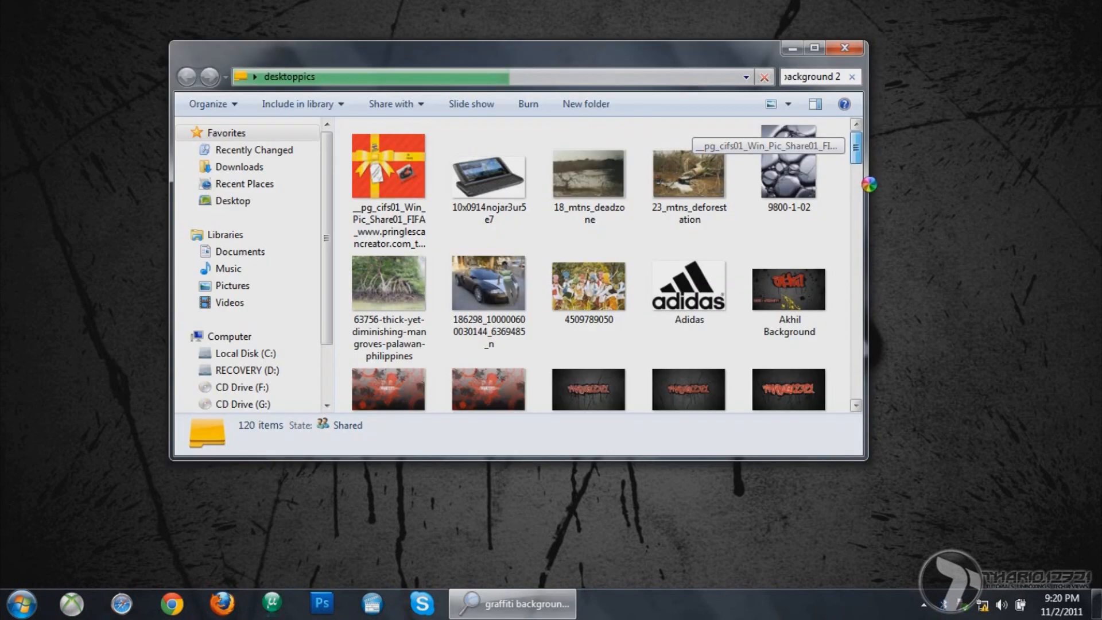
Search desktoppics for graffiti backgrounds and preview 'Graffiti Background' full-size
key(Return)
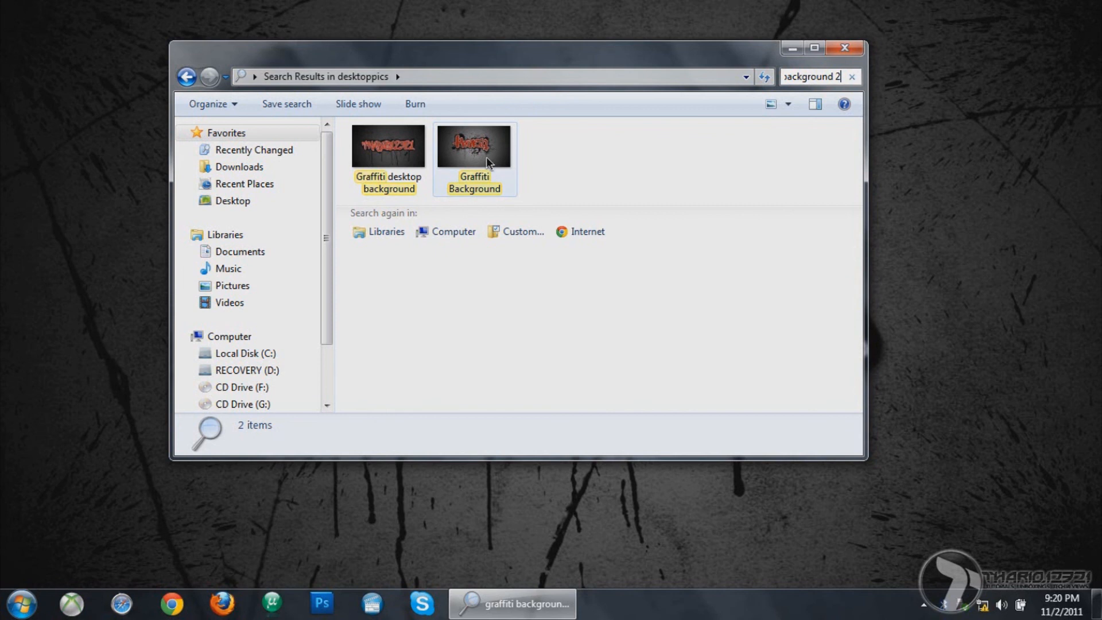
mouse_move(492, 169)
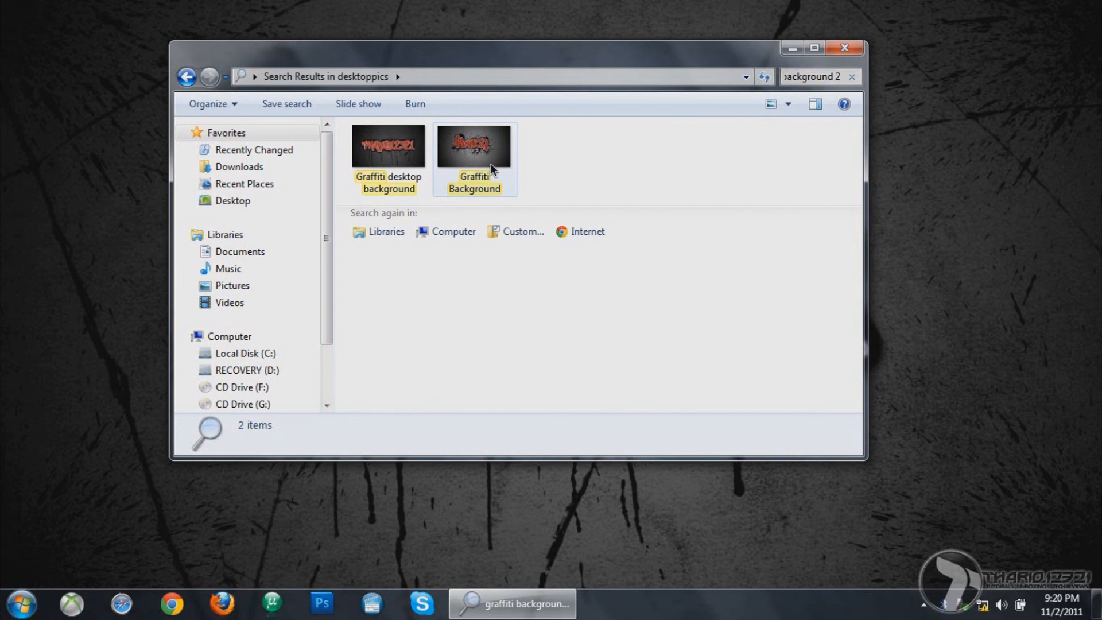
click(474, 145)
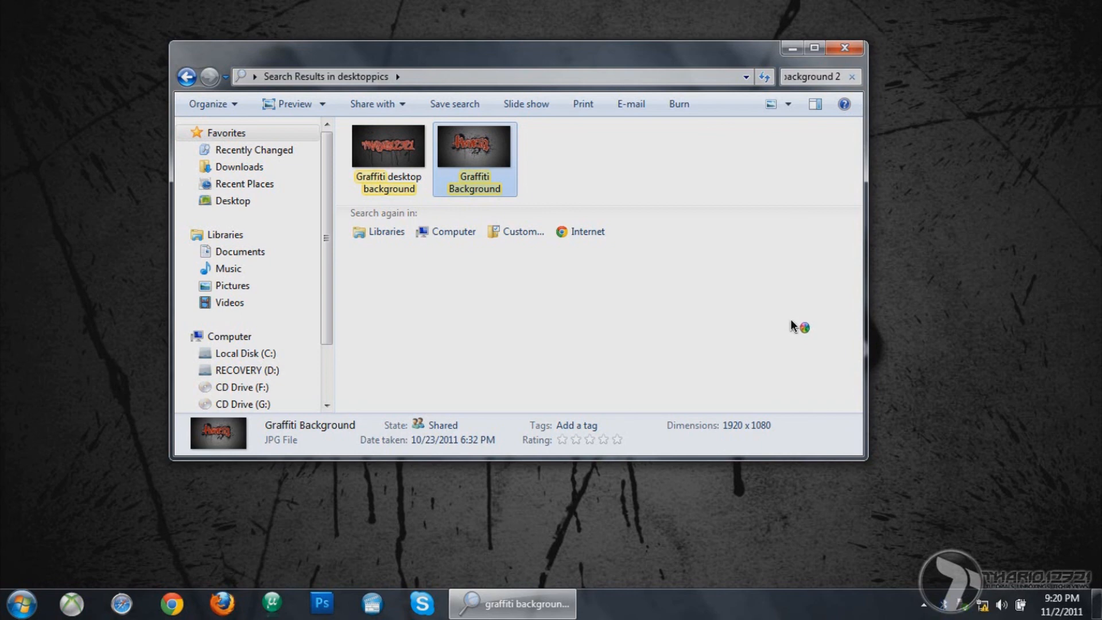
double_click(474, 146)
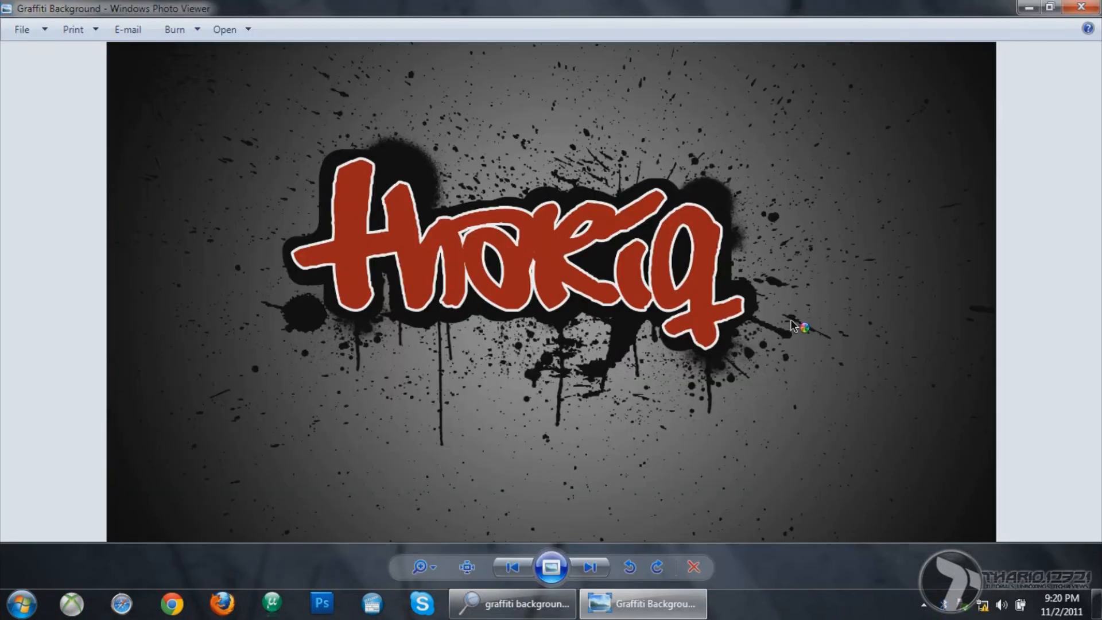
mouse_move(891, 195)
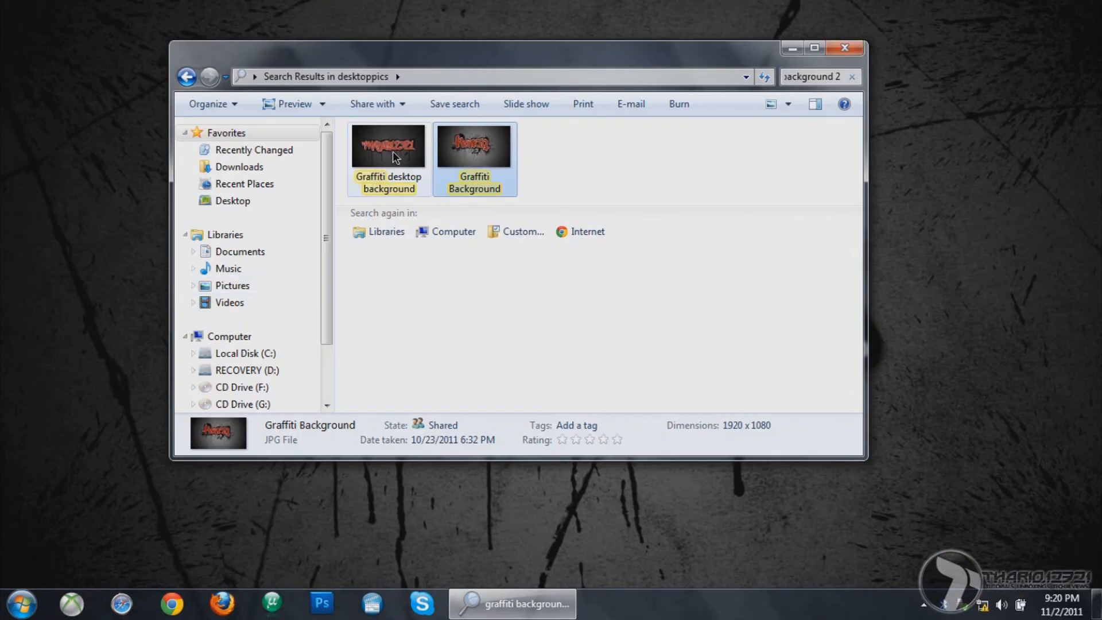
Preview the newer 'Graffiti desktop background' JPEG full-size in Photo Viewer
click(388, 146)
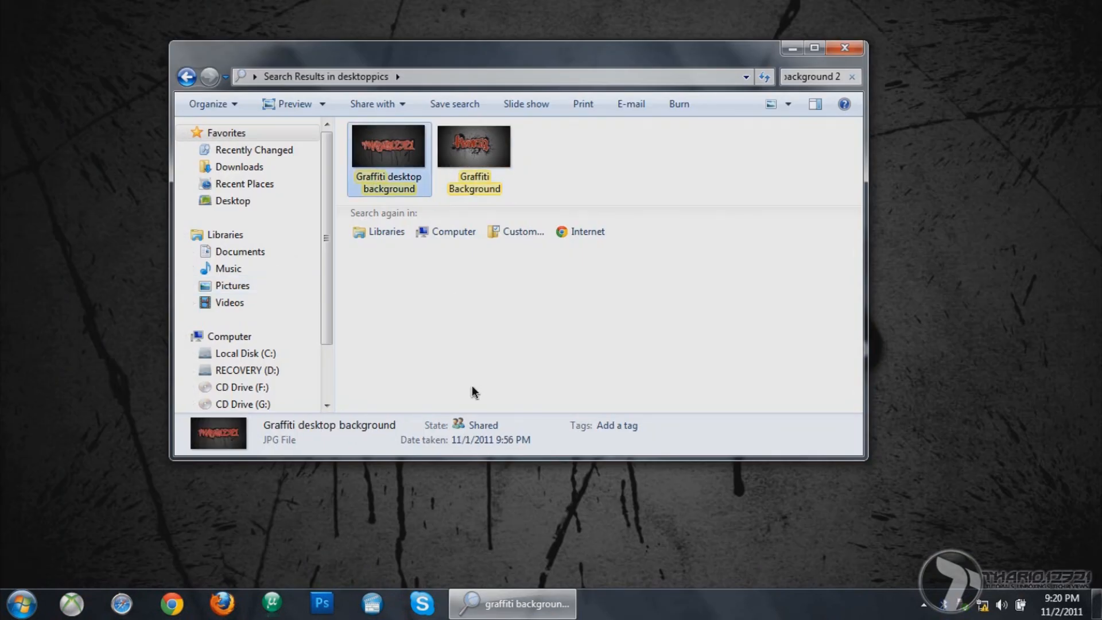
double_click(388, 145)
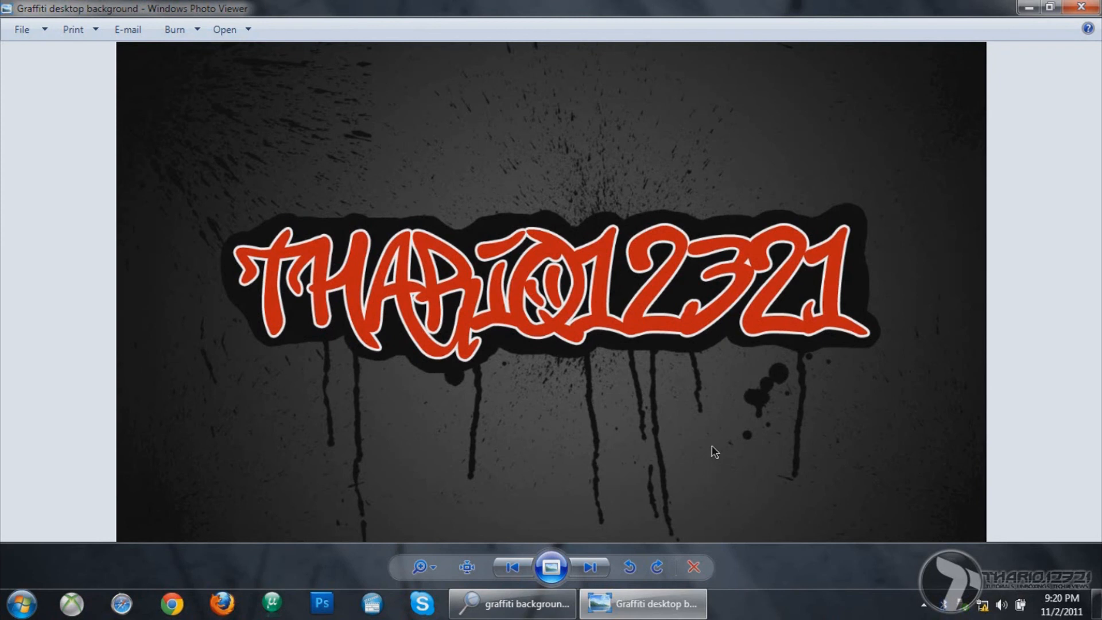
mouse_move(706, 446)
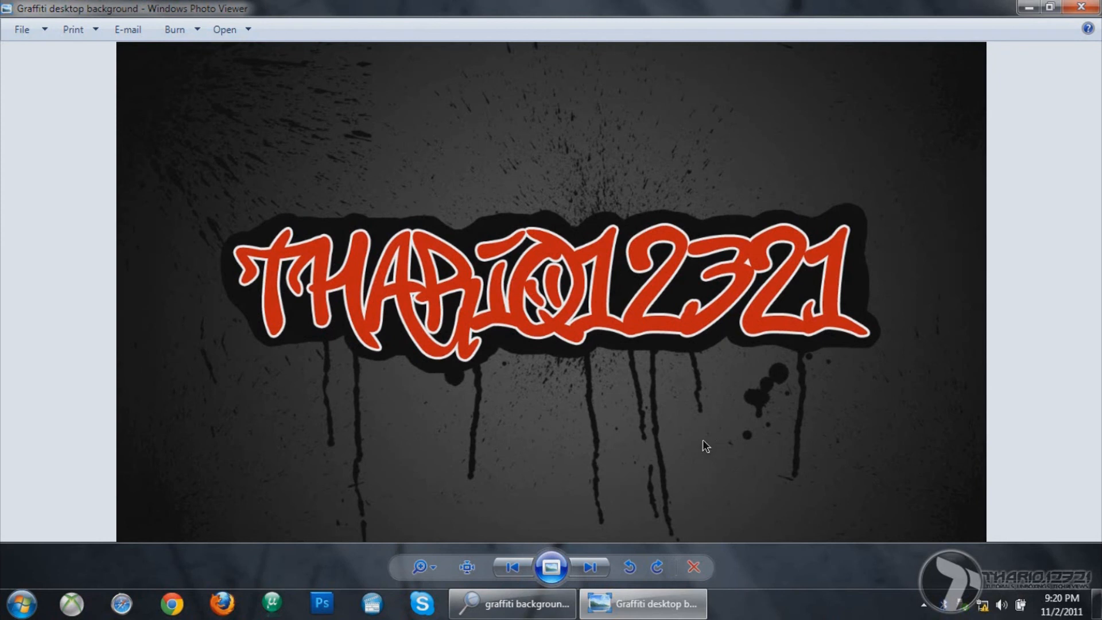